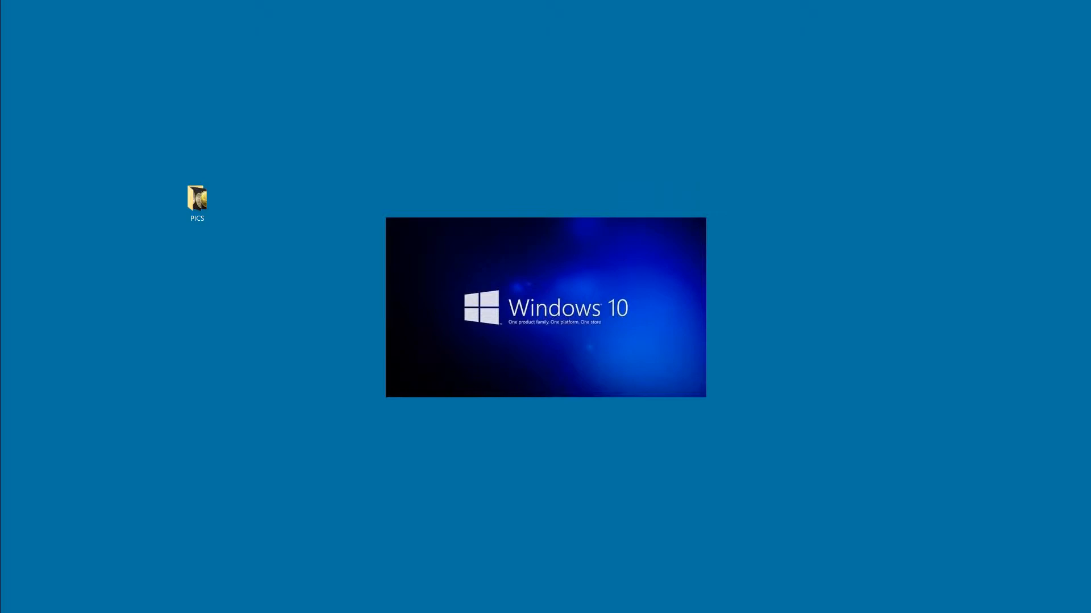
Open the PICS folder and view its 16 photos as extra large thumbnails.
{"action": "left_click", "coordinate": [197, 201]}
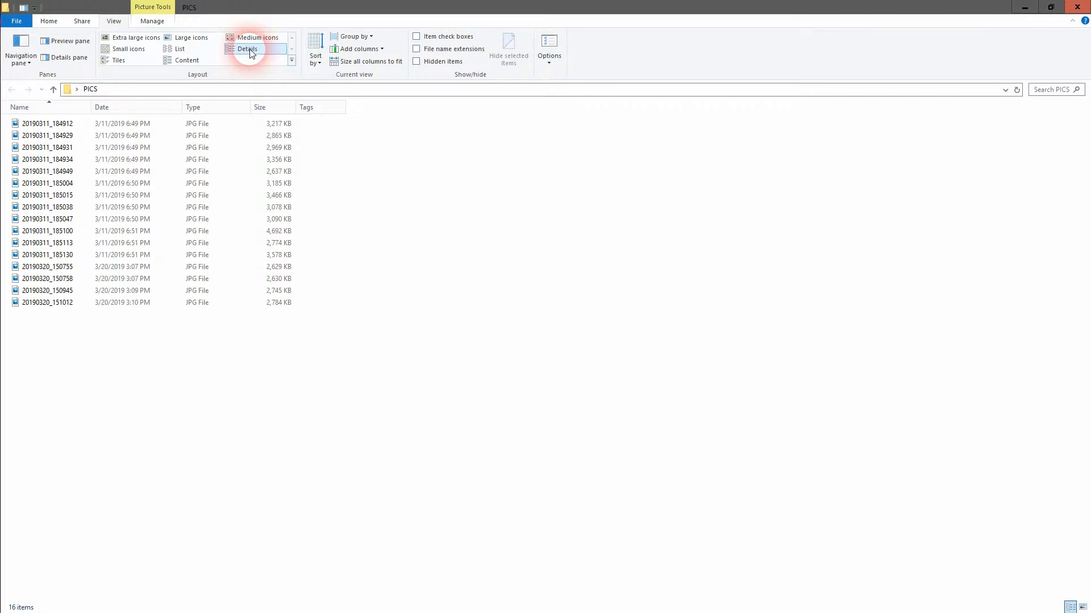
{"action": "left_click", "coordinate": [132, 37]}
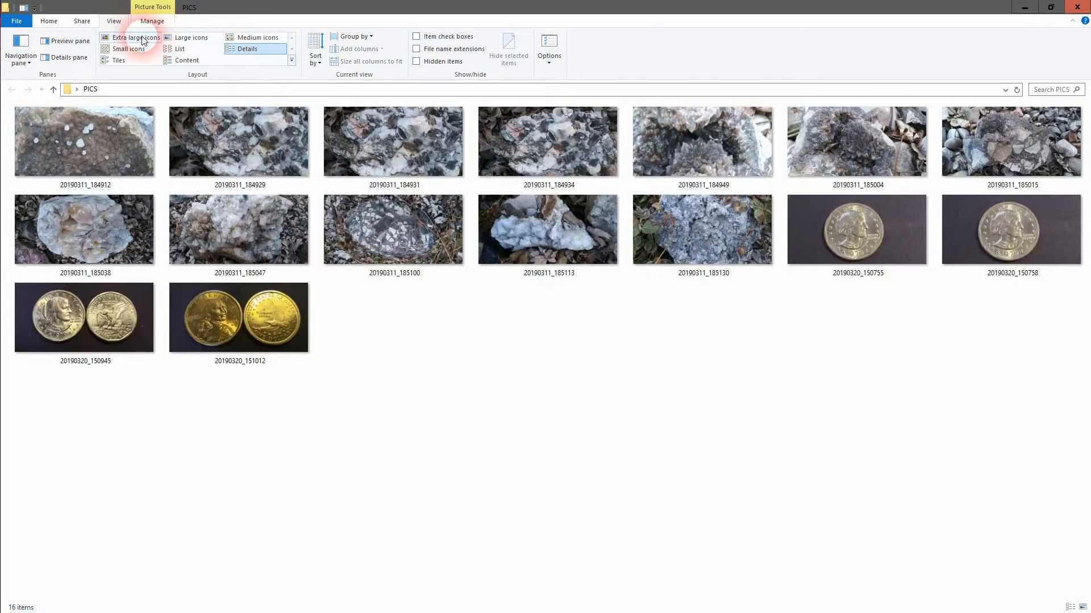
{"action": "left_click", "coordinate": [134, 38]}
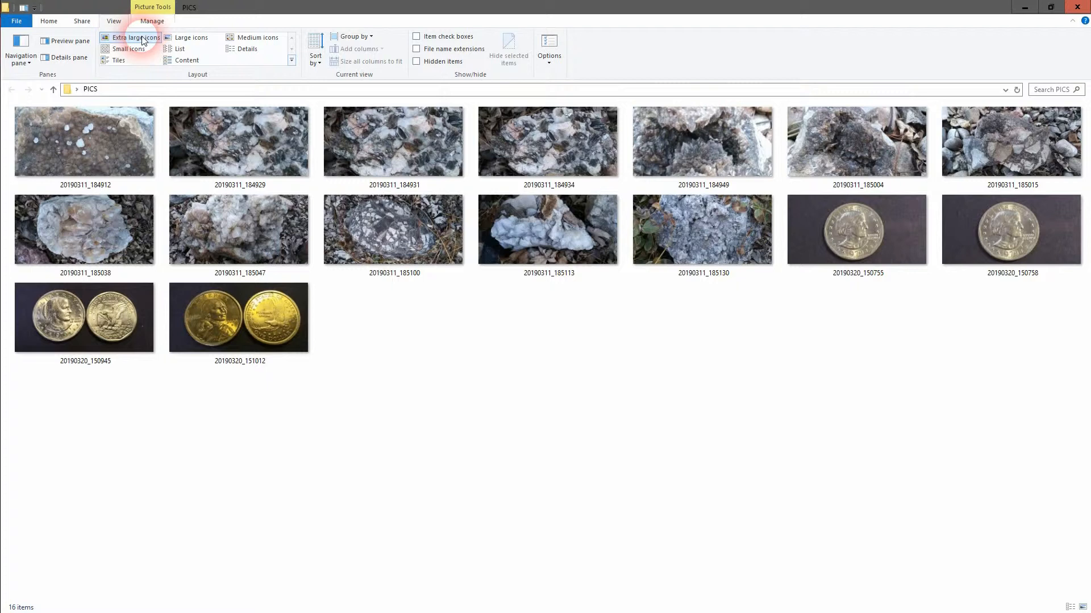
{"action": "left_click", "coordinate": [132, 37]}
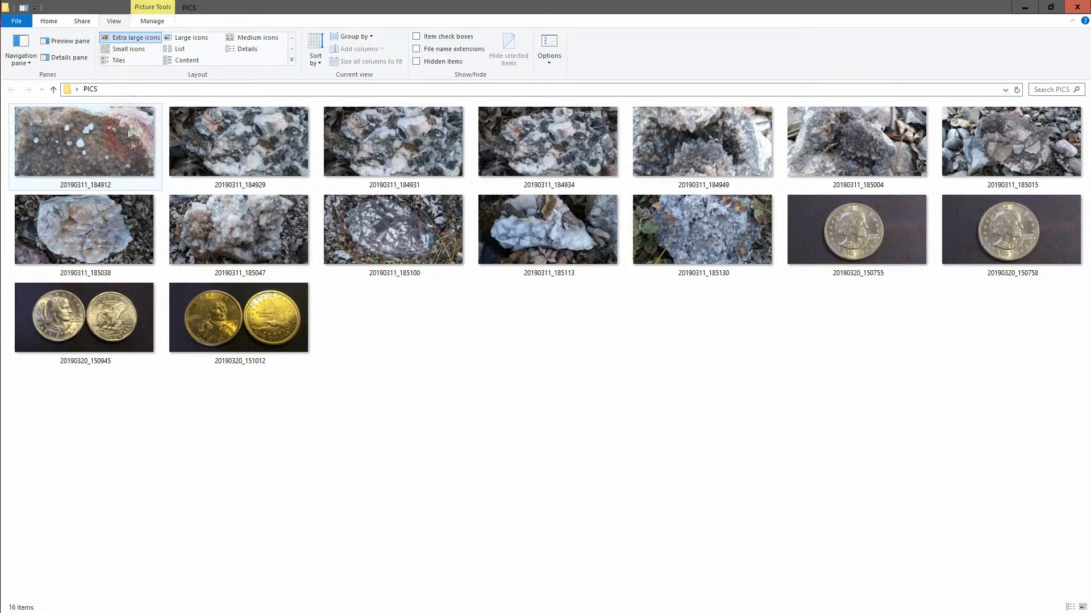
{"action": "left_click", "coordinate": [547, 230]}
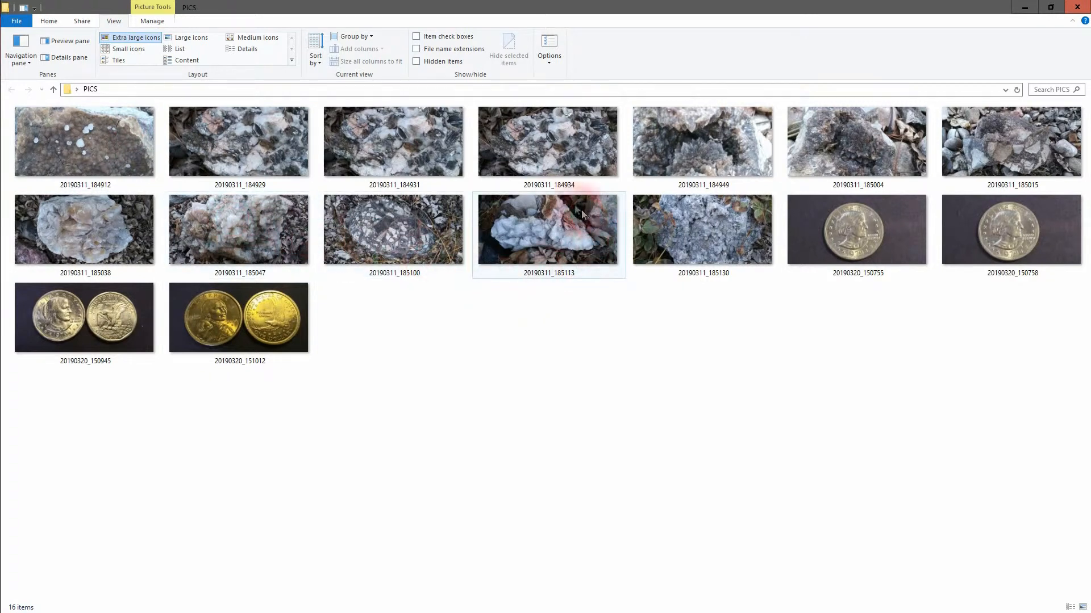
{"action": "left_click", "coordinate": [680, 141]}
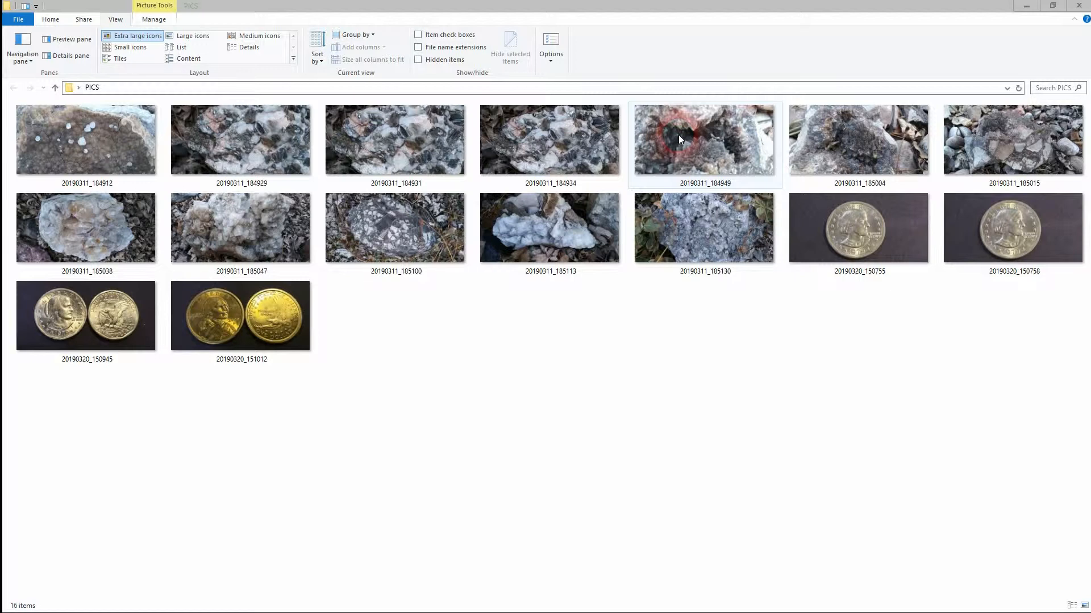
View the Details properties of rock photo 20190311_184934, including date taken and 4160 × 2080 size.
{"action": "right_click", "coordinate": [679, 139]}
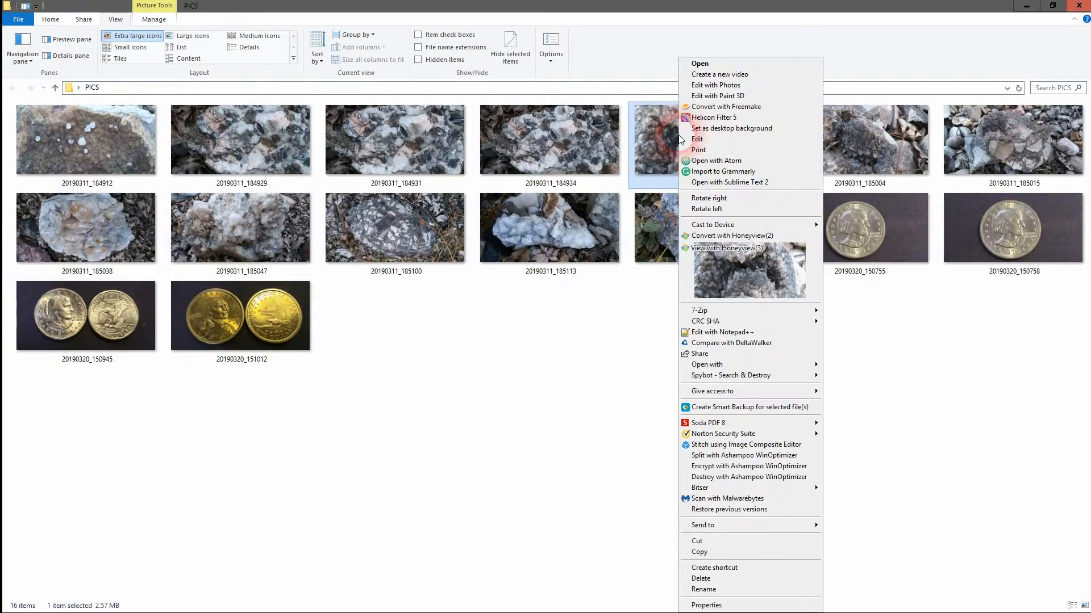
{"action": "mouse_move", "coordinate": [706, 209]}
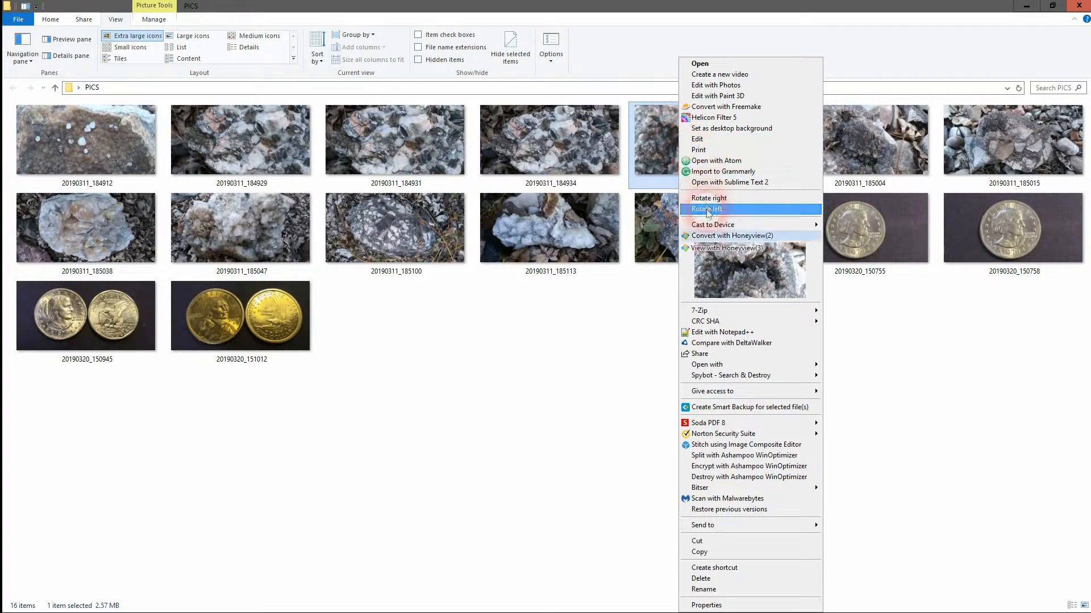
{"action": "mouse_move", "coordinate": [705, 605]}
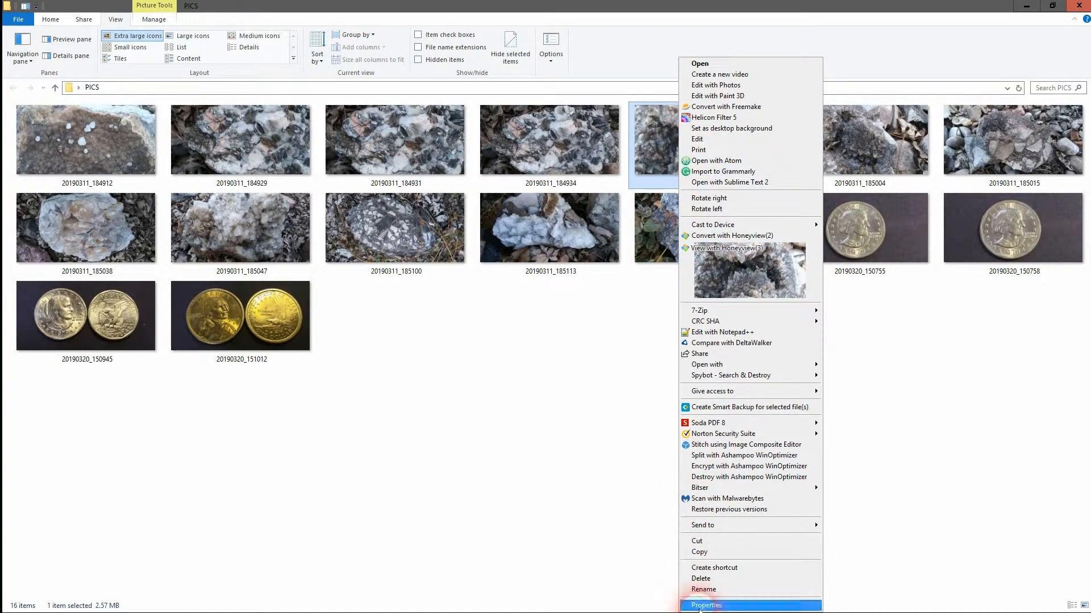
{"action": "left_click", "coordinate": [705, 606]}
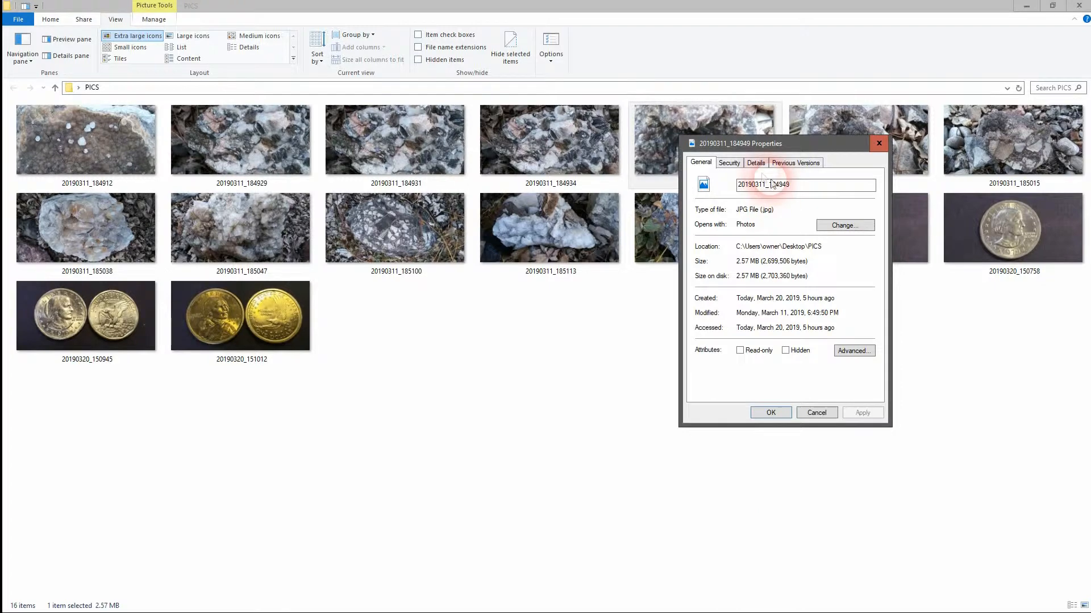
{"action": "left_click", "coordinate": [756, 163]}
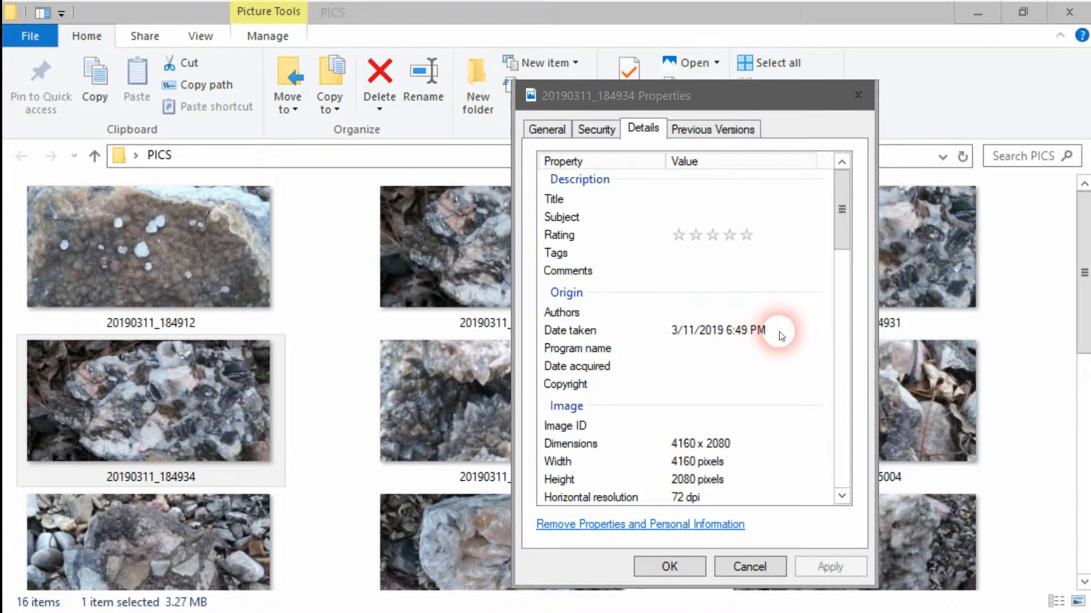
{"action": "scroll", "scroll_direction": "down", "scroll_amount": 3}
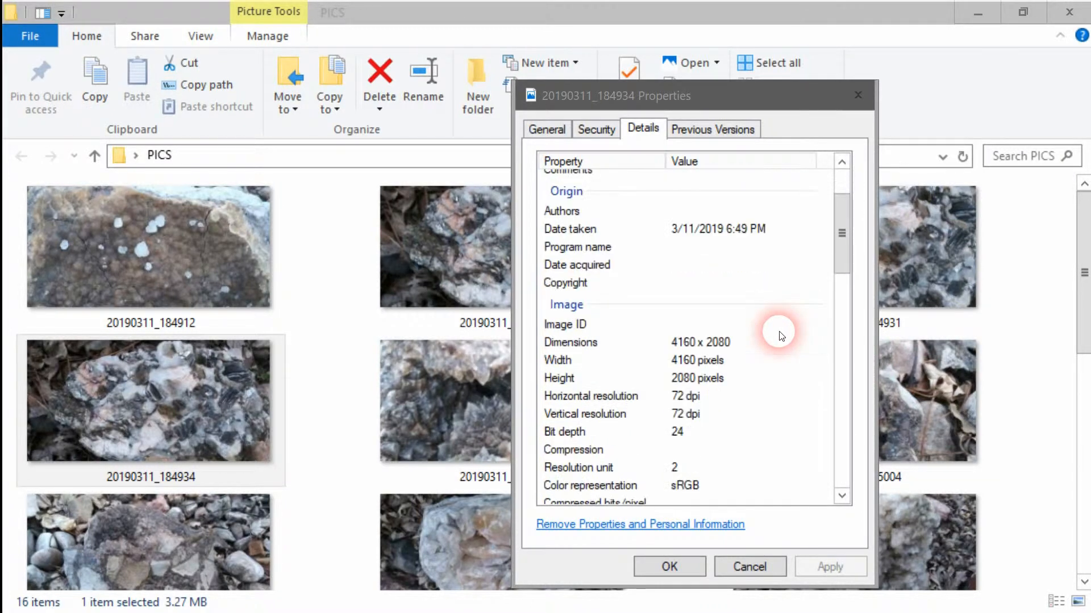
{"action": "scroll", "scroll_direction": "down", "scroll_amount": 3}
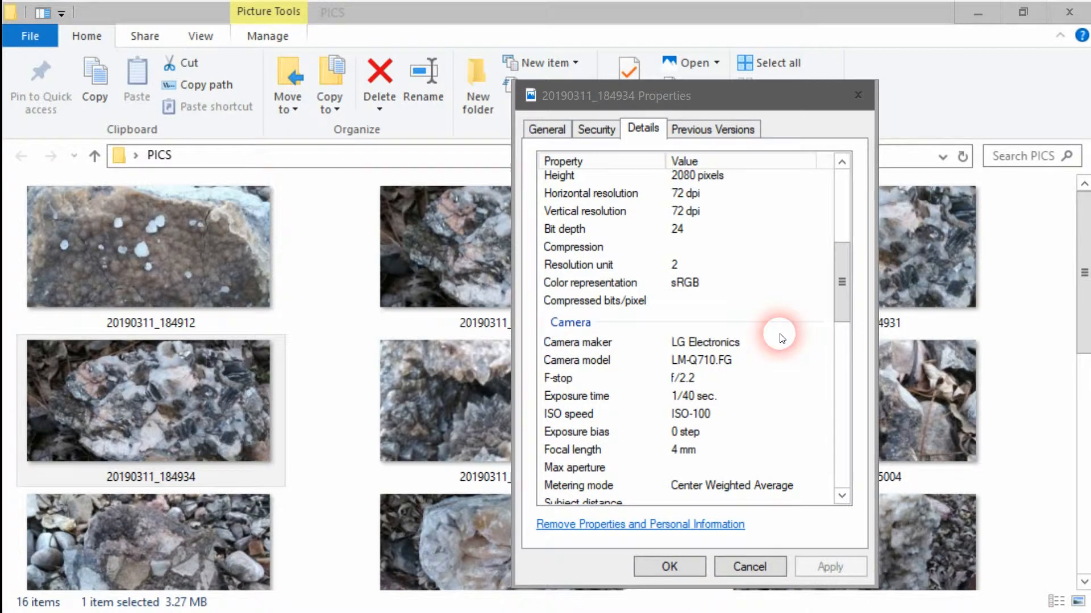
{"action": "scroll", "scroll_direction": "down", "scroll_amount": 3}
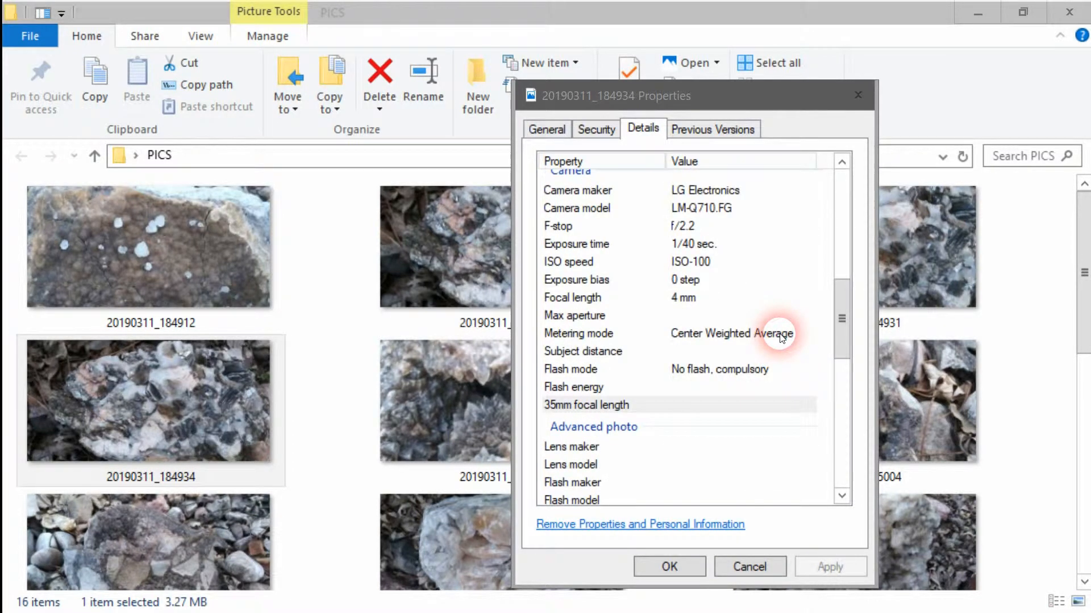
{"action": "mouse_move", "coordinate": [756, 264]}
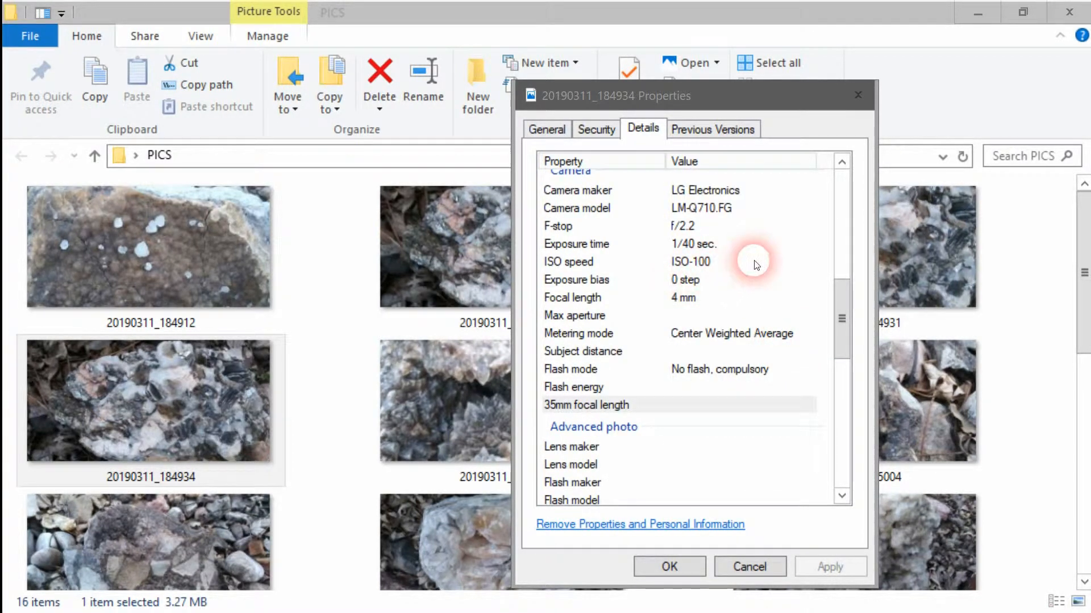
{"action": "scroll", "scroll_direction": "down", "scroll_amount": 3}
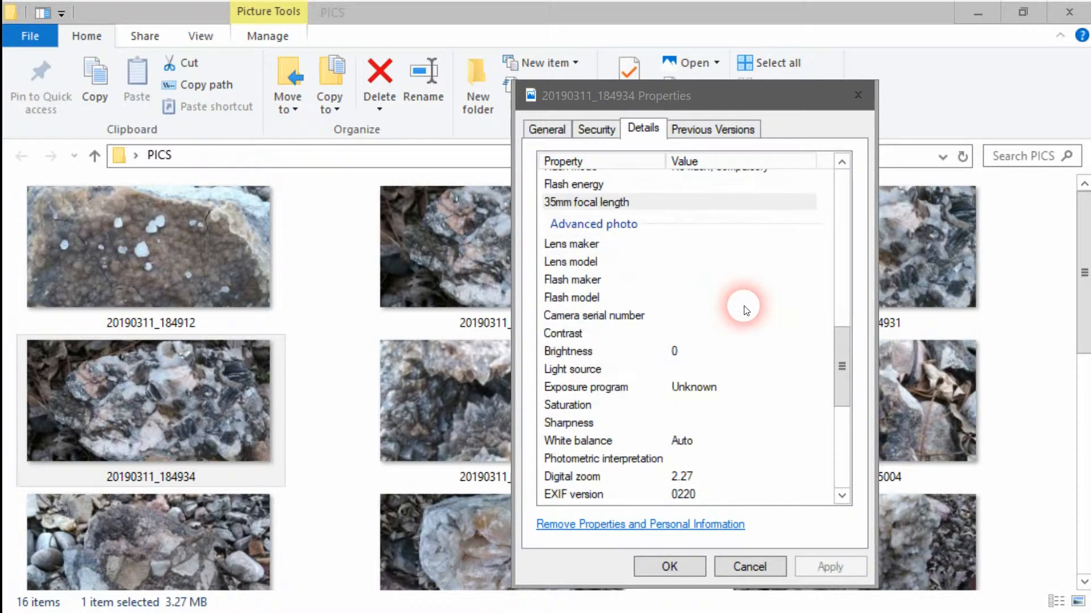
{"action": "scroll", "scroll_direction": "down", "scroll_amount": 3}
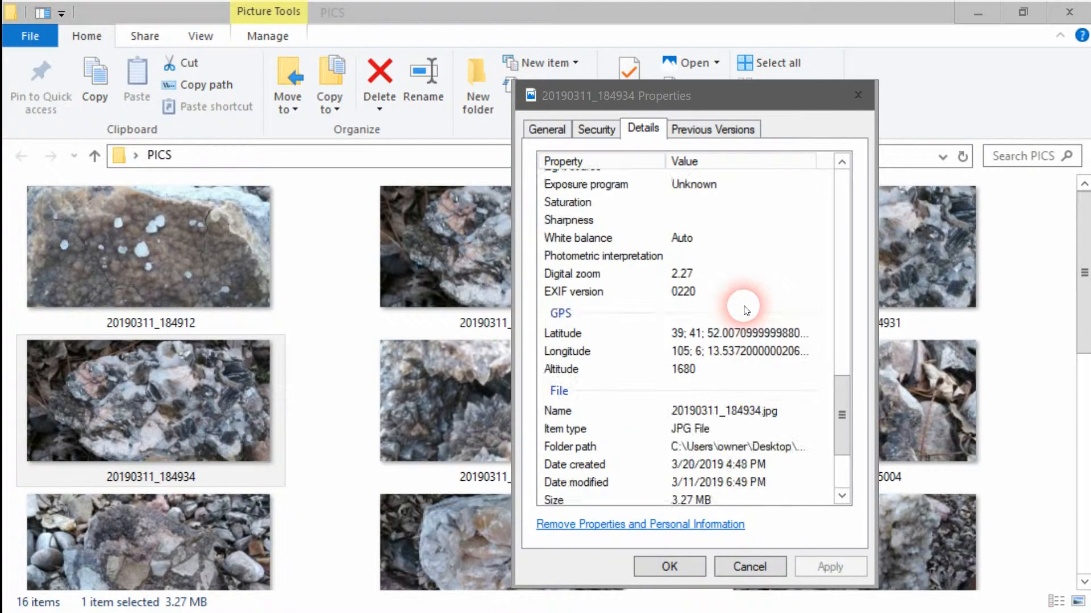
{"action": "scroll", "scroll_direction": "down", "scroll_amount": 3}
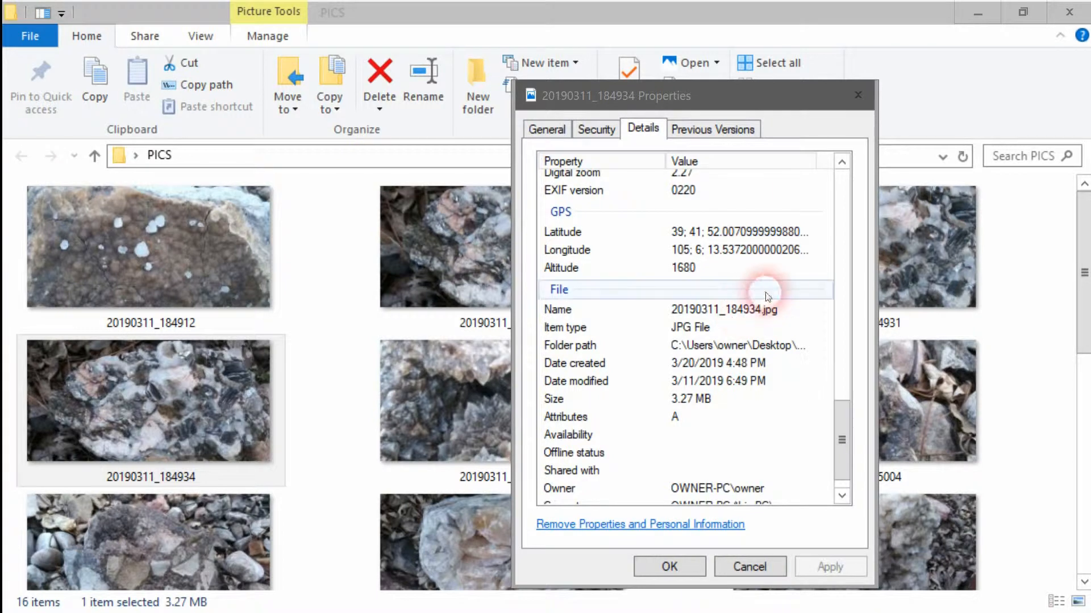
{"action": "scroll", "scroll_direction": "down", "scroll_amount": 3}
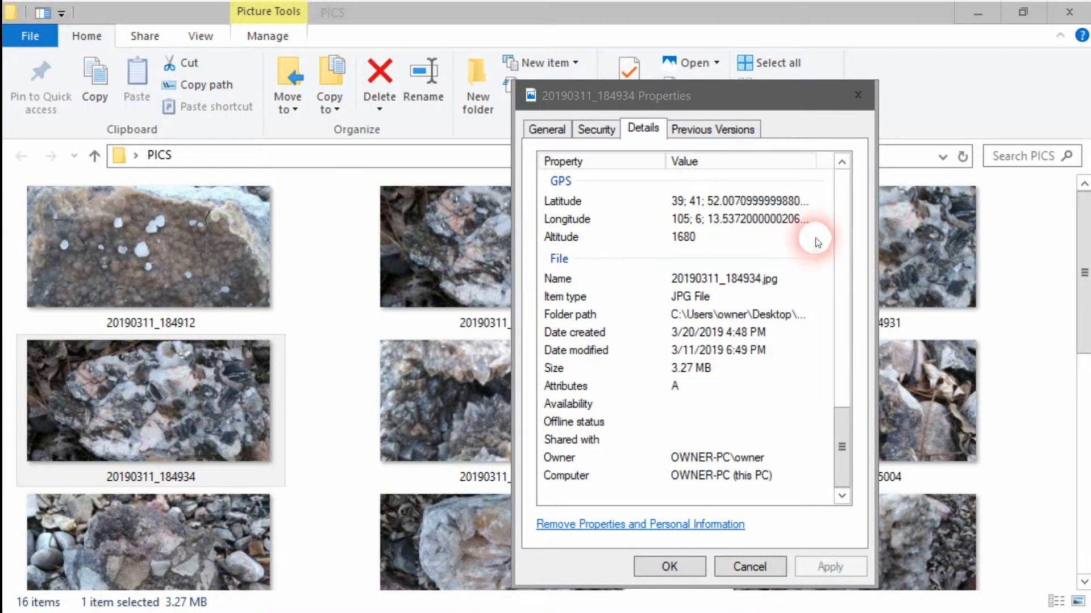
{"action": "mouse_move", "coordinate": [815, 232]}
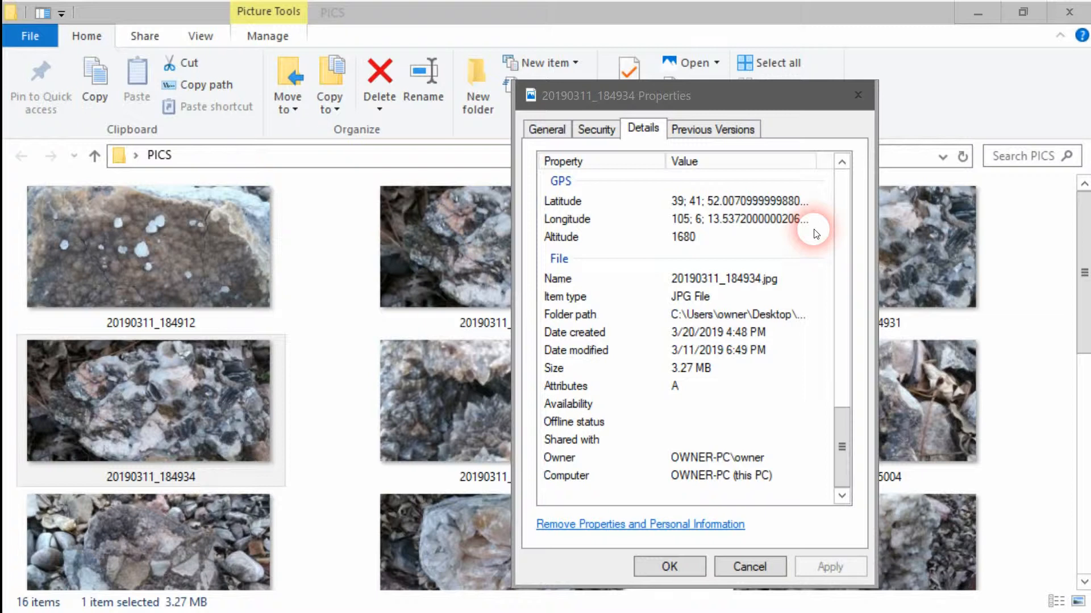
{"action": "mouse_move", "coordinate": [811, 224]}
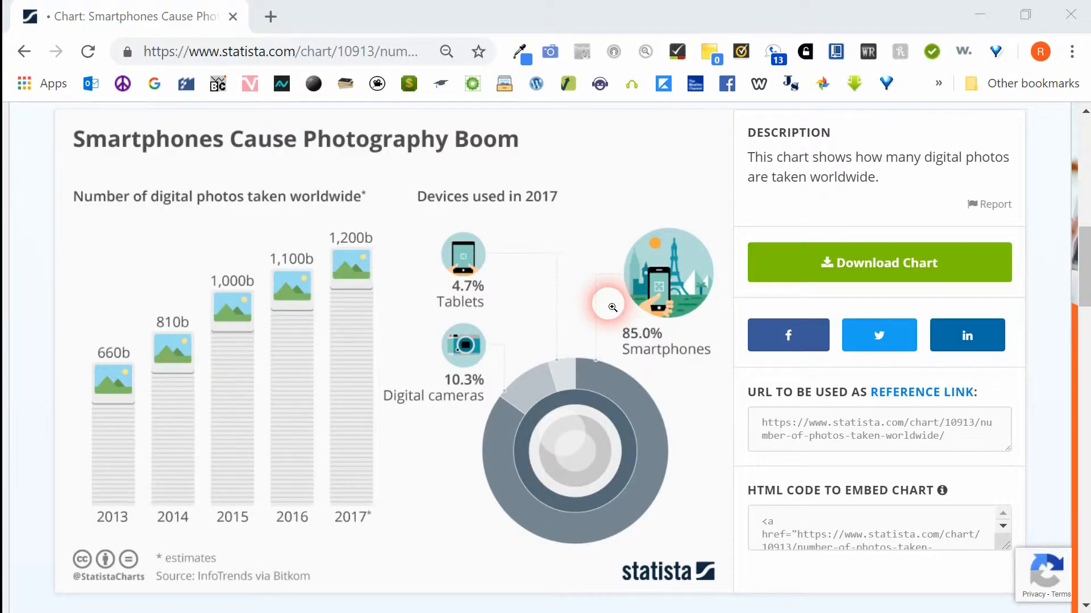
{"action": "mouse_move", "coordinate": [685, 240]}
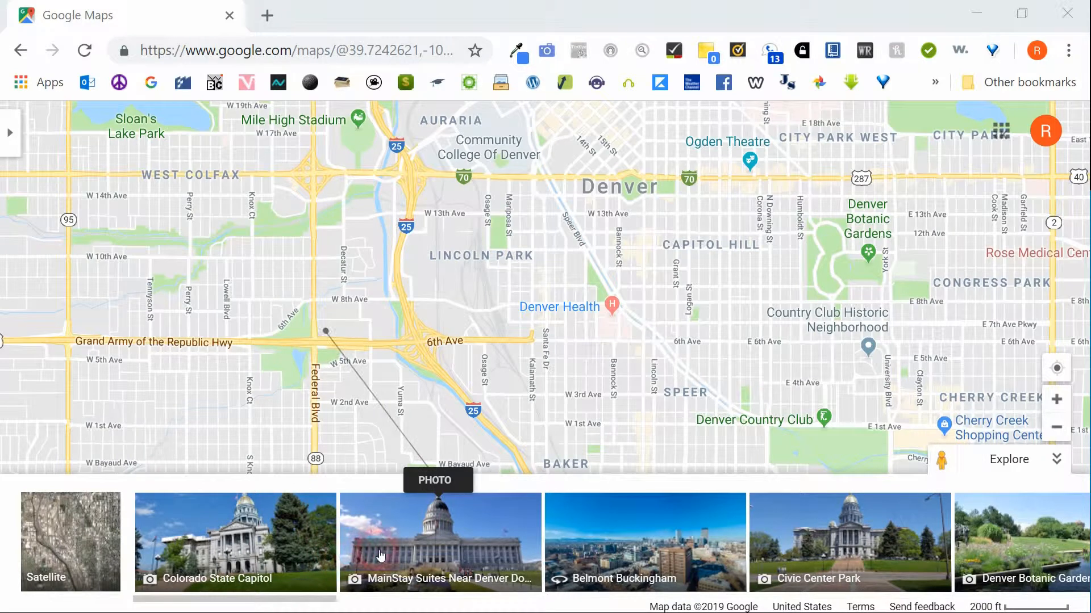
{"action": "mouse_move", "coordinate": [437, 555]}
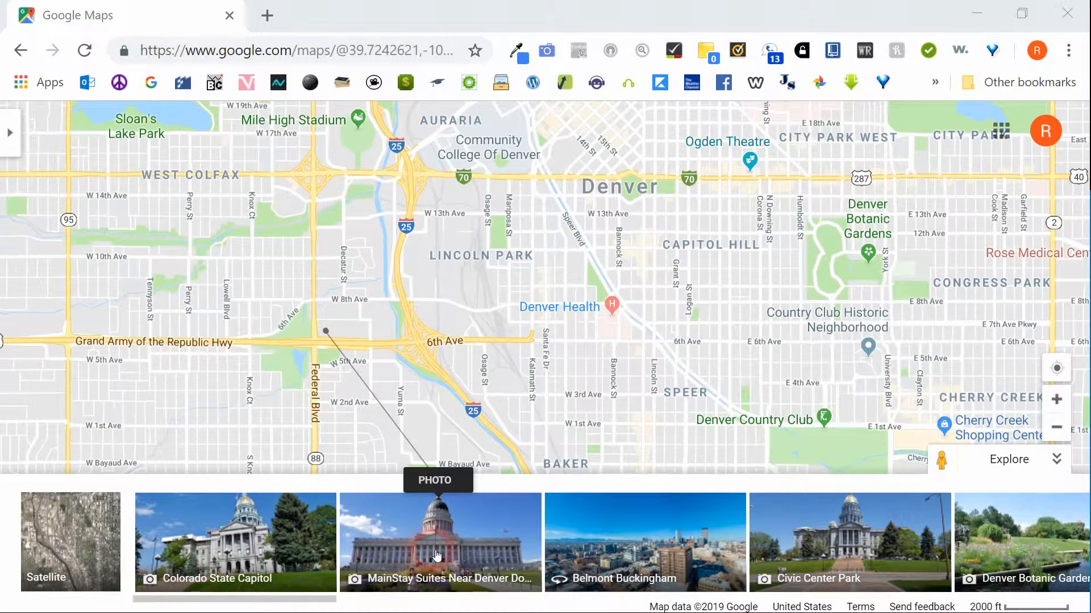
{"action": "mouse_move", "coordinate": [591, 554]}
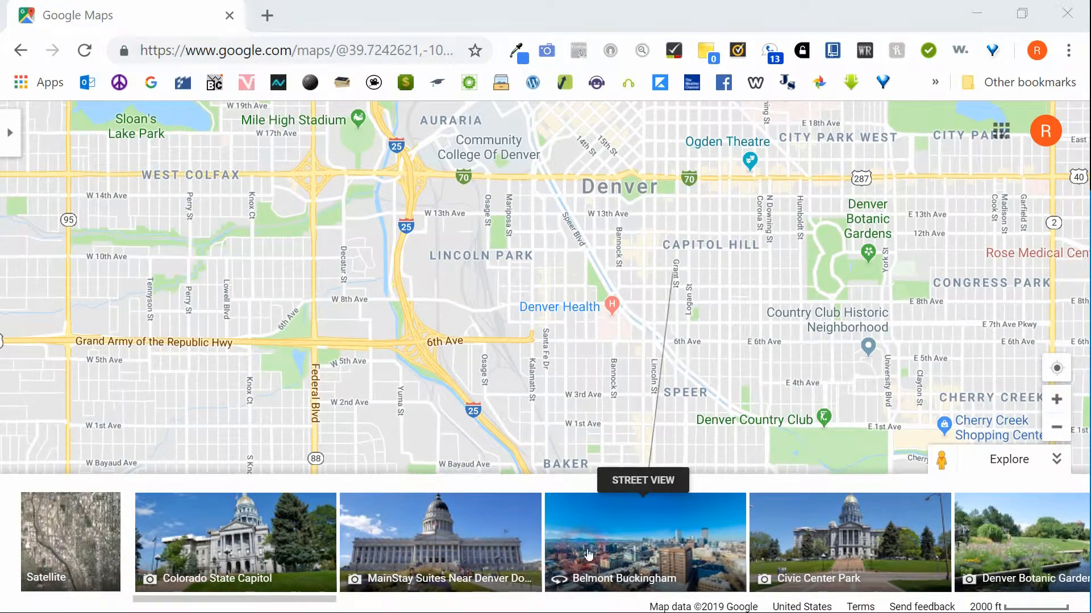
{"action": "mouse_move", "coordinate": [743, 553]}
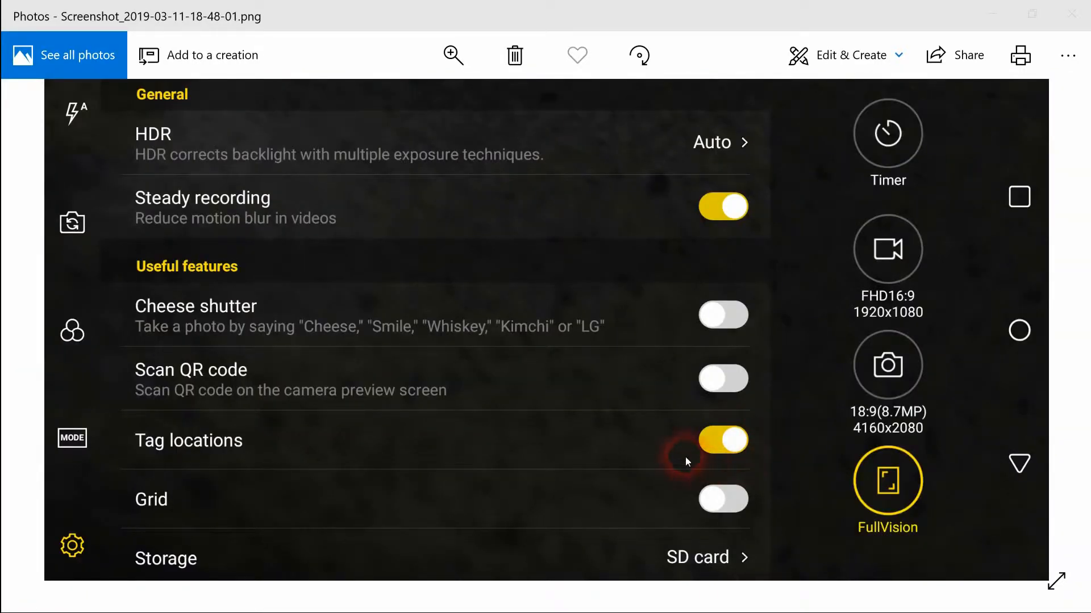
{"action": "mouse_move", "coordinate": [764, 425]}
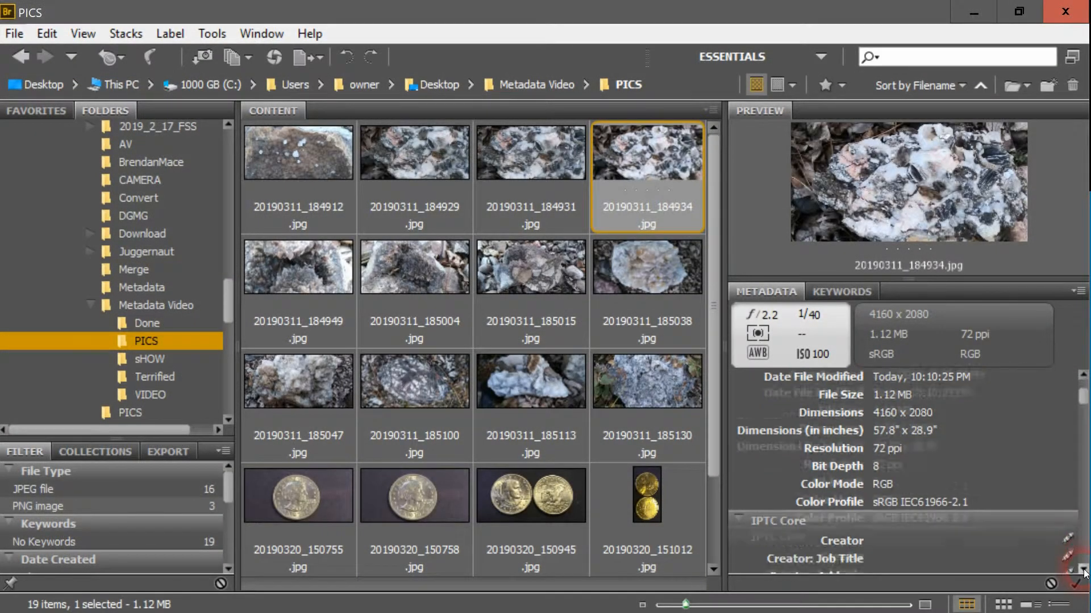
{"action": "scroll", "scroll_direction": "down", "scroll_amount": 3}
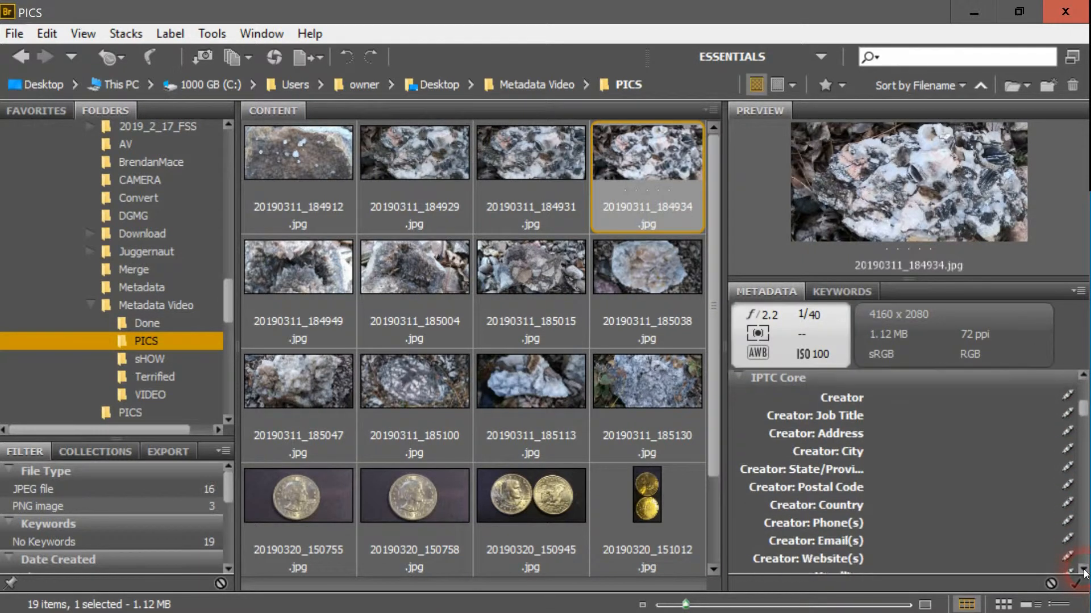
{"action": "scroll", "scroll_direction": "down", "scroll_amount": 3}
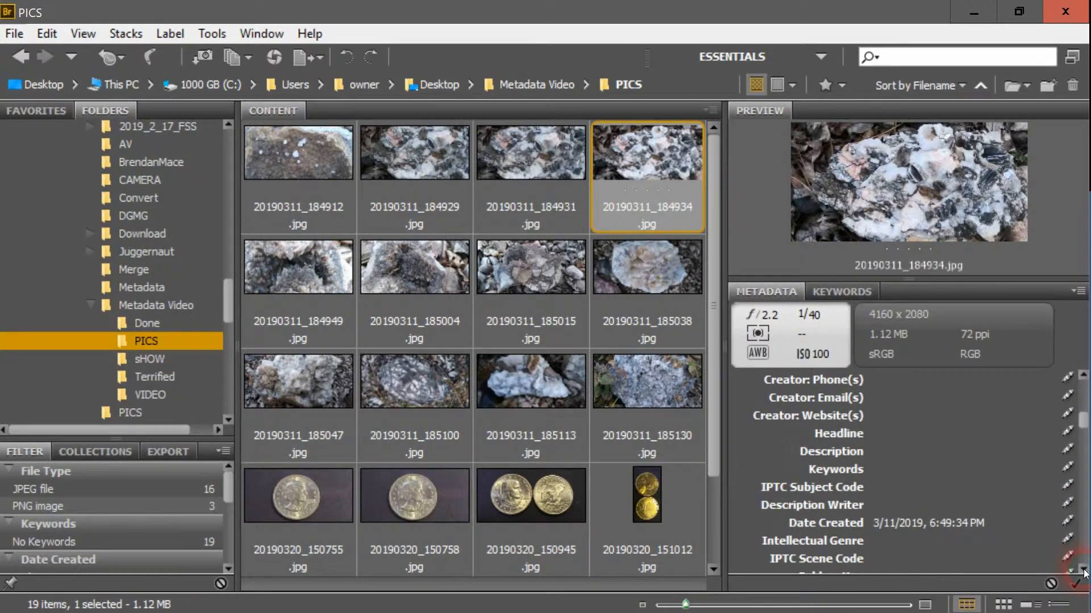
{"action": "scroll", "scroll_direction": "down", "scroll_amount": 3}
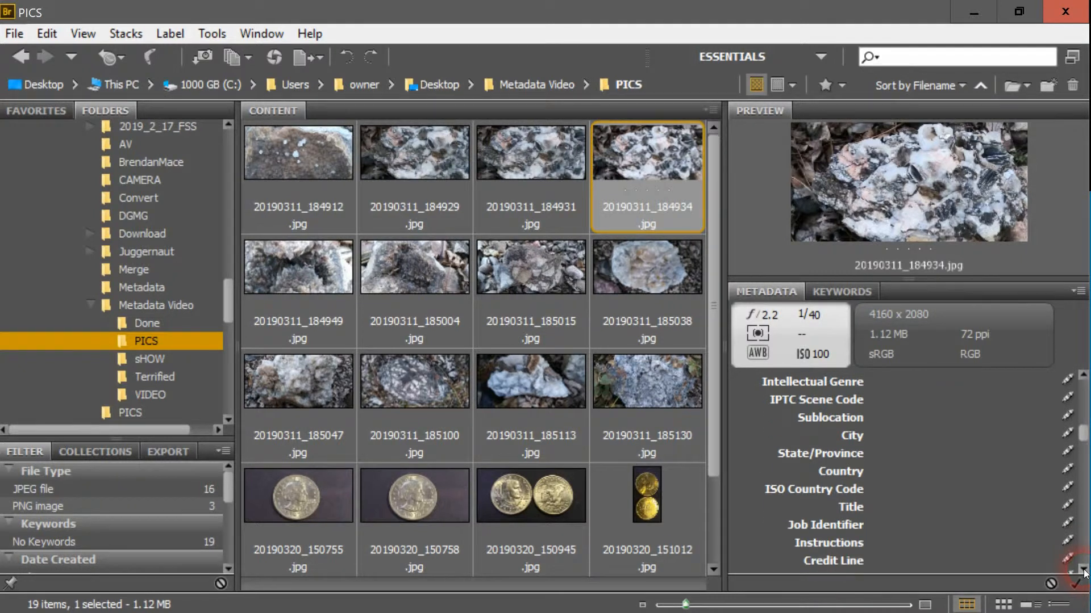
{"action": "scroll", "scroll_direction": "down", "scroll_amount": 3}
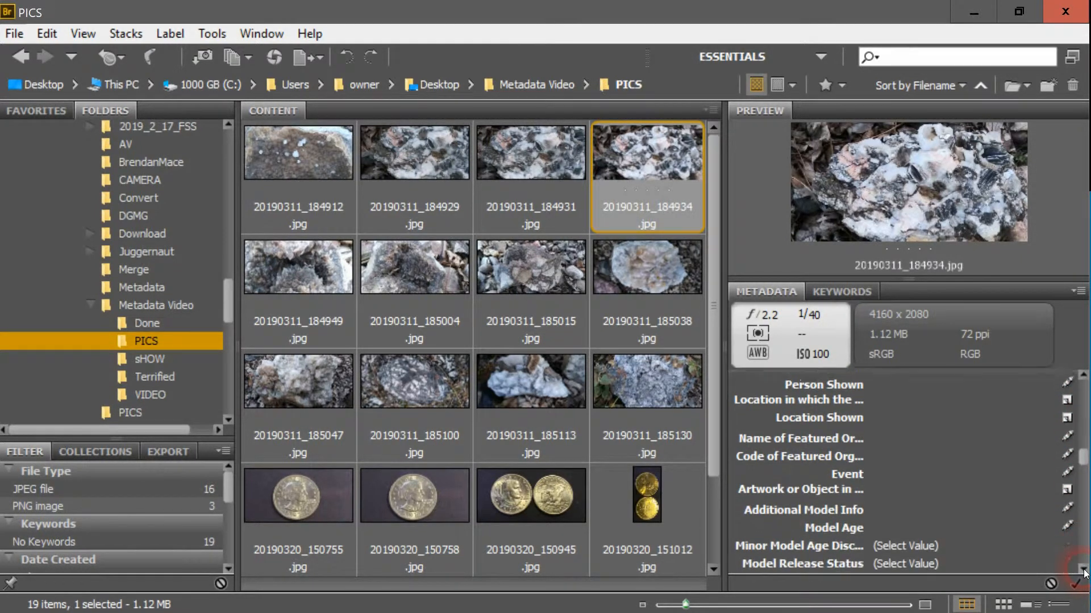
{"action": "scroll", "scroll_direction": "down", "scroll_amount": 3}
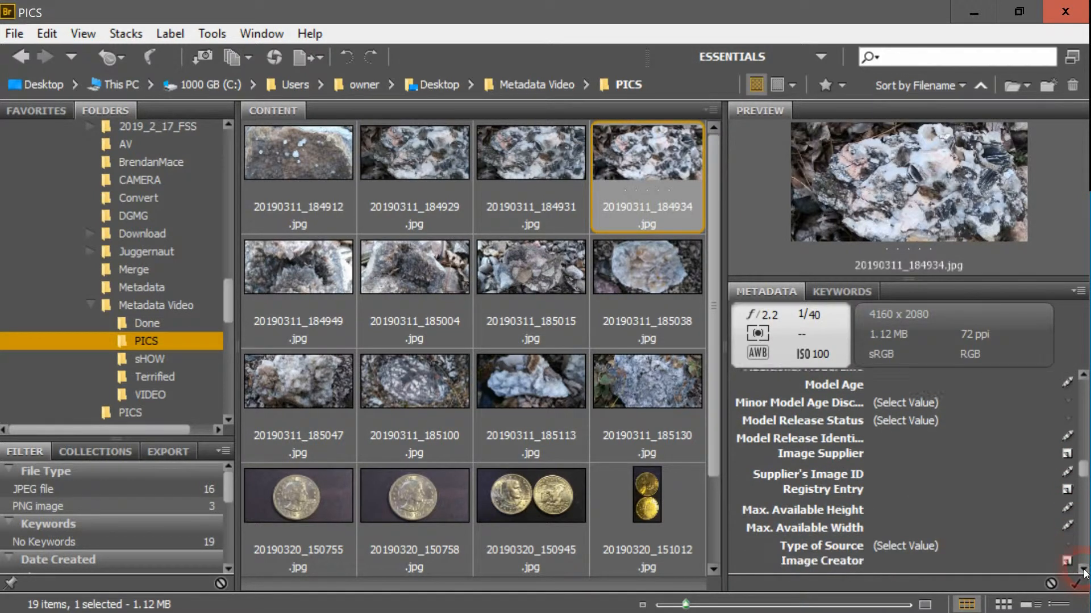
{"action": "scroll", "scroll_direction": "down", "scroll_amount": 3}
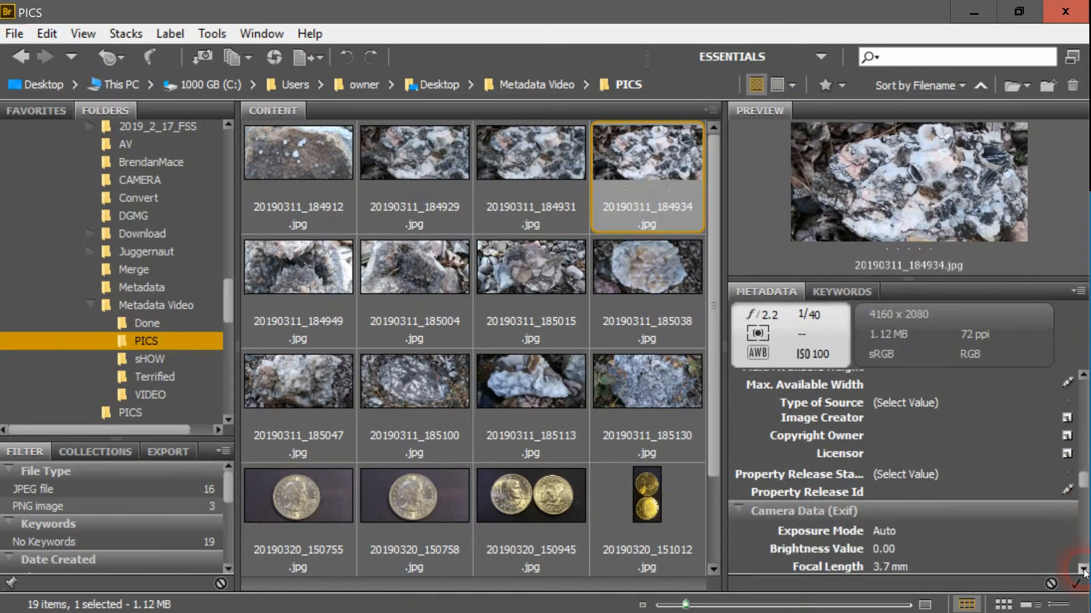
{"action": "scroll", "scroll_direction": "down", "scroll_amount": 3}
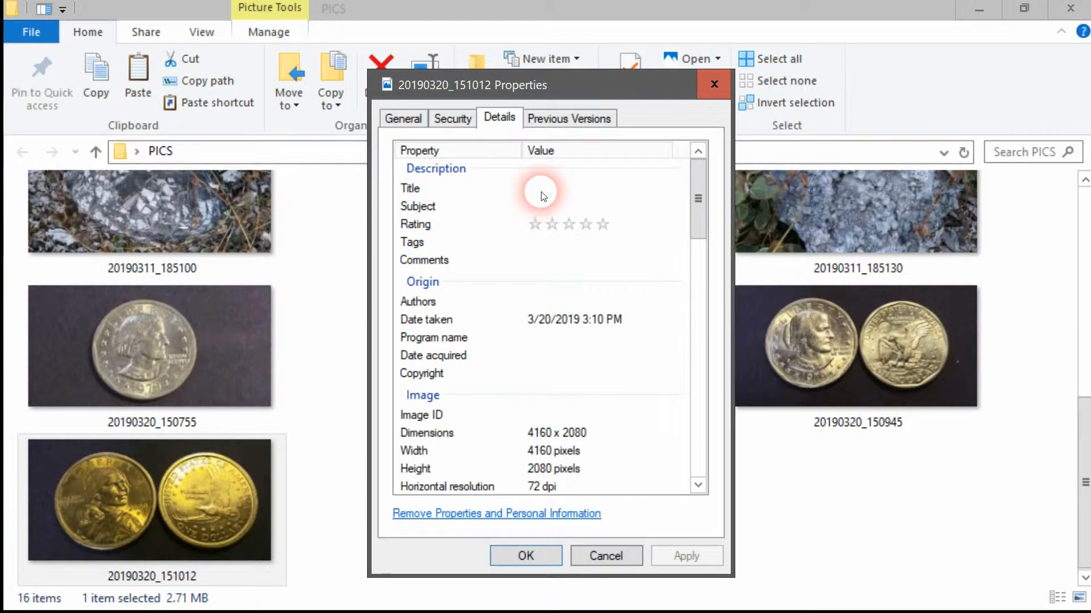
Title the coin photo 'Sacagawea one dollar coin' with subject 'Front and back'.
{"action": "left_click", "coordinate": [599, 188]}
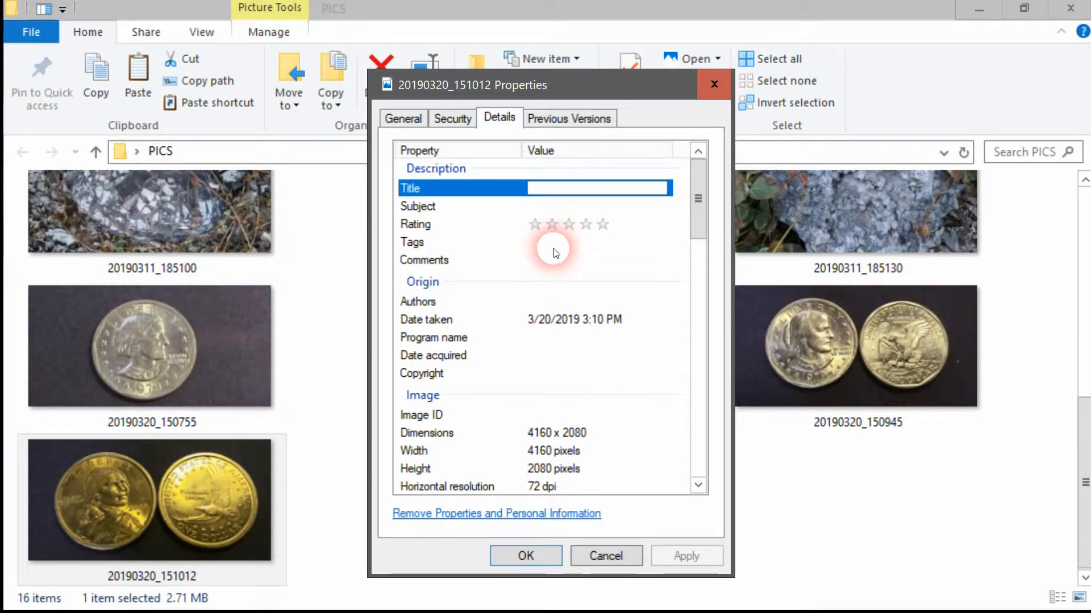
{"action": "type", "text": "Sacagawea one dollar"}
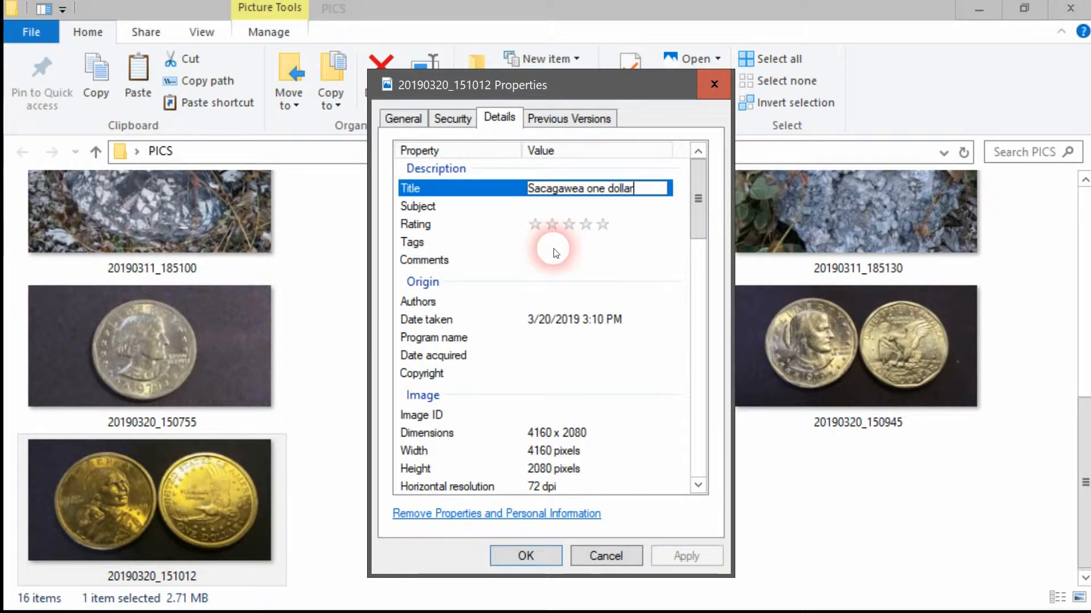
{"action": "type", "text": "co"}
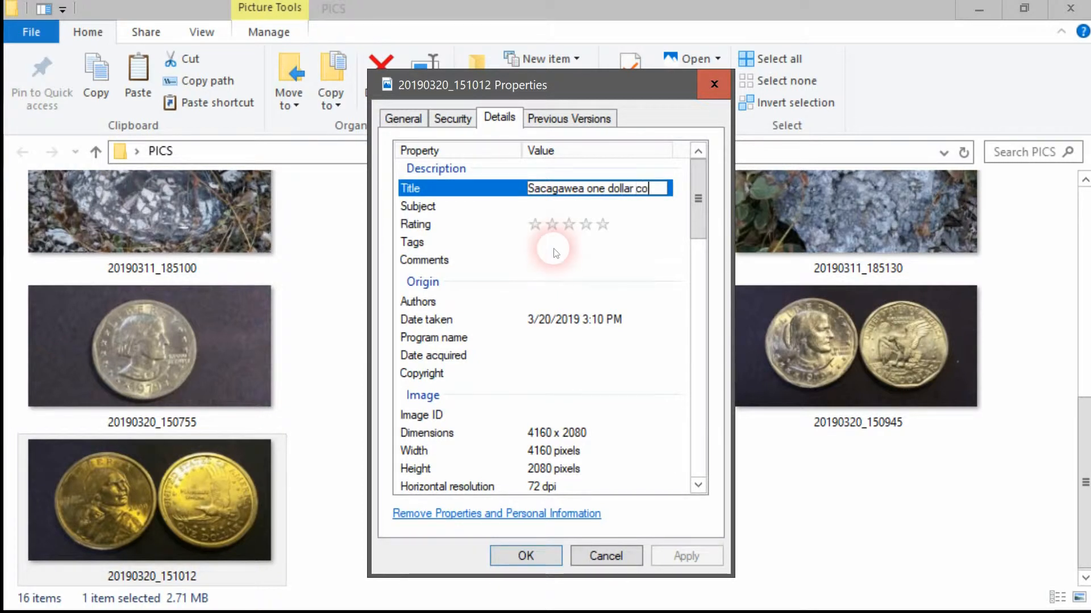
{"action": "type", "text": "in"}
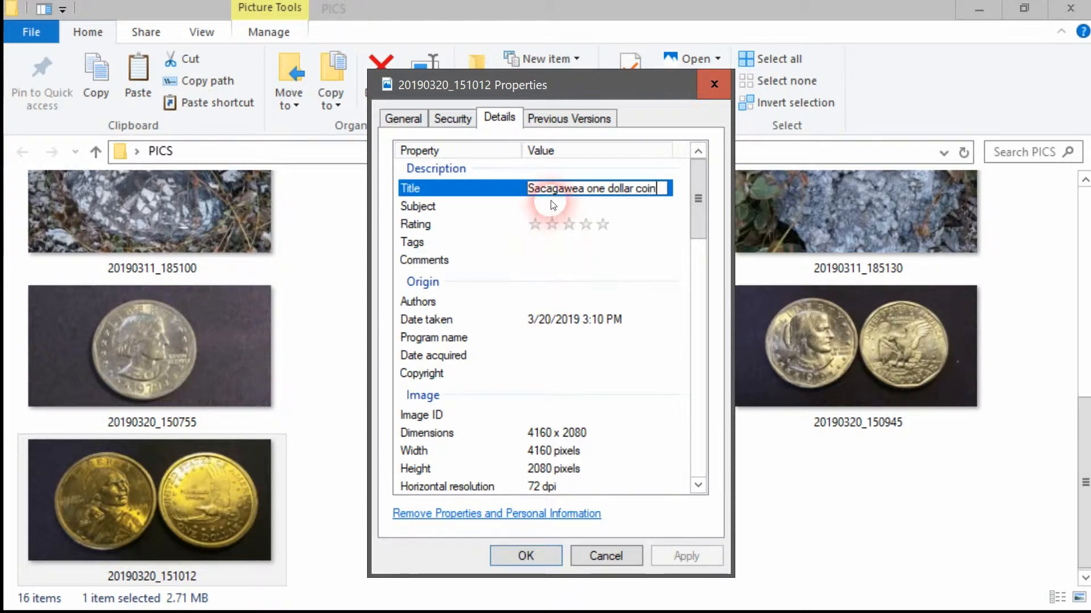
{"action": "left_click", "coordinate": [595, 206]}
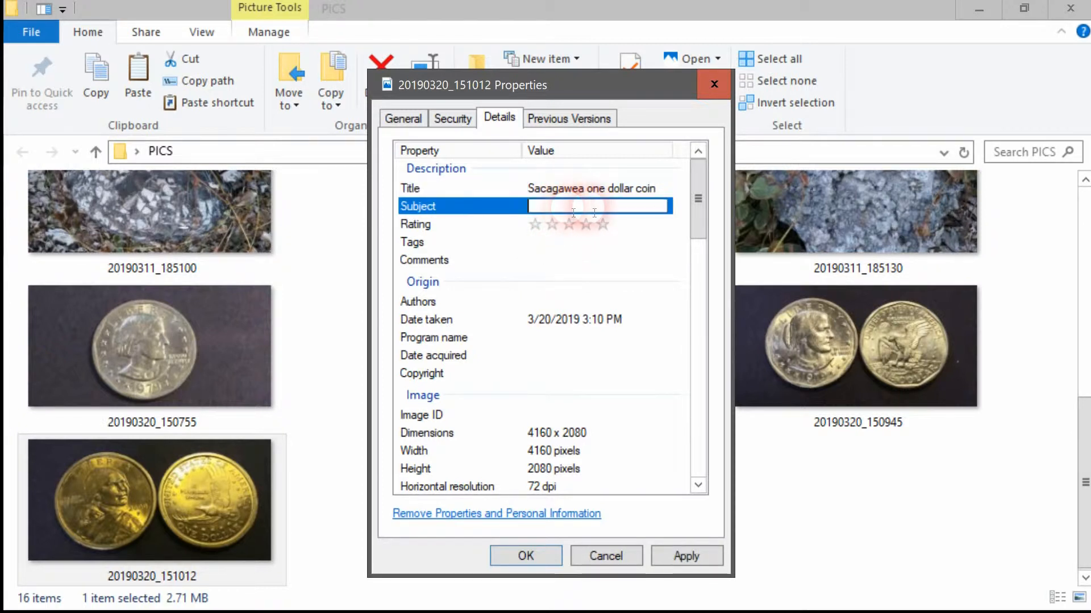
{"action": "type", "text": "Front"}
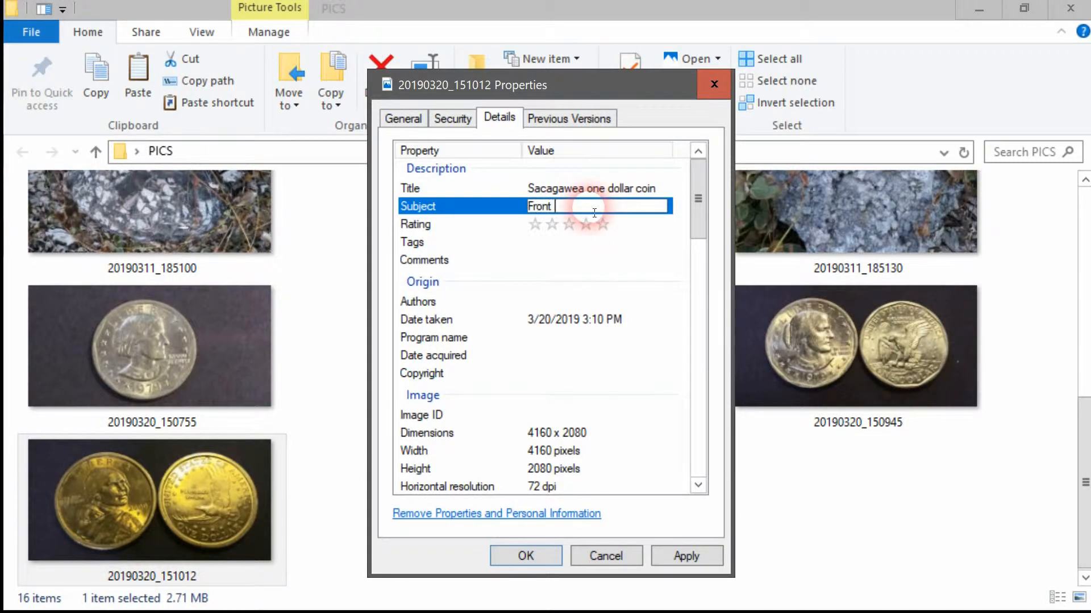
{"action": "type", "text": "and back"}
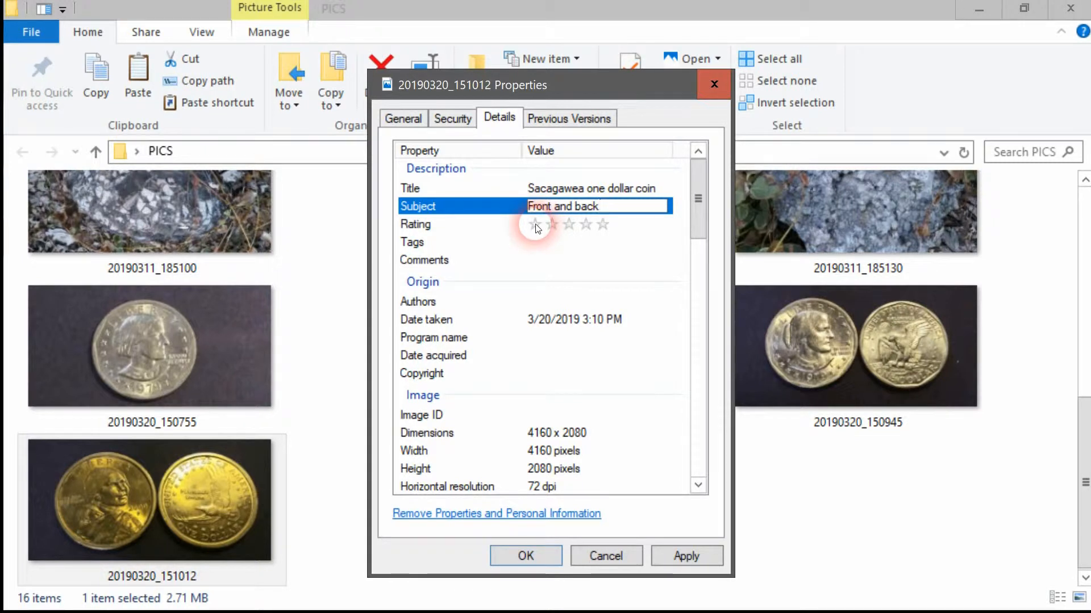
{"action": "left_click", "coordinate": [535, 224]}
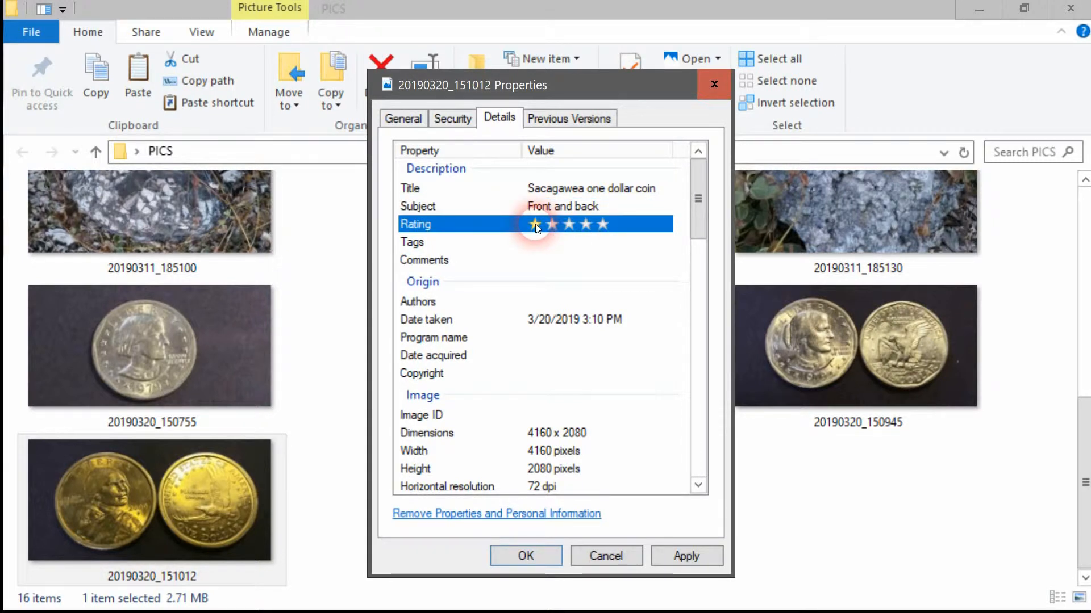
Tag the coin photo with Coin, Sacagawea and 2000.
{"action": "left_click", "coordinate": [603, 224]}
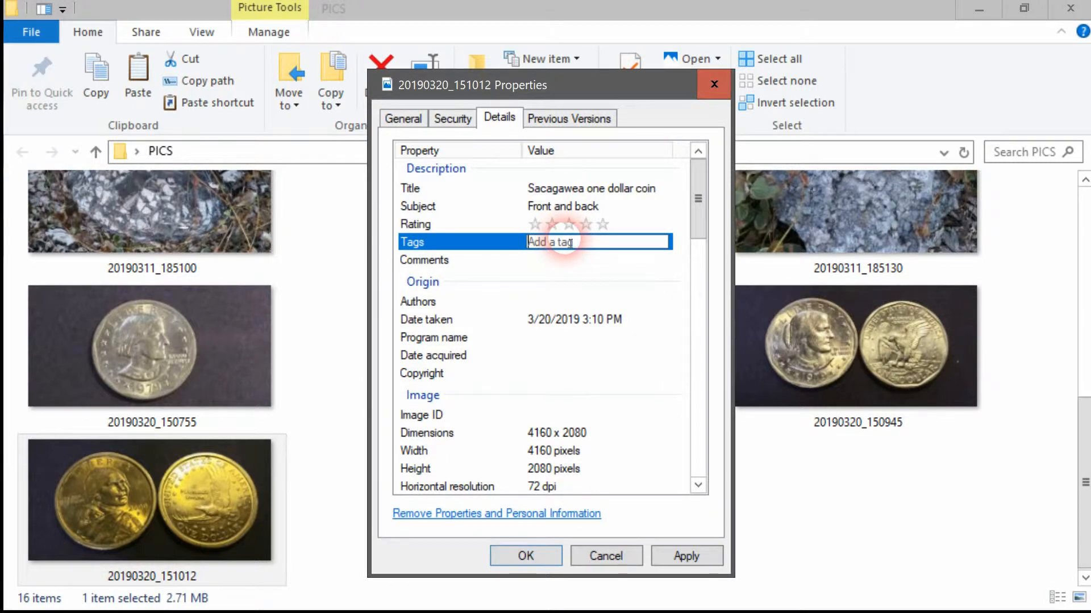
{"action": "type", "text": "Coin;"}
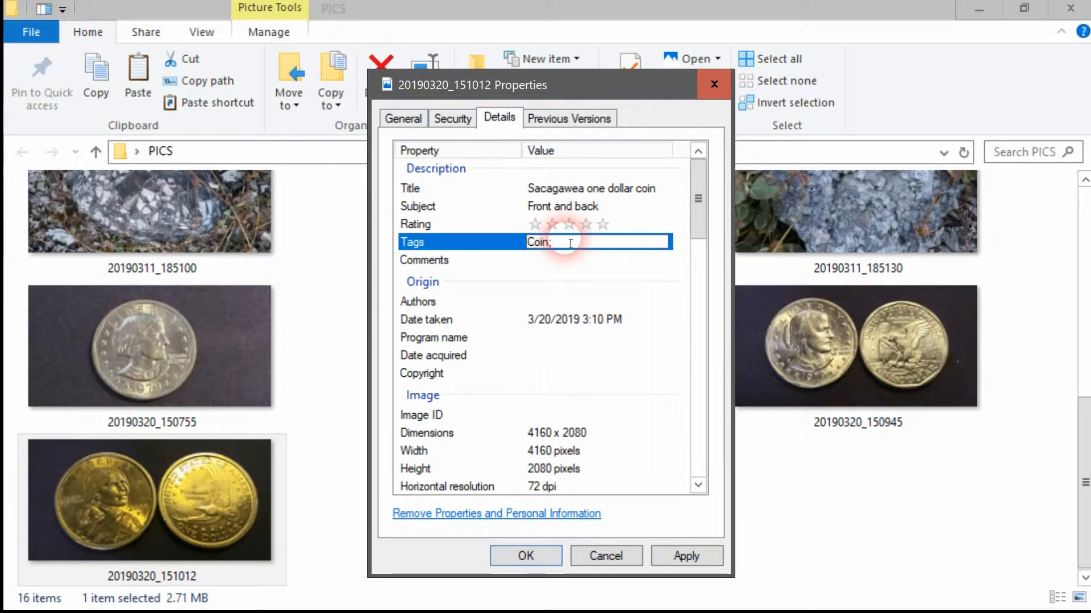
{"action": "type", "text": "Saca"}
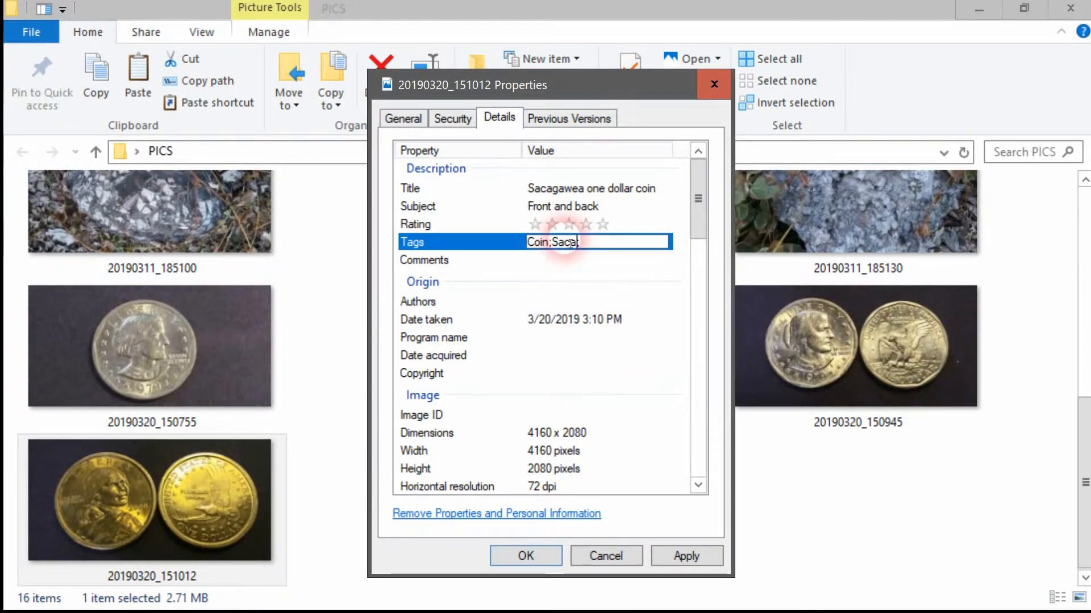
{"action": "type", "text": "gawea"}
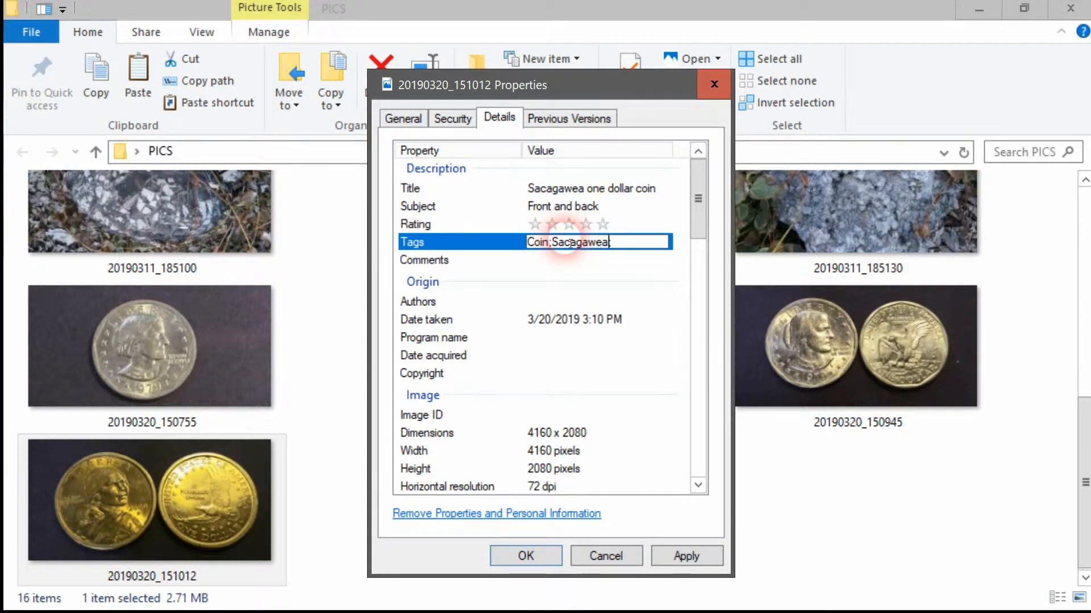
{"action": "type", "text": ";2"}
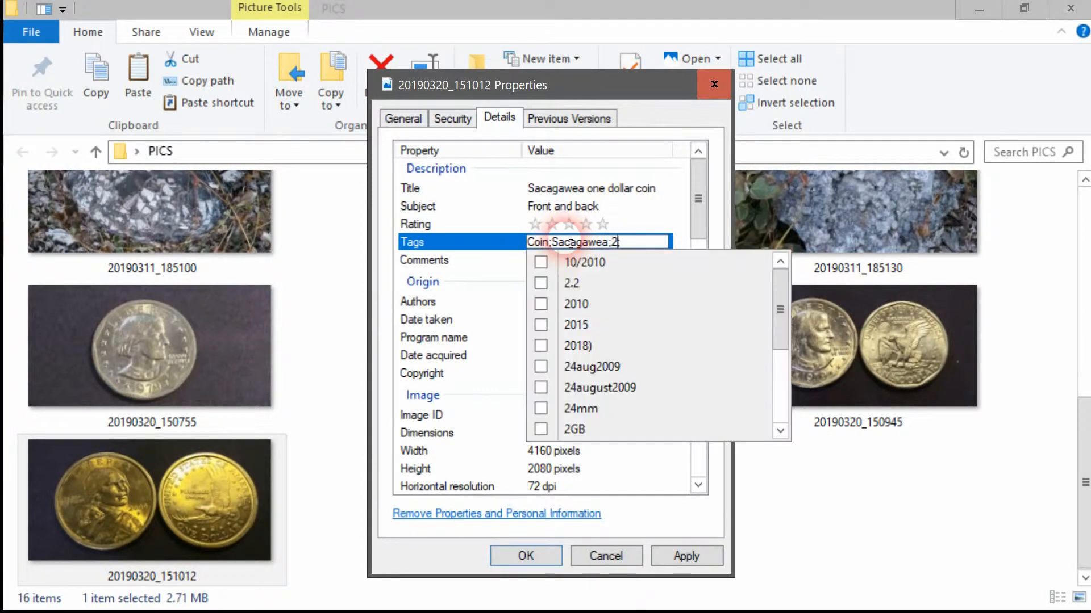
{"action": "type", "text": "000;"}
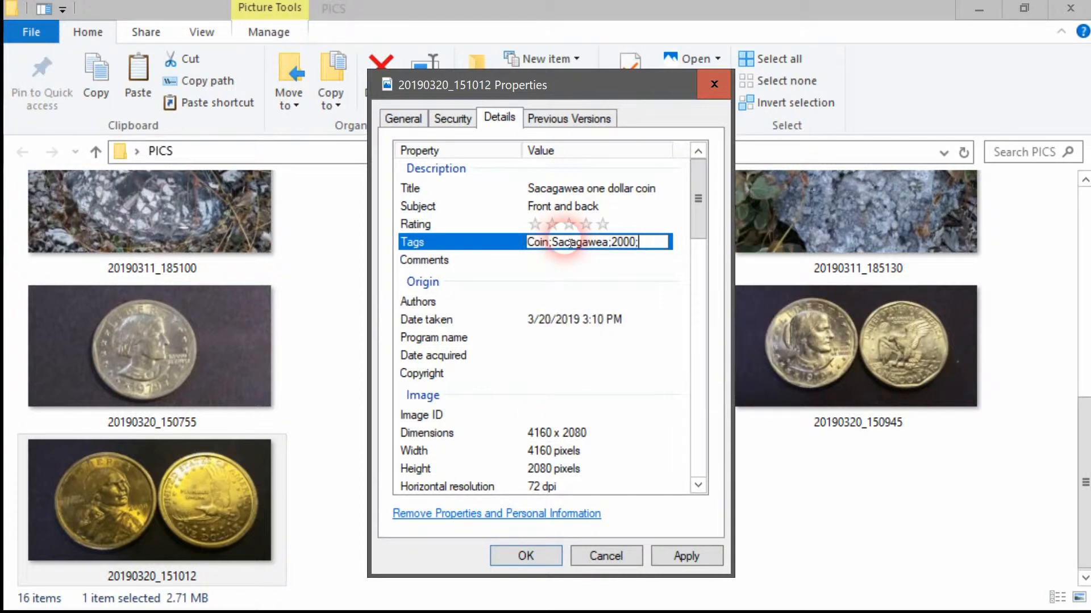
{"action": "type", "text": "P"}
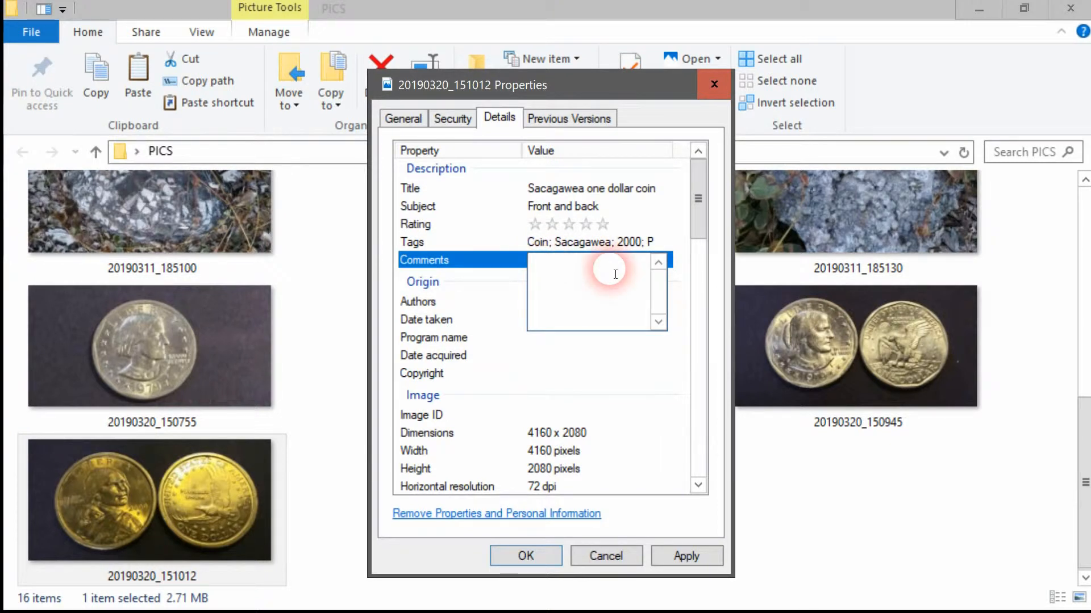
{"action": "type", "text": "marketed as the Golden"}
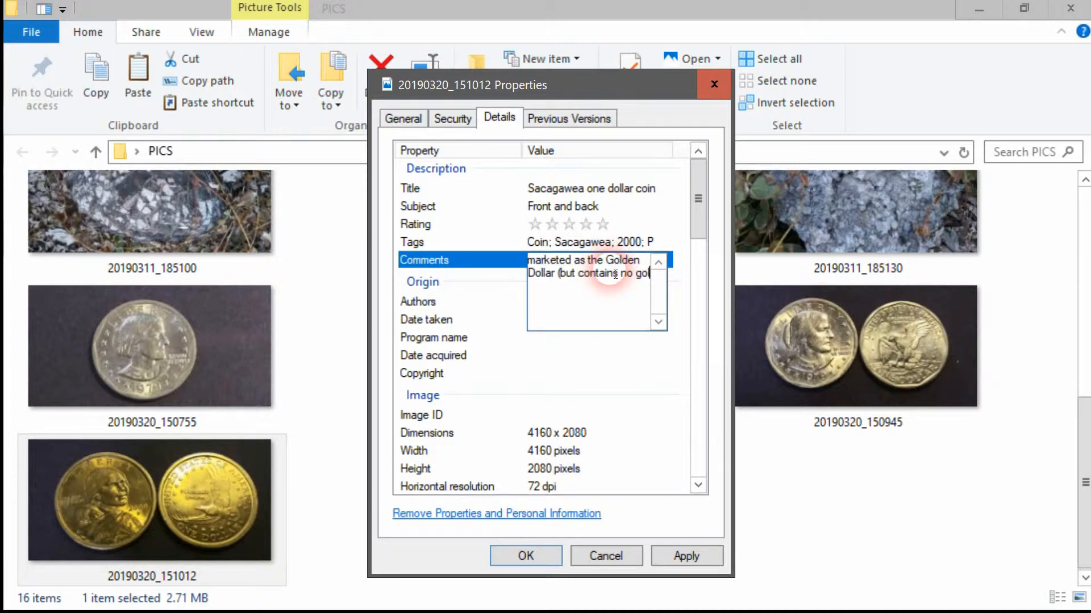
{"action": "type", "text": "gold)"}
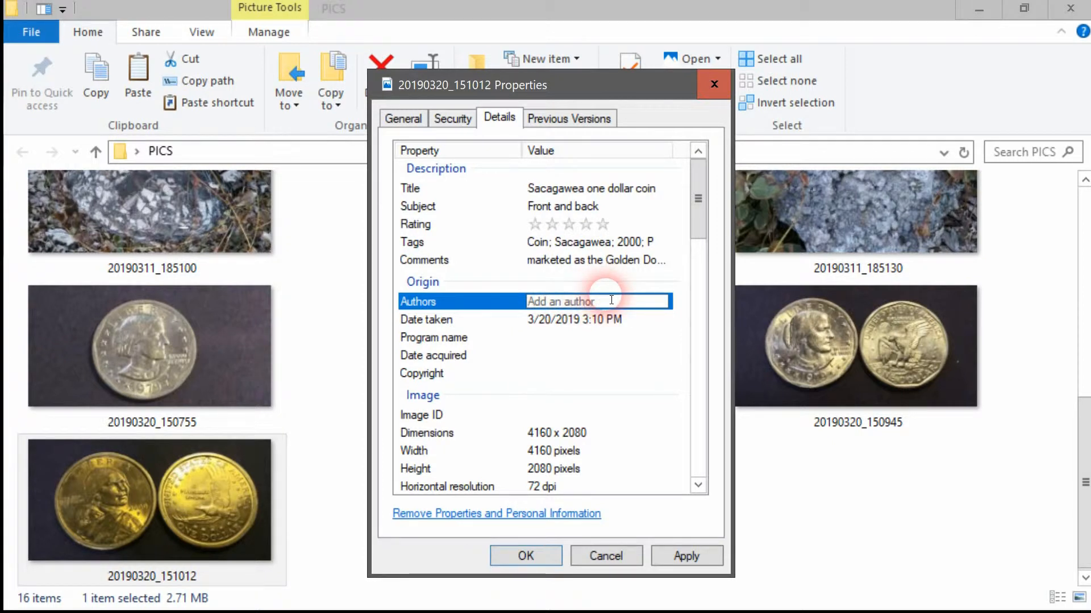
{"action": "type", "text": "Bob Johnson;"}
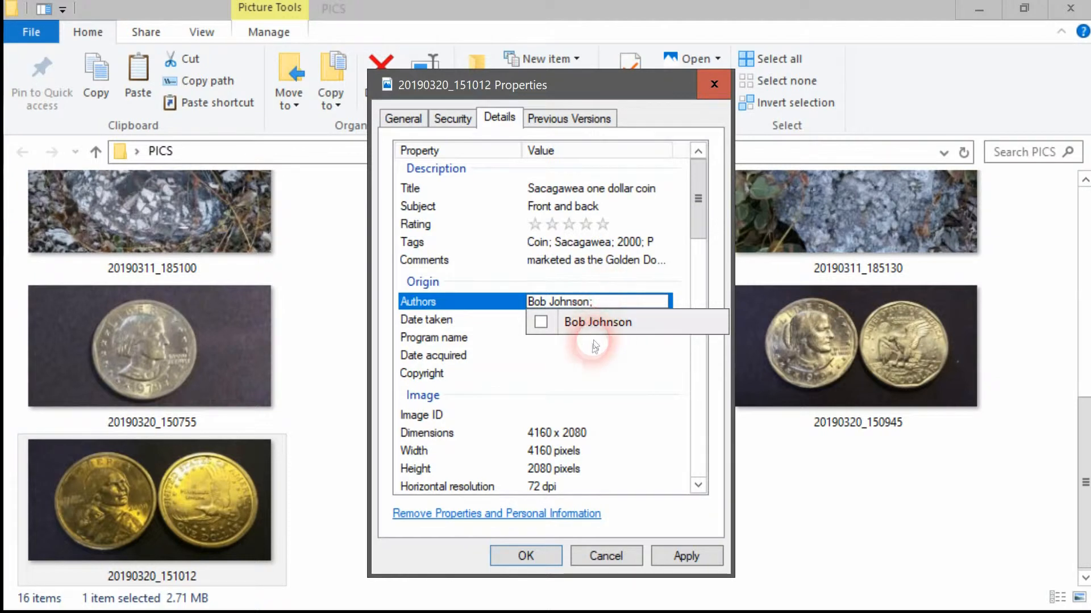
{"action": "left_click", "coordinate": [585, 355]}
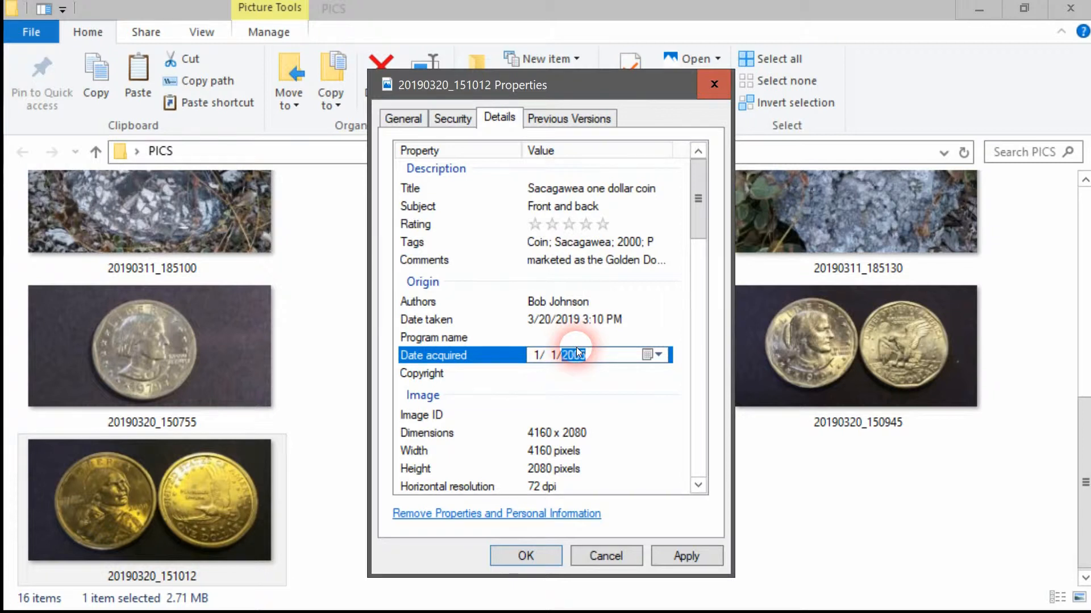
{"action": "left_click", "coordinate": [556, 380]}
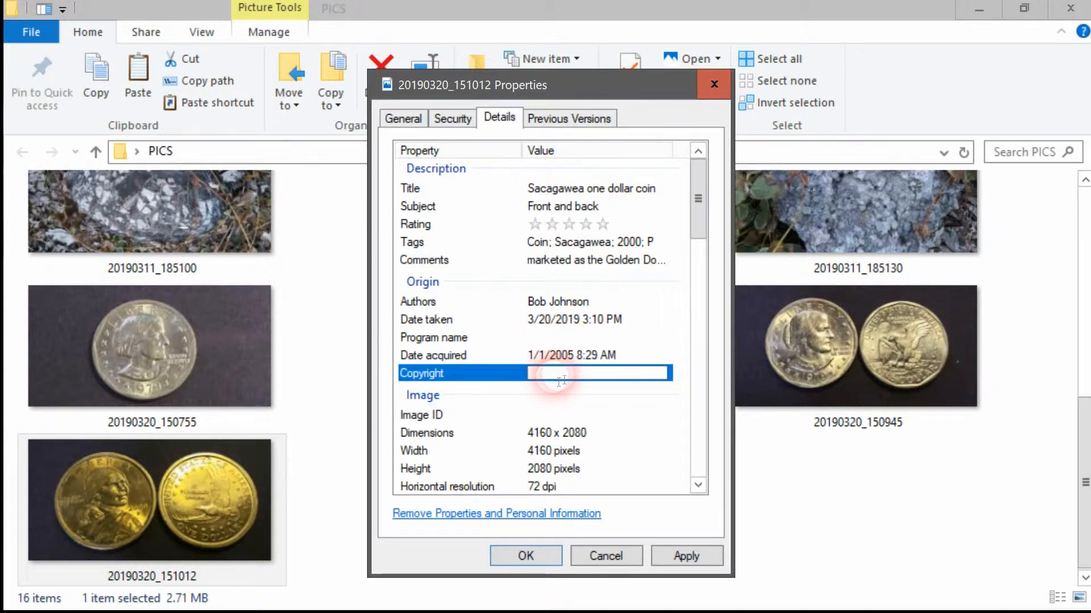
{"action": "type", "text": "Copyright By Bob Johnson"}
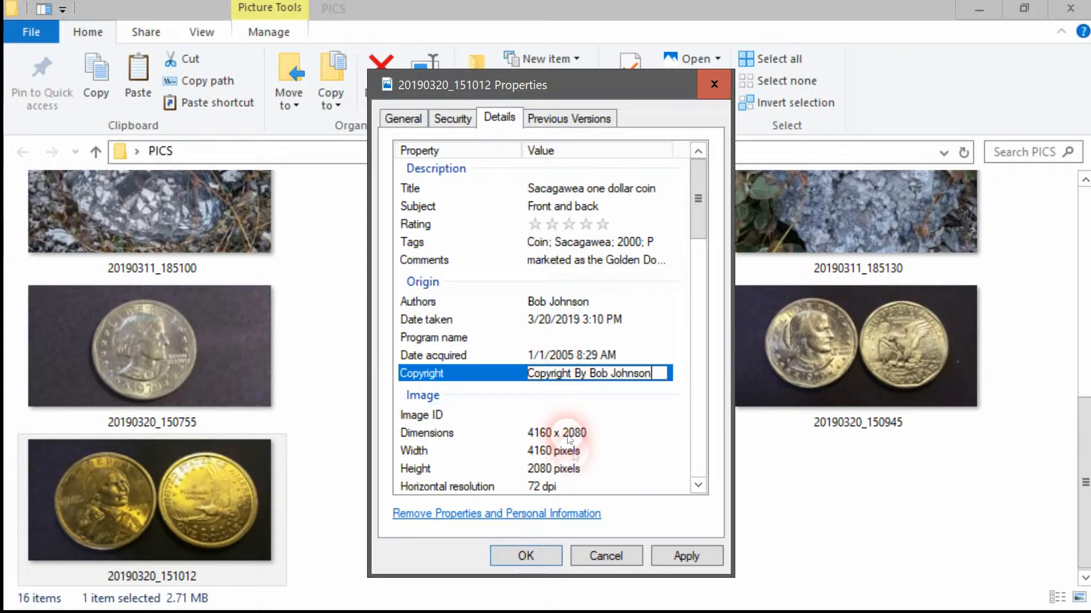
{"action": "left_click", "coordinate": [686, 556]}
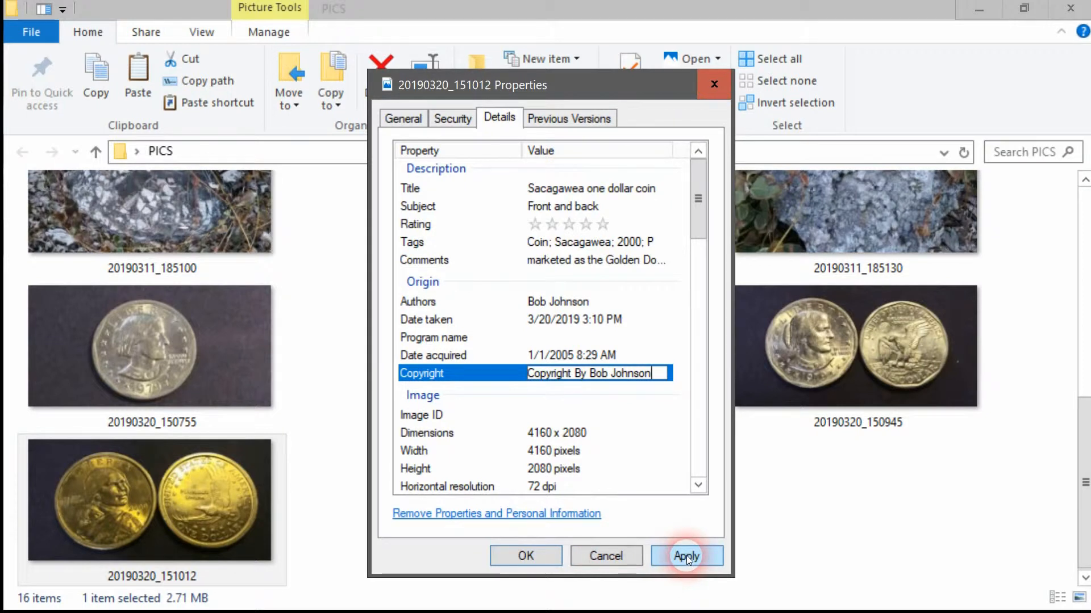
Apply the new metadata and scroll down to the GPS and File details.
{"action": "left_click", "coordinate": [687, 556]}
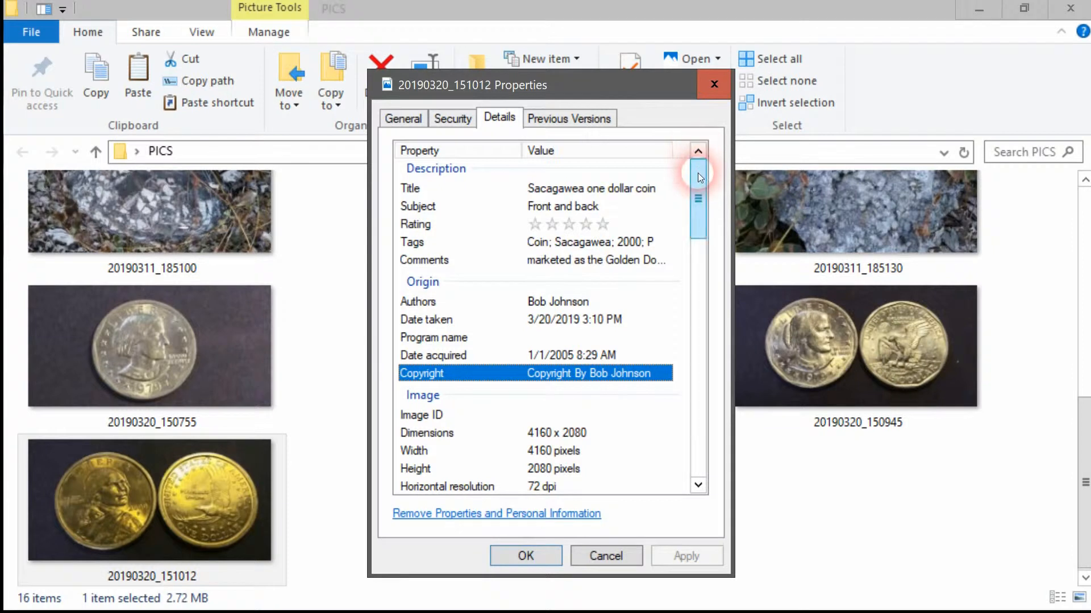
{"action": "scroll", "scroll_direction": "down", "scroll_amount": 3}
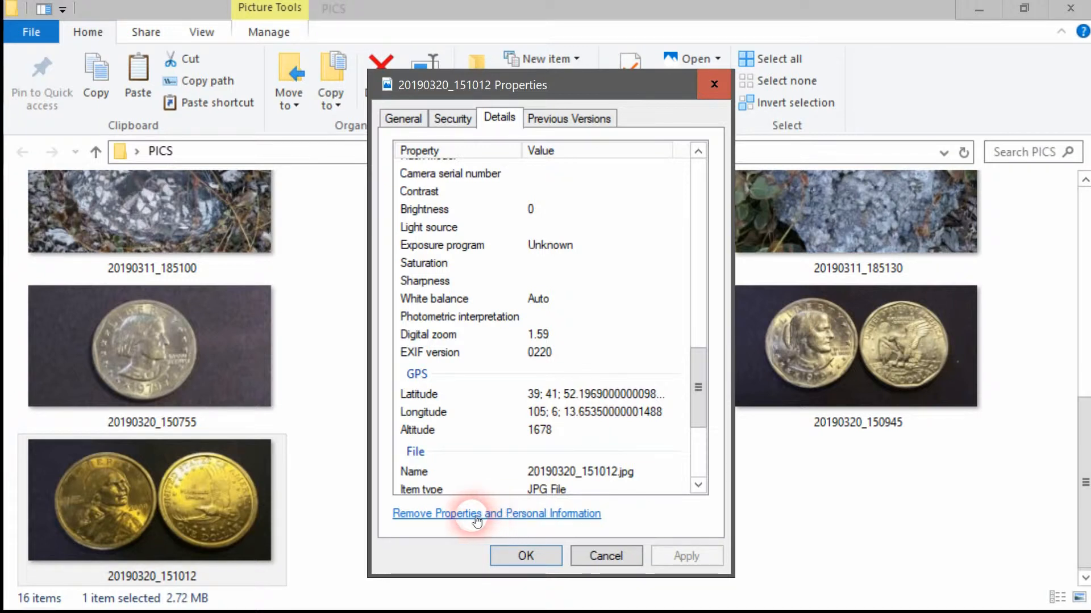
Remove latitude, longitude and altitude from the original coin photo file.
{"action": "left_click", "coordinate": [474, 514]}
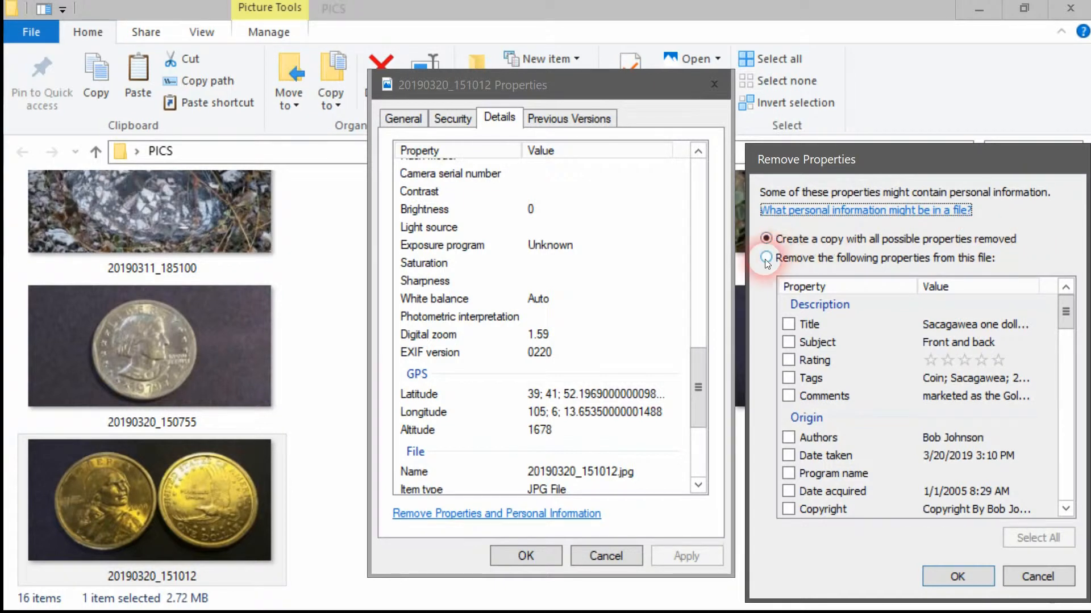
{"action": "left_click", "coordinate": [766, 258]}
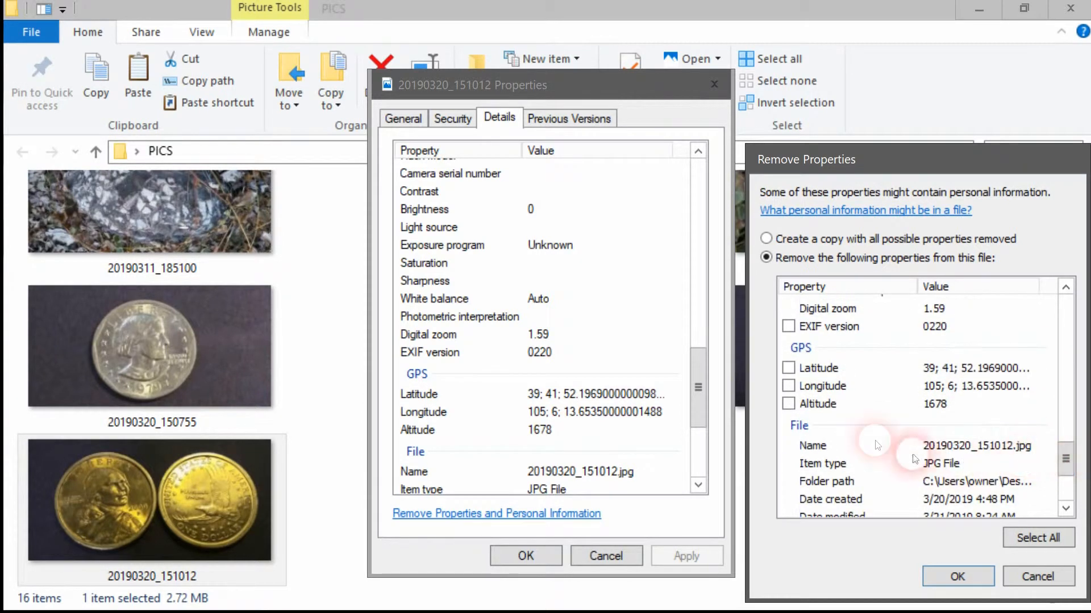
{"action": "left_click", "coordinate": [788, 368]}
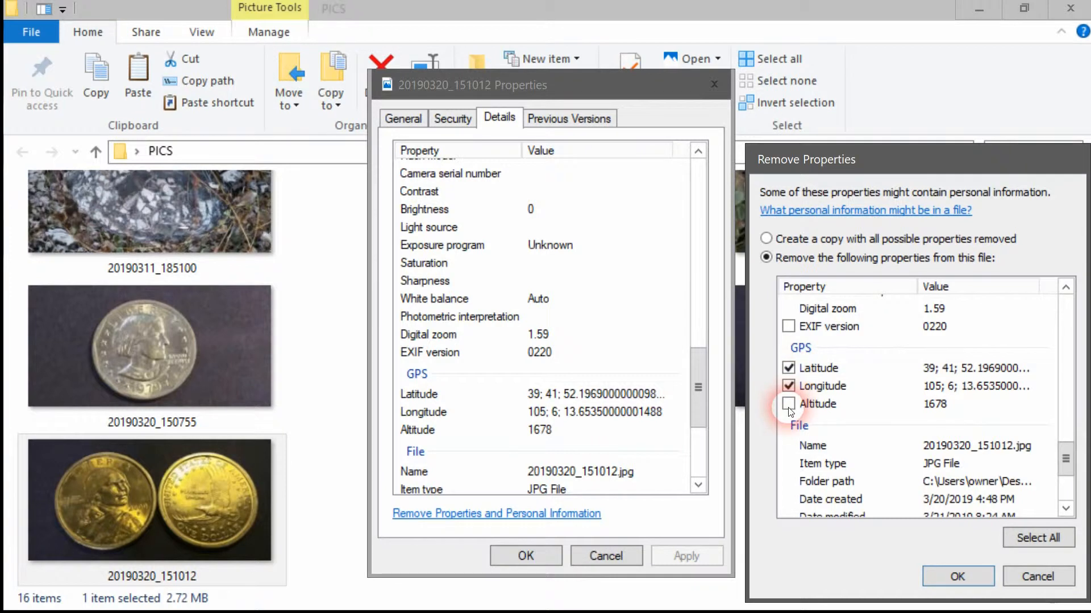
{"action": "left_click", "coordinate": [788, 404]}
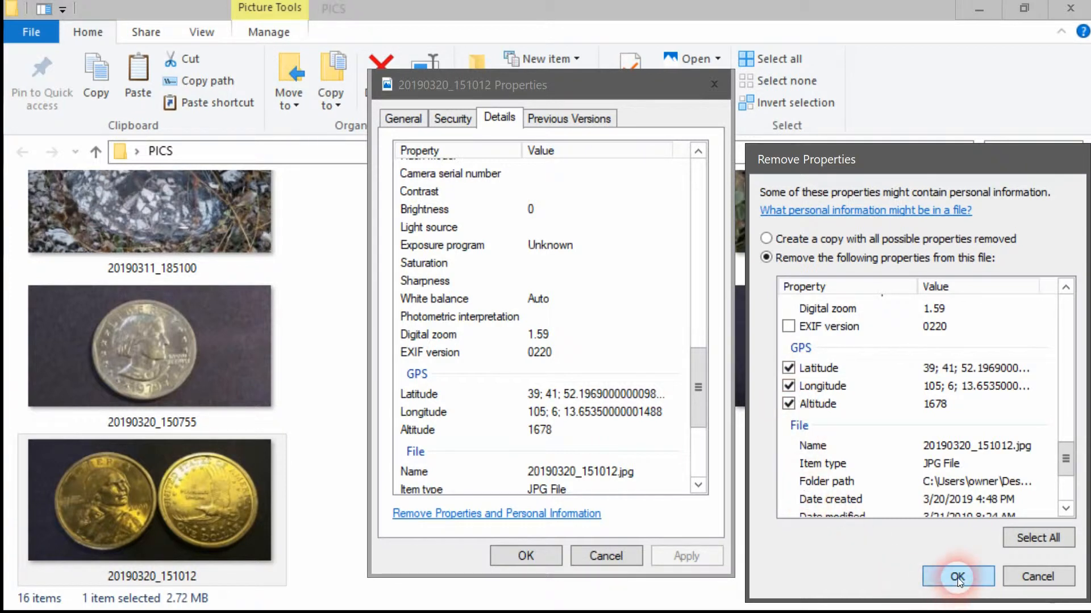
{"action": "left_click", "coordinate": [956, 576]}
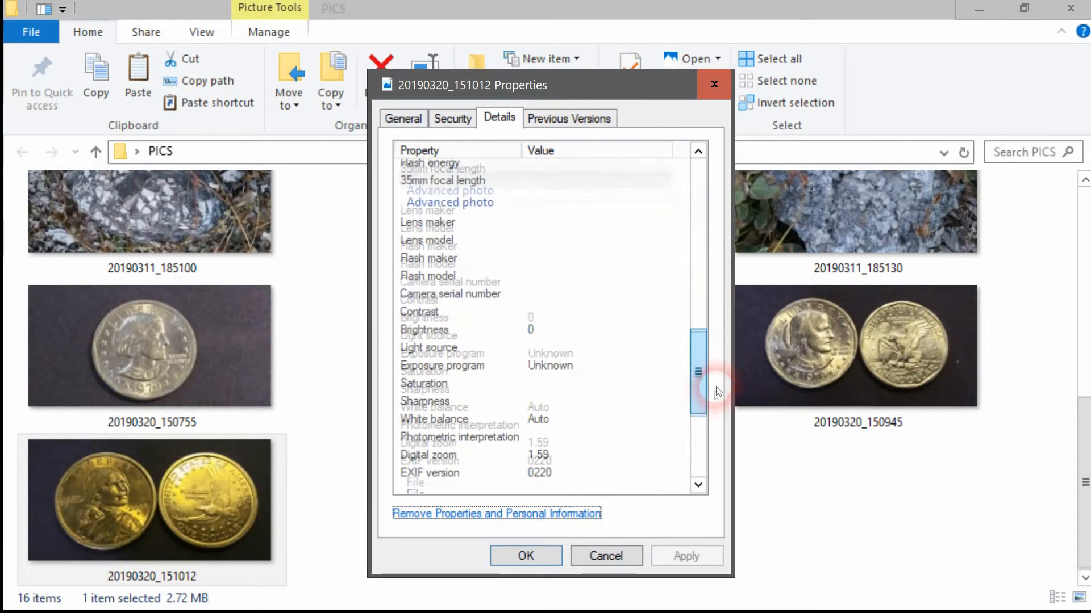
Scroll the GPS-free details, select Lens maker, then close Properties and open sHOW.
{"action": "left_click_drag", "start_coordinate": [699, 372], "coordinate": [702, 473]}
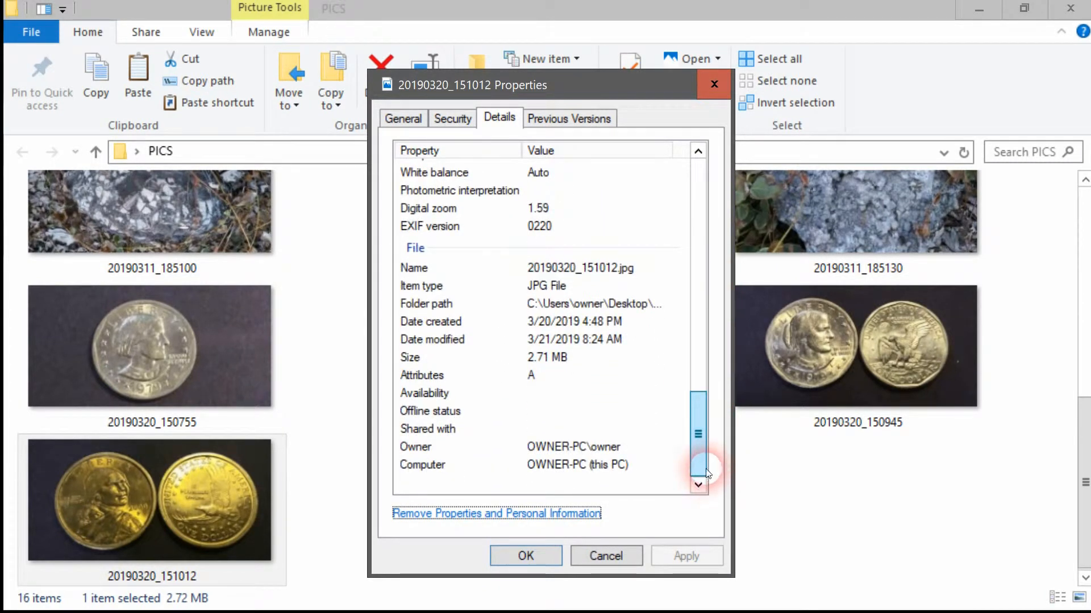
{"action": "left_click_drag", "start_coordinate": [702, 470], "coordinate": [702, 417]}
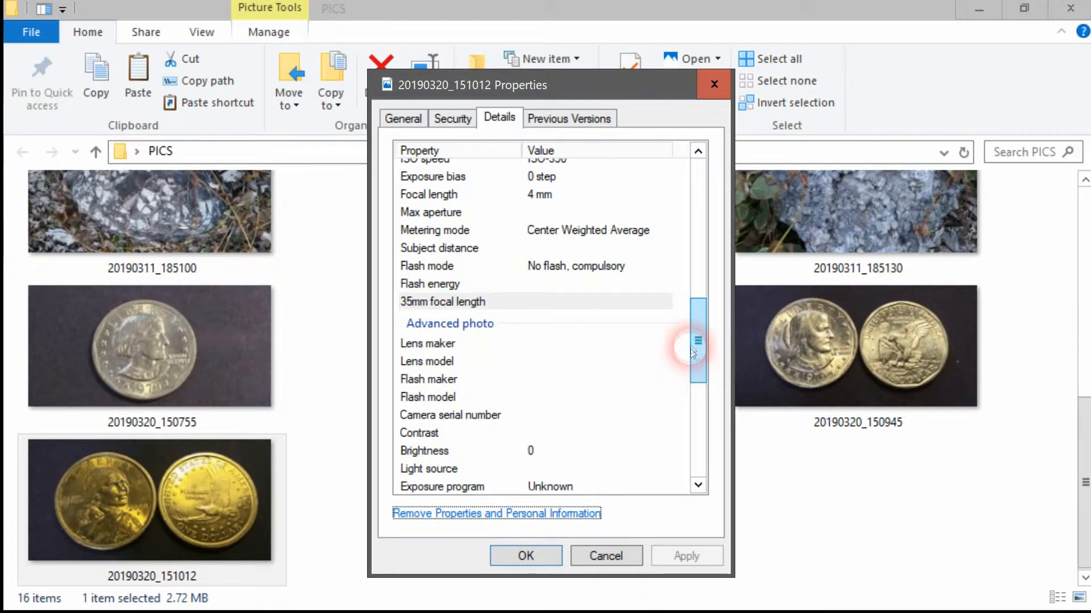
{"action": "left_click", "coordinate": [591, 343]}
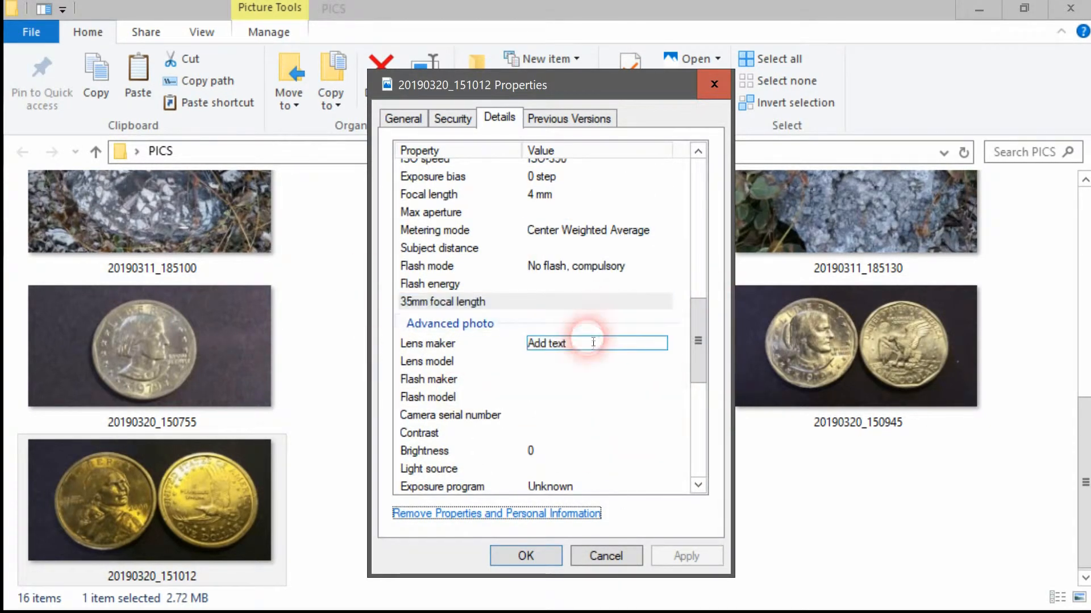
{"action": "left_click", "coordinate": [218, 506]}
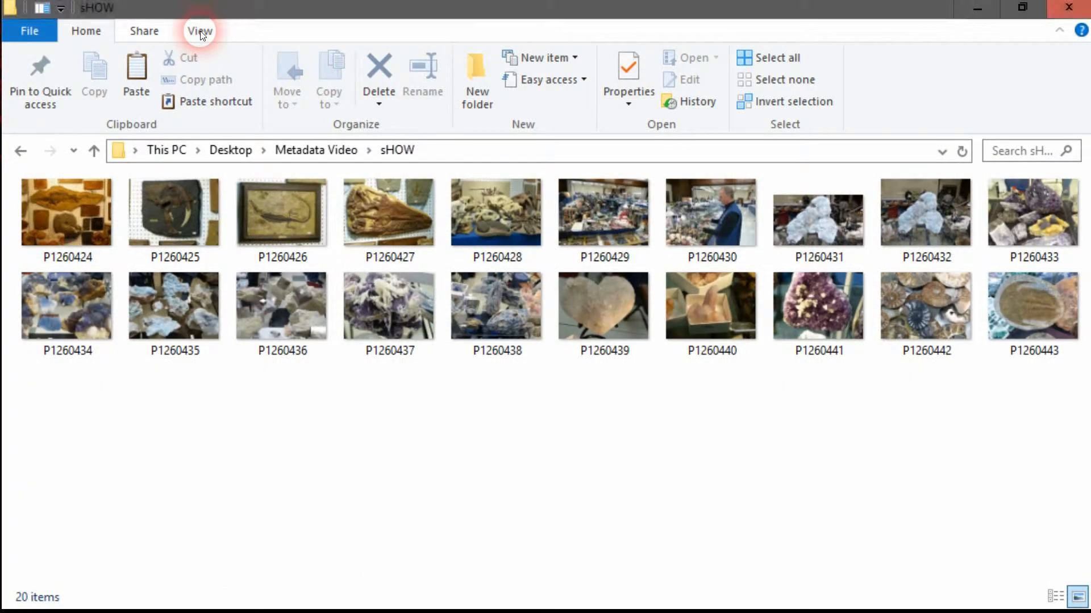
Turn on the navigation pane, briefly visit PICS, and go back to sHOW.
{"action": "left_click", "coordinate": [200, 30]}
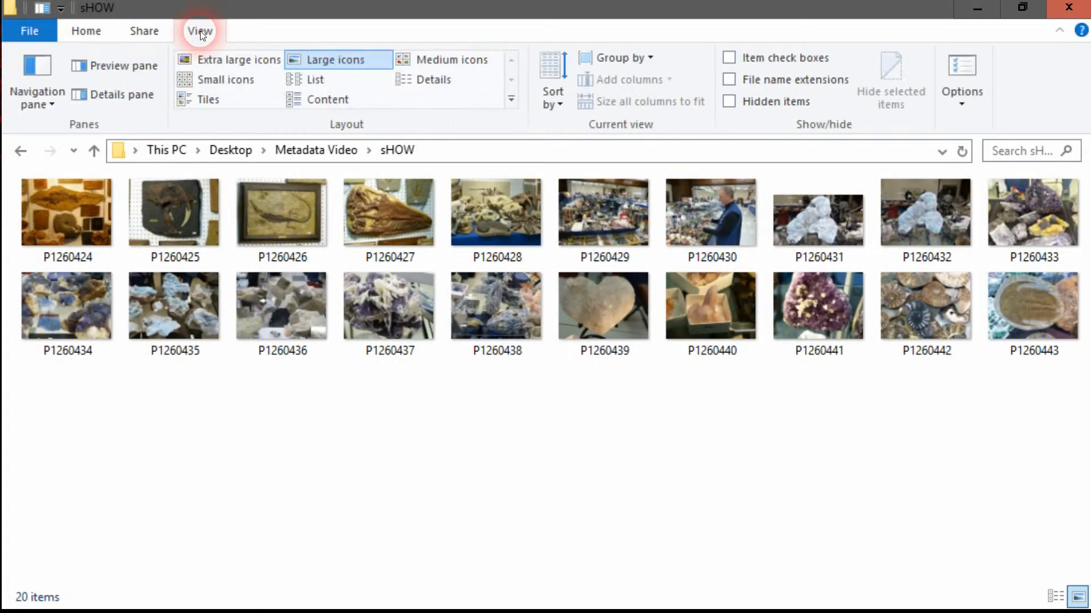
{"action": "left_click", "coordinate": [37, 80]}
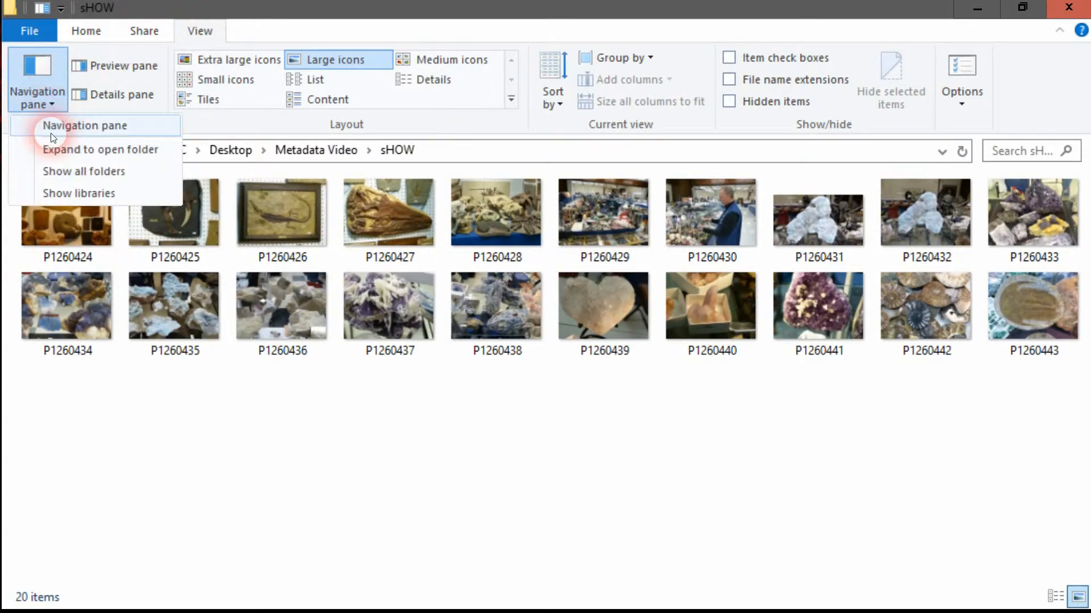
{"action": "left_click", "coordinate": [85, 126]}
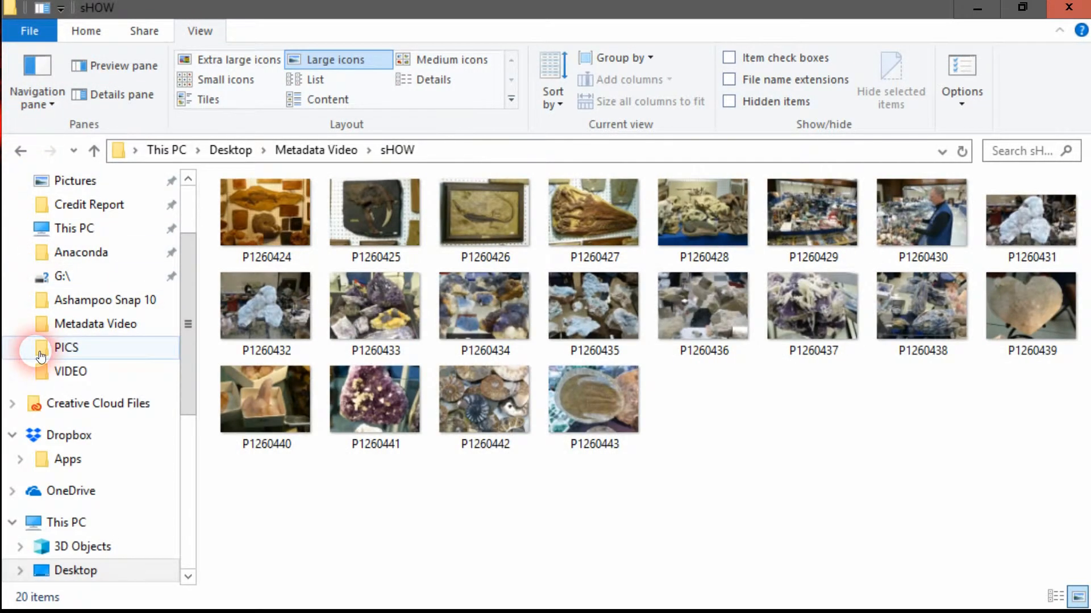
{"action": "left_click", "coordinate": [67, 347]}
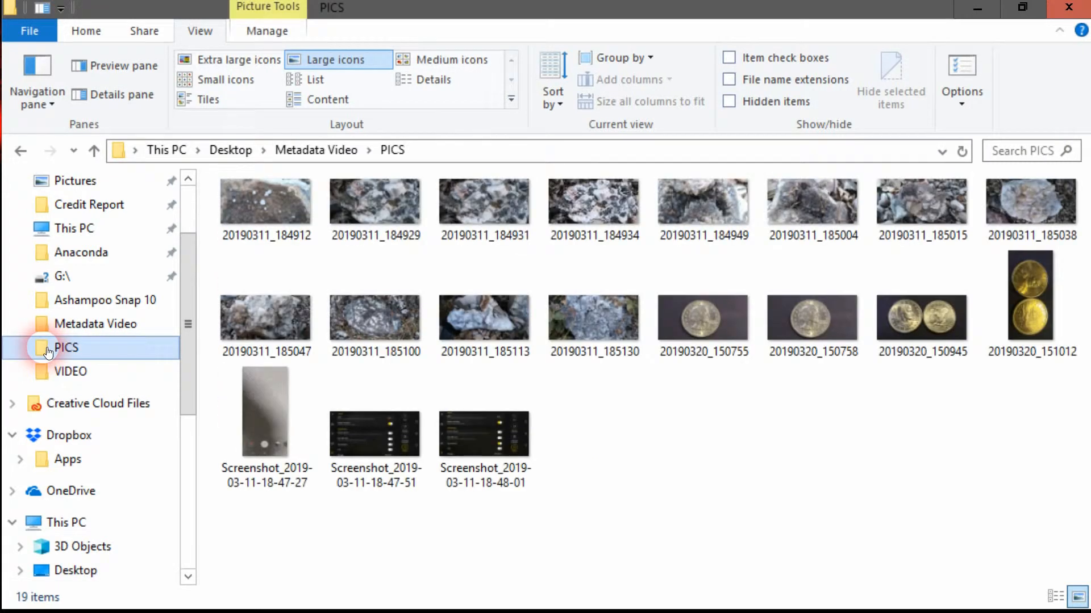
{"action": "left_click", "coordinate": [20, 151]}
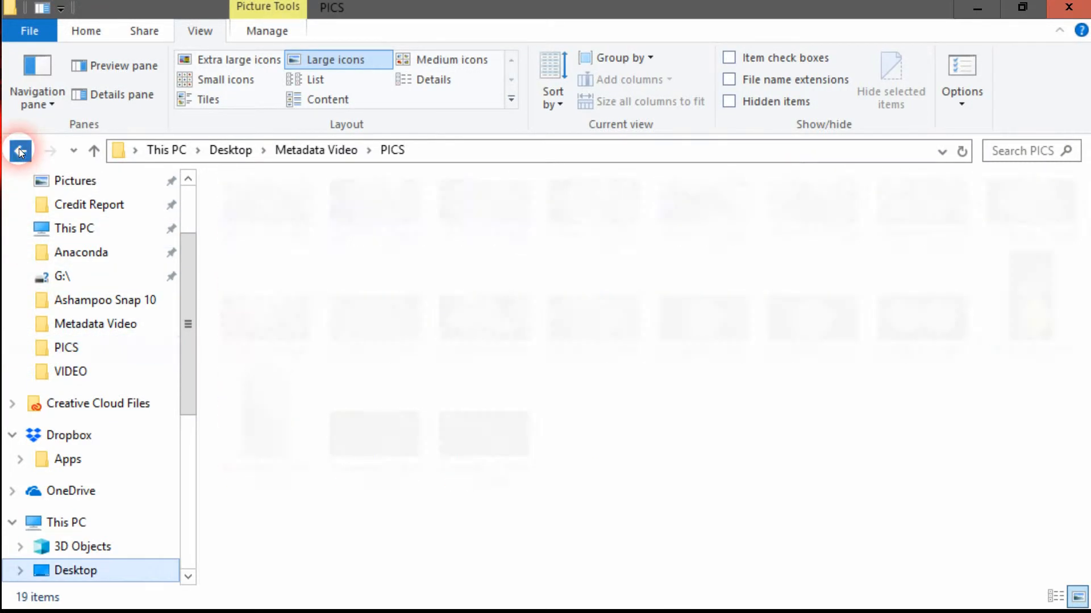
{"action": "left_click", "coordinate": [20, 148]}
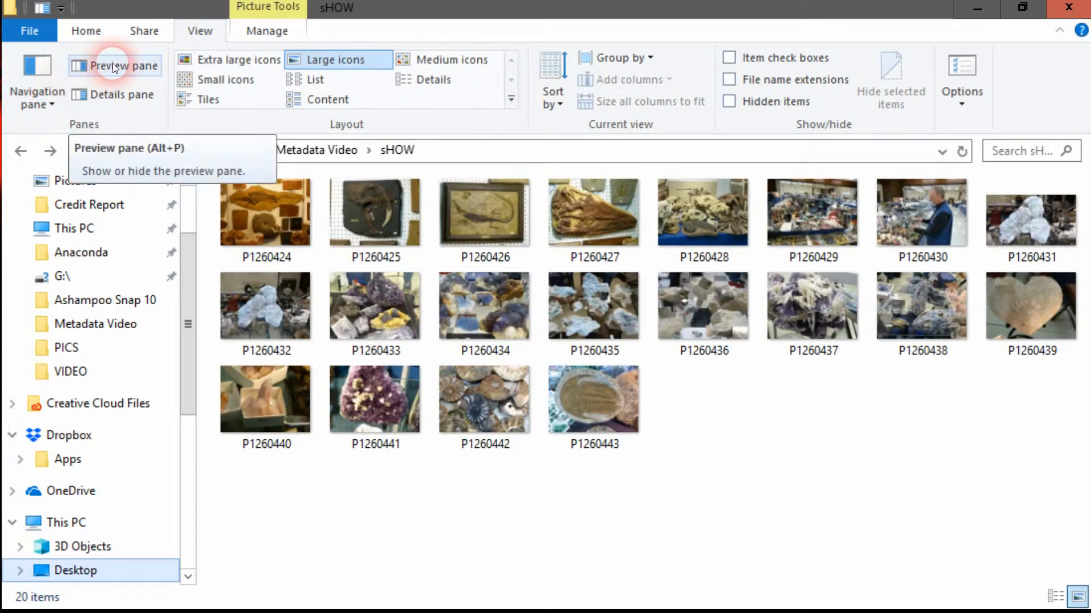
Enable the preview pane and preview photos P1260424, P1260426 and P1260427.
{"action": "left_click", "coordinate": [116, 64]}
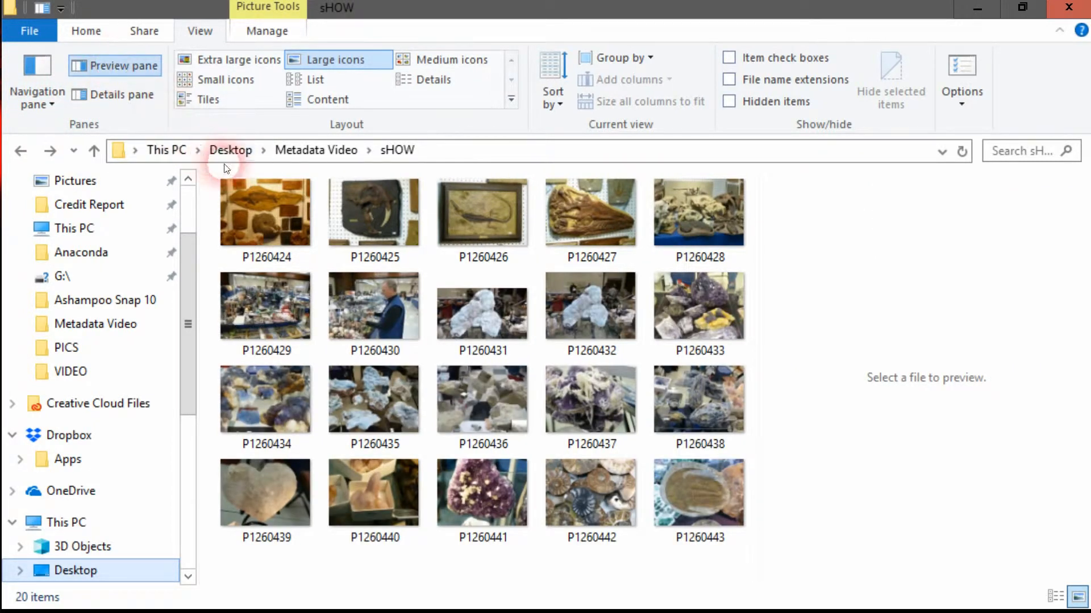
{"action": "left_click", "coordinate": [265, 211]}
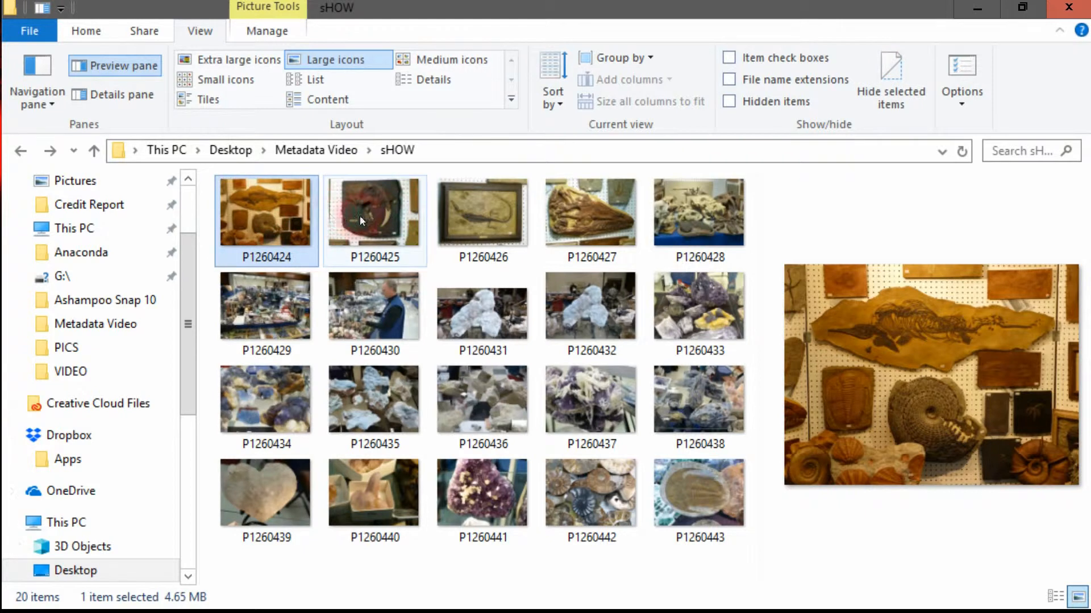
{"action": "left_click", "coordinate": [482, 212]}
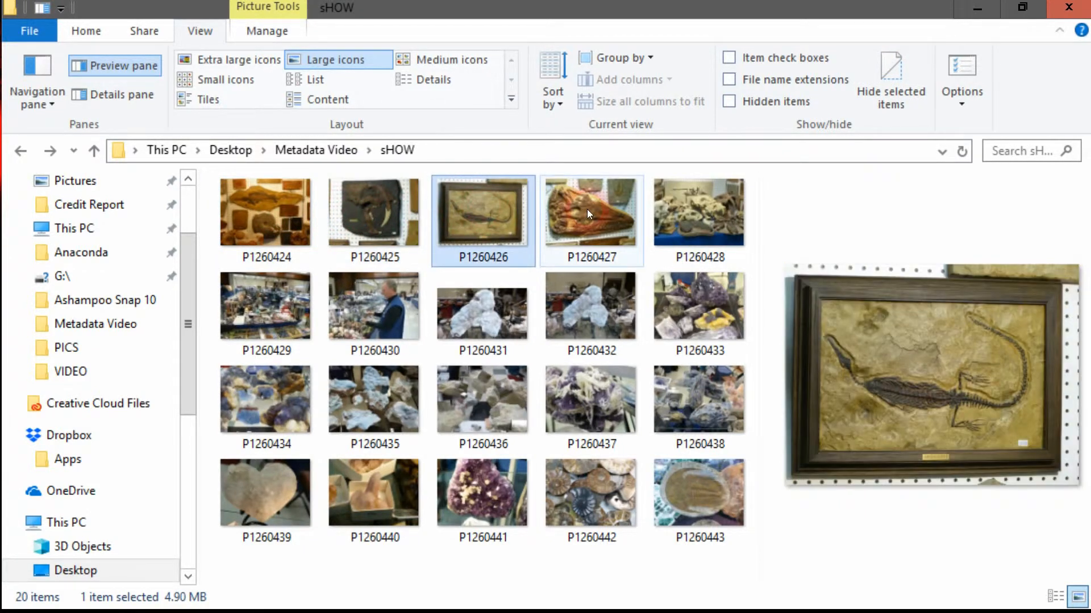
{"action": "left_click", "coordinate": [590, 215]}
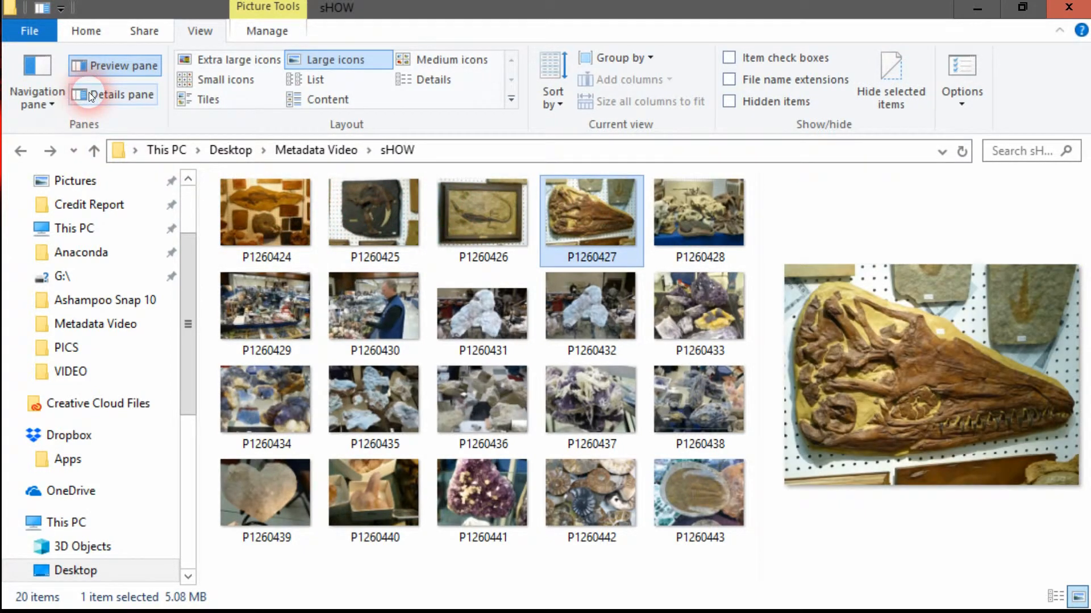
Switch to the details pane for P1260427 and inspect its Panasonic DMC-FZ150 camera model.
{"action": "left_click", "coordinate": [83, 95]}
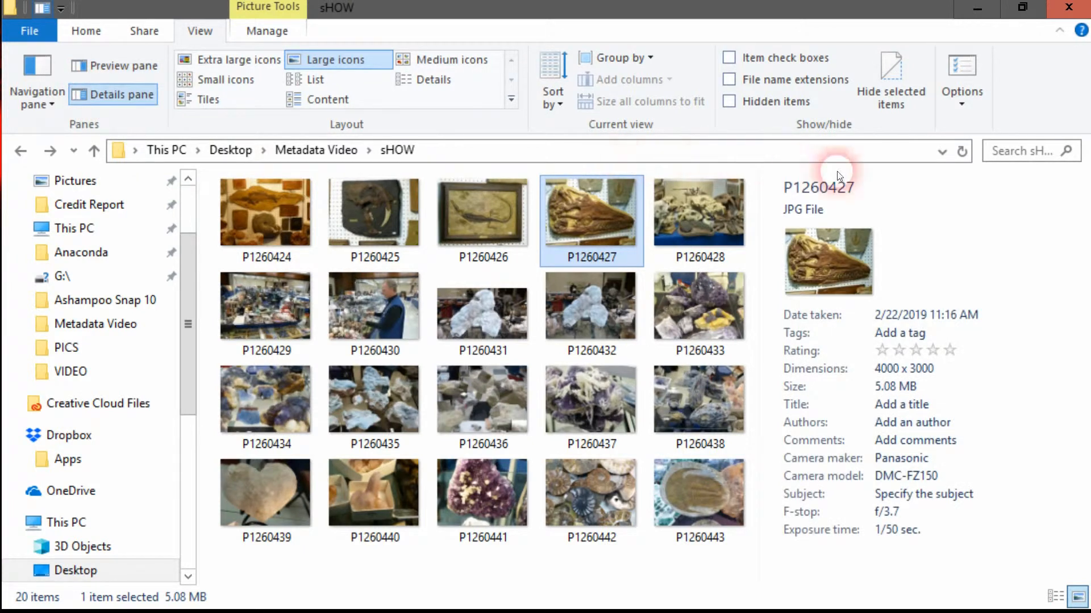
{"action": "mouse_move", "coordinate": [905, 563]}
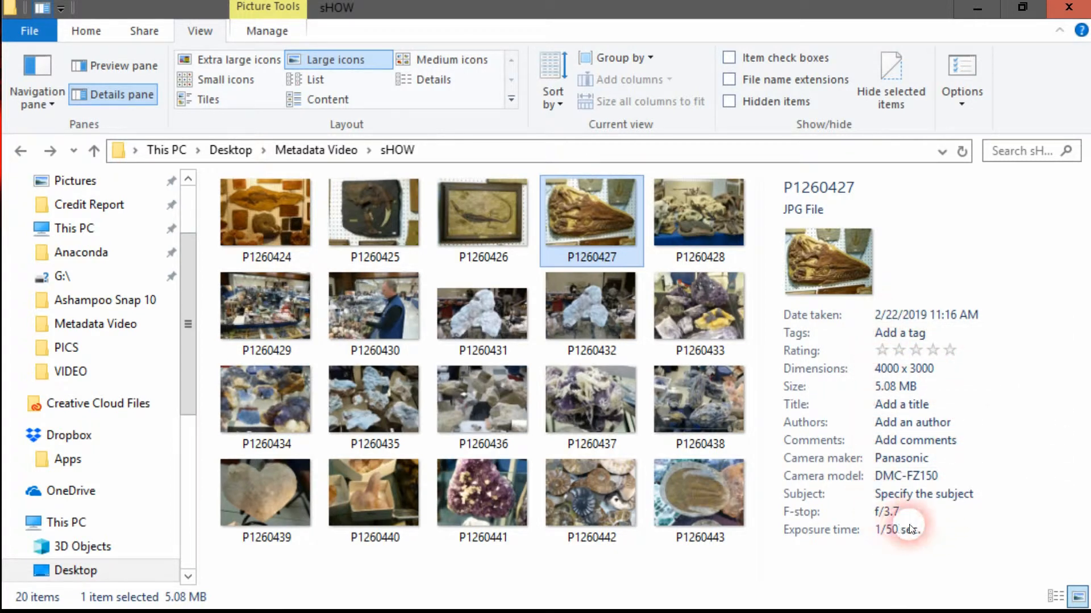
{"action": "left_click", "coordinate": [901, 405]}
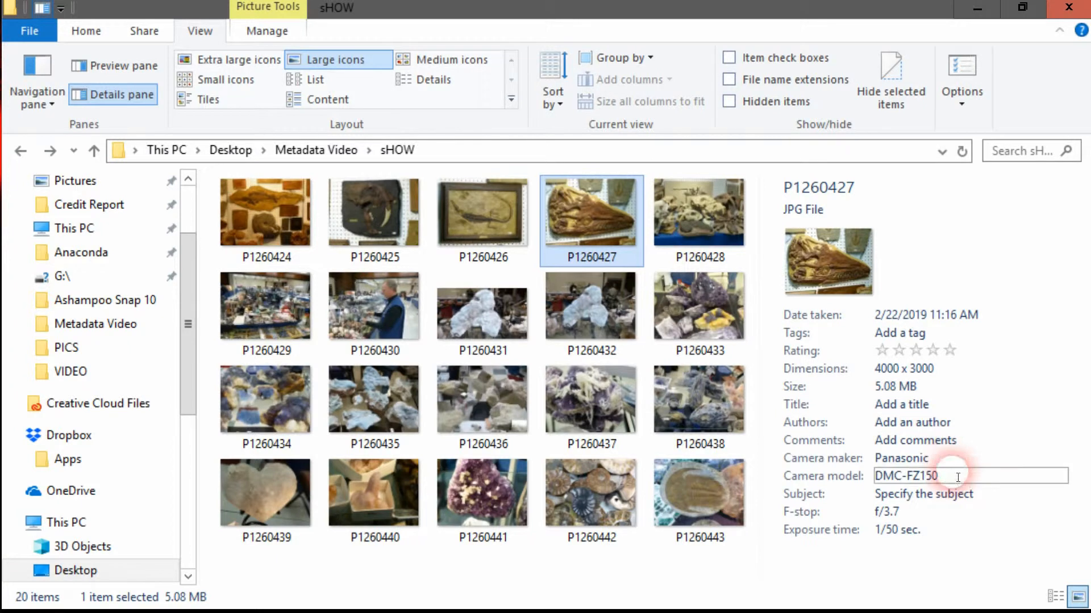
{"action": "left_click", "coordinate": [960, 546]}
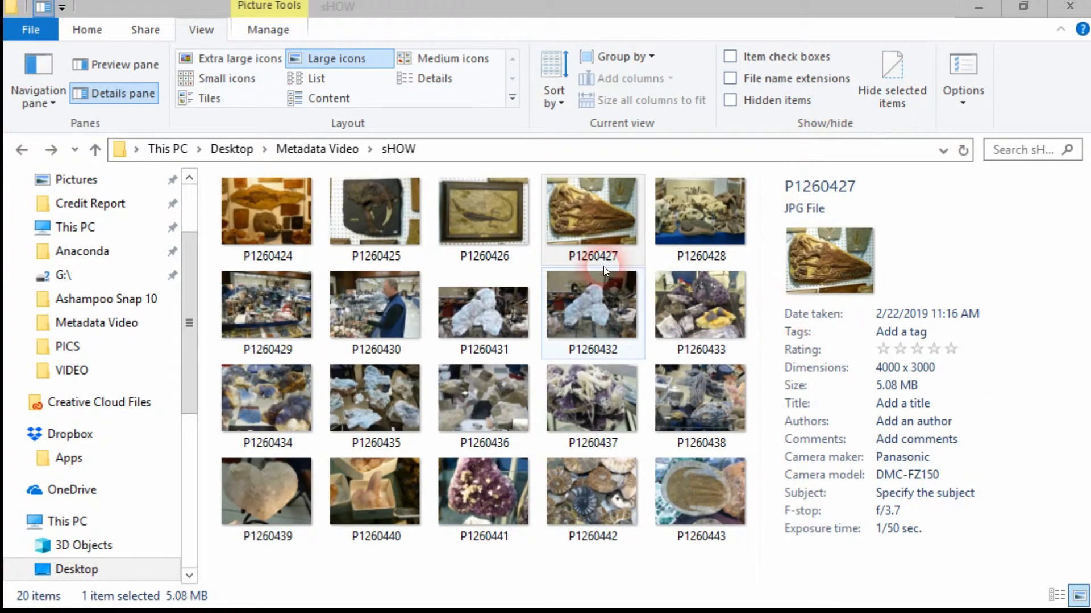
{"action": "left_click", "coordinate": [267, 211]}
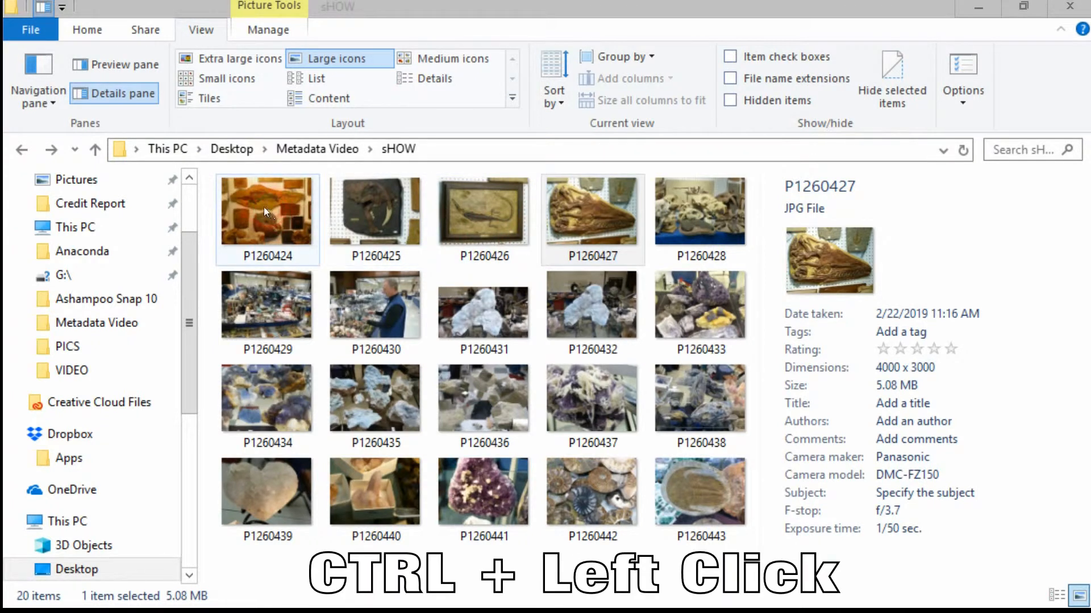
Add P1260424 and P1260428 to the selection, then extend it through P1260443 (94.8 MB).
{"action": "left_click", "coordinate": [266, 212]}
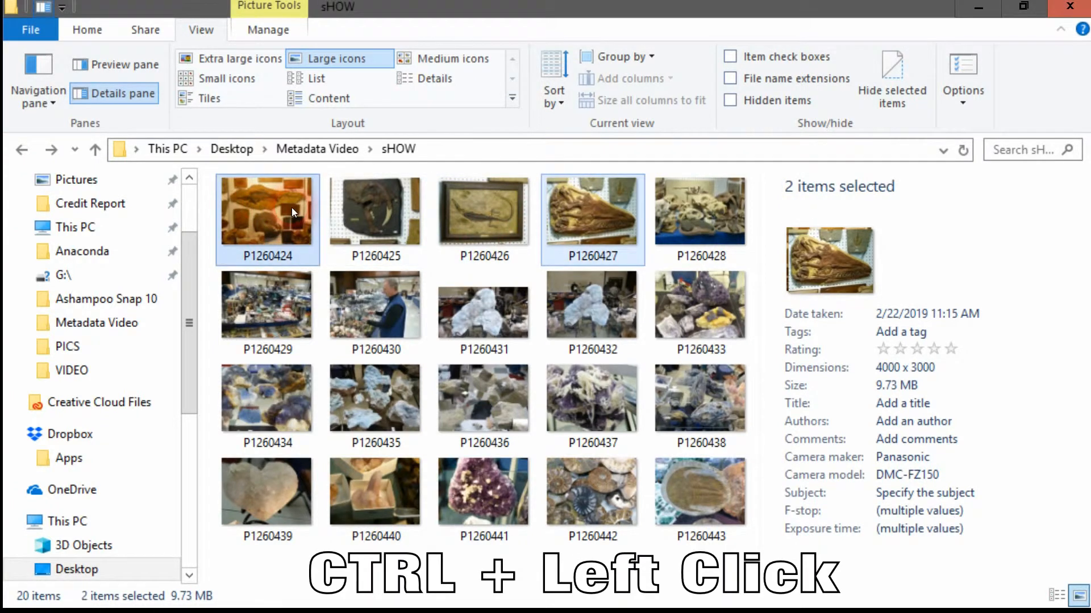
{"action": "left_click", "coordinate": [482, 217]}
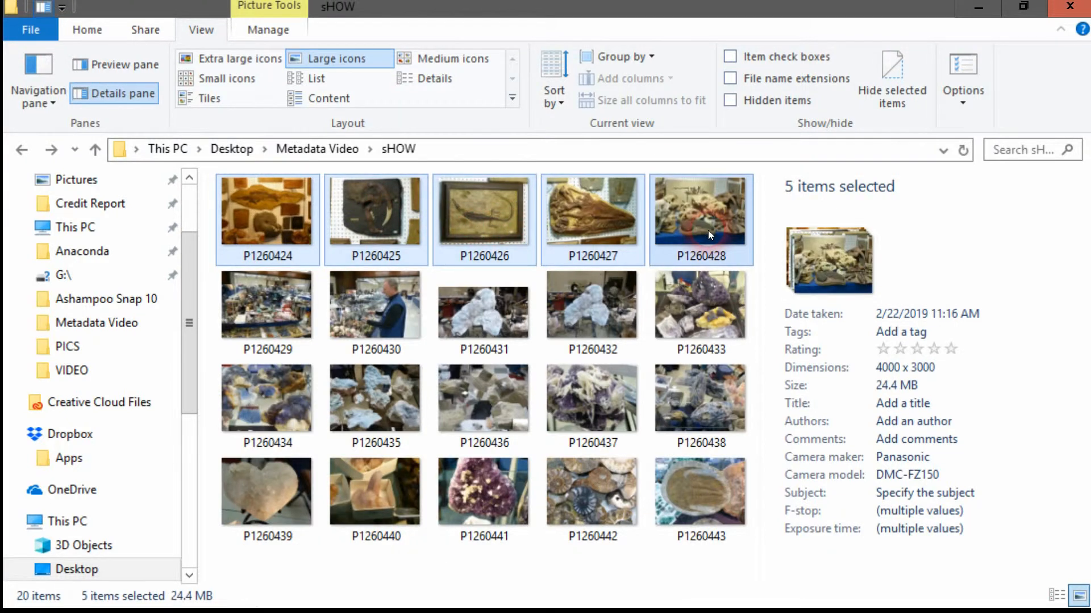
{"action": "left_click", "coordinate": [696, 490]}
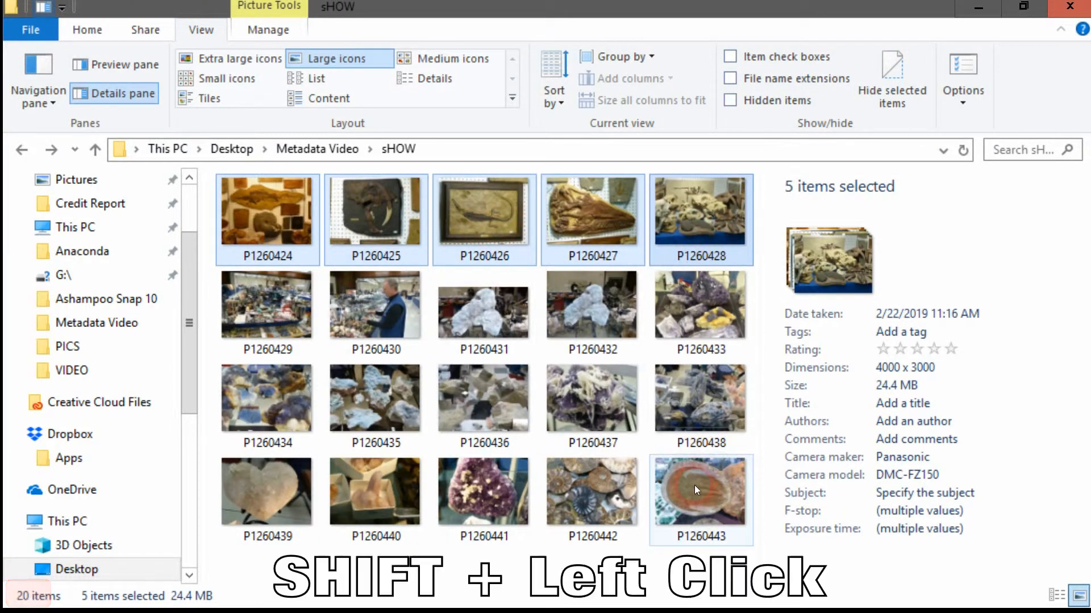
{"action": "left_click", "coordinate": [693, 489]}
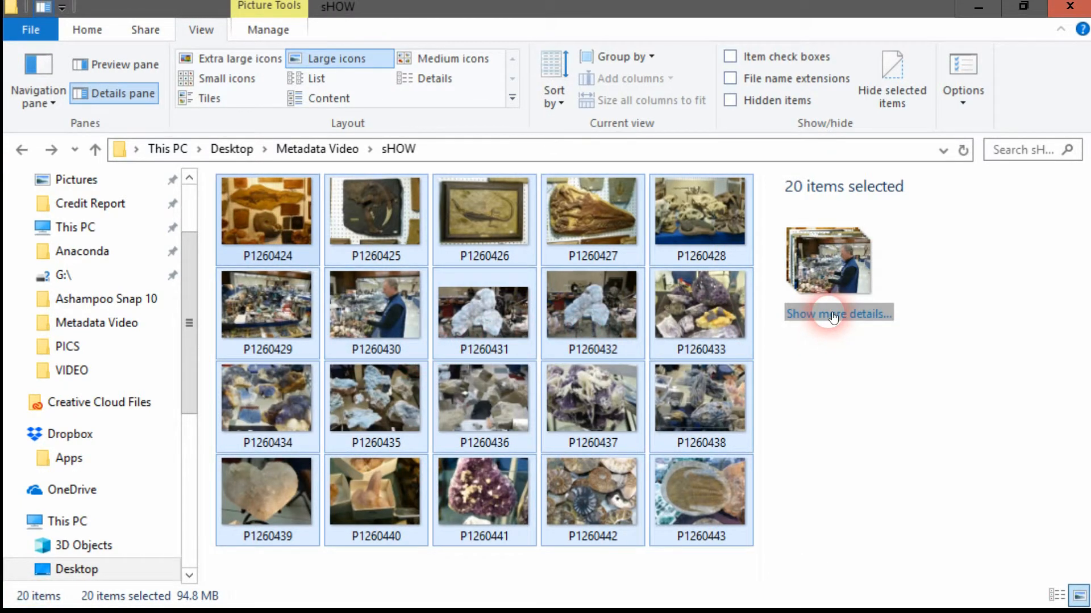
Give all 20 photos author 'Bob Johnson' and title 'DGMG 2019 Show', and save.
{"action": "left_click", "coordinate": [838, 314]}
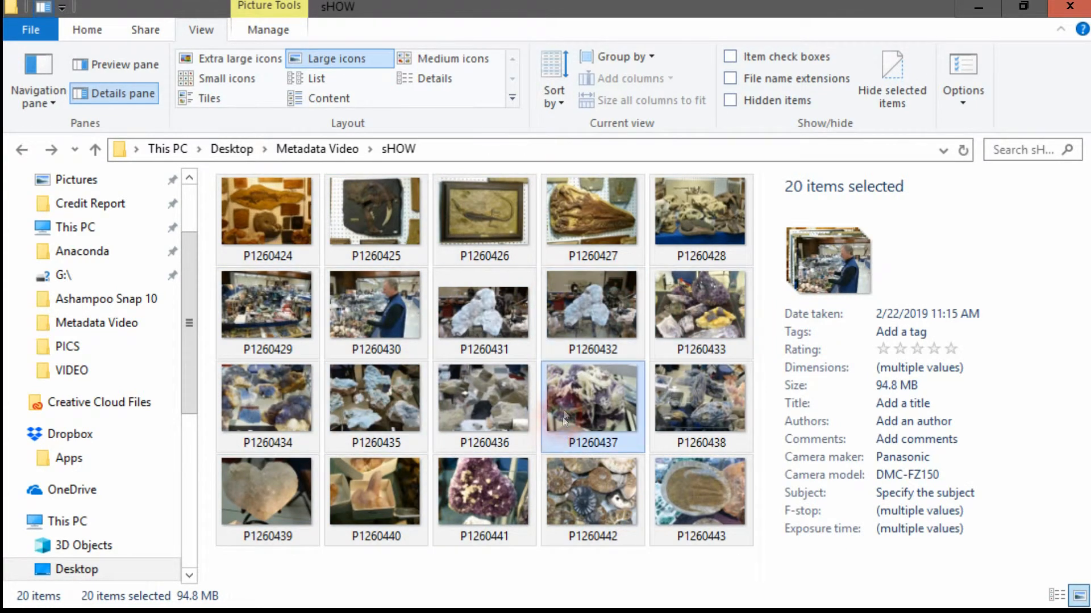
{"action": "mouse_move", "coordinate": [572, 392]}
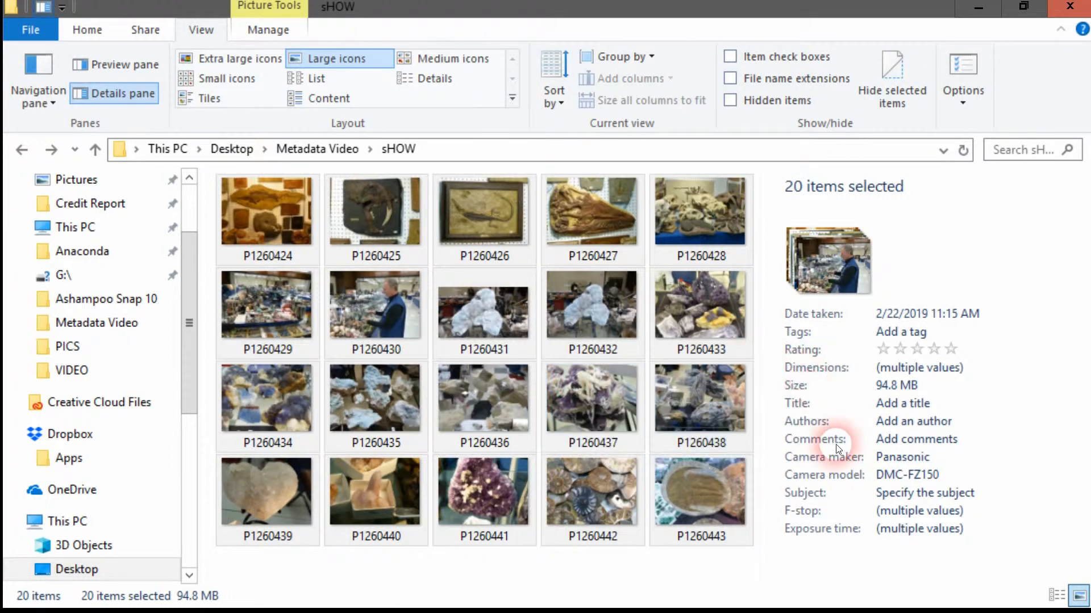
{"action": "left_click", "coordinate": [913, 421]}
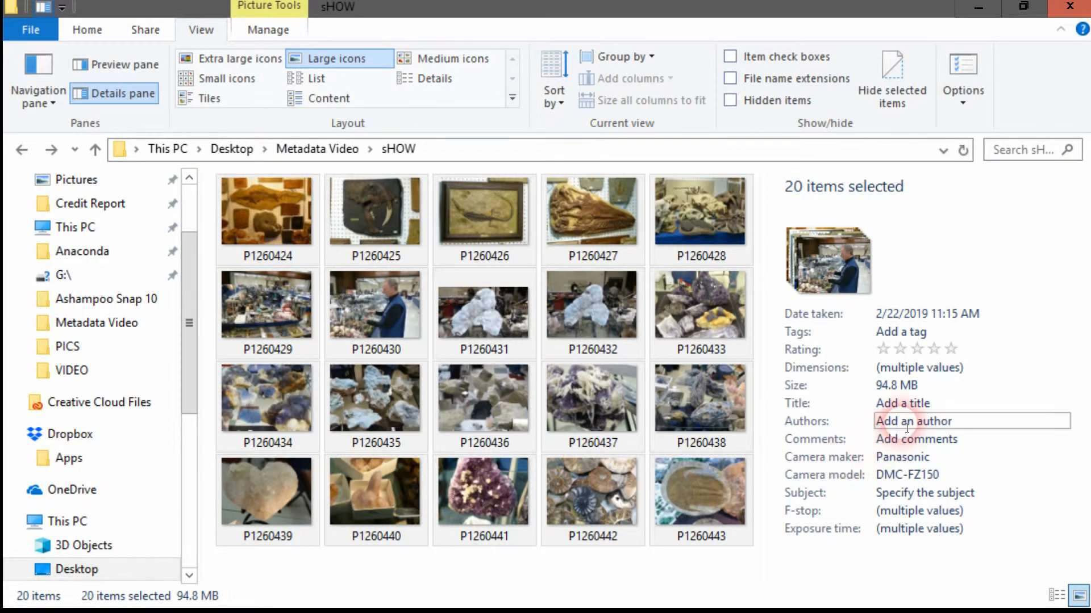
{"action": "left_click", "coordinate": [902, 404]}
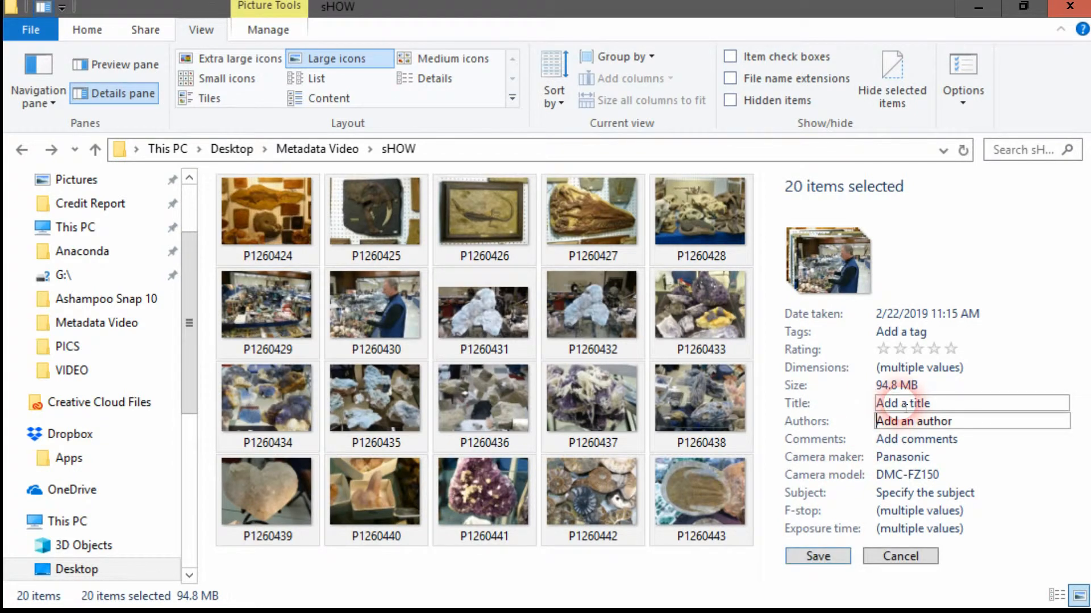
{"action": "type", "text": "Bob Johnson;"}
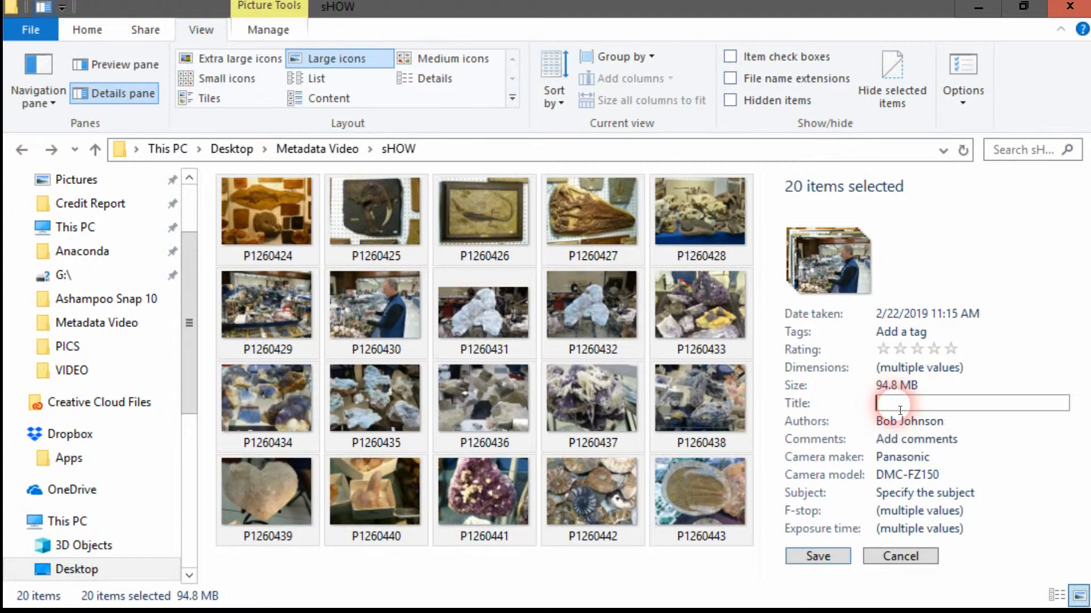
{"action": "type", "text": "D"}
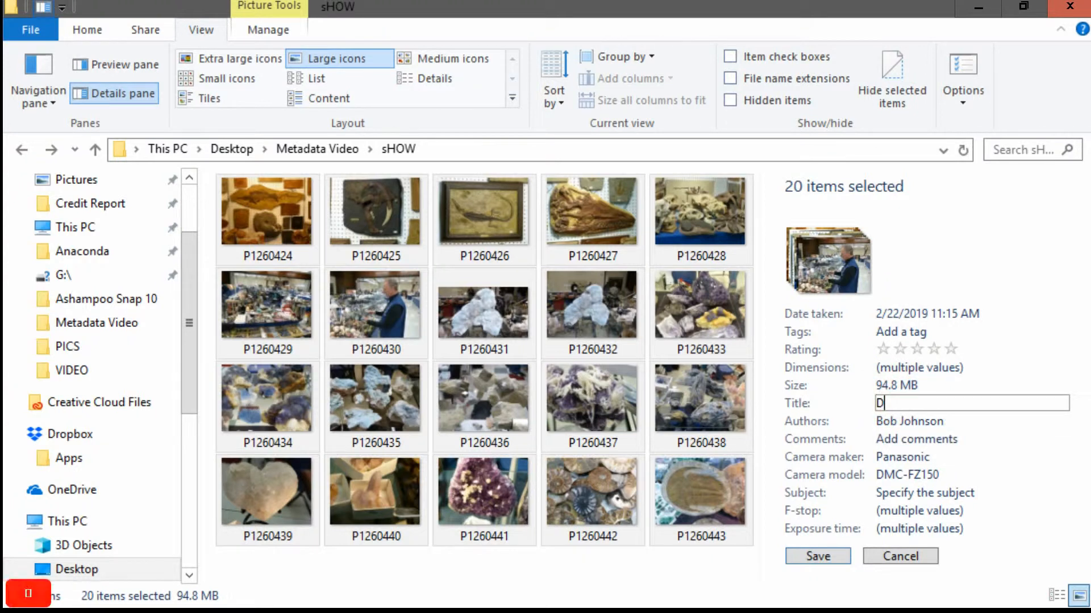
{"action": "type", "text": "GMG 2019 Show"}
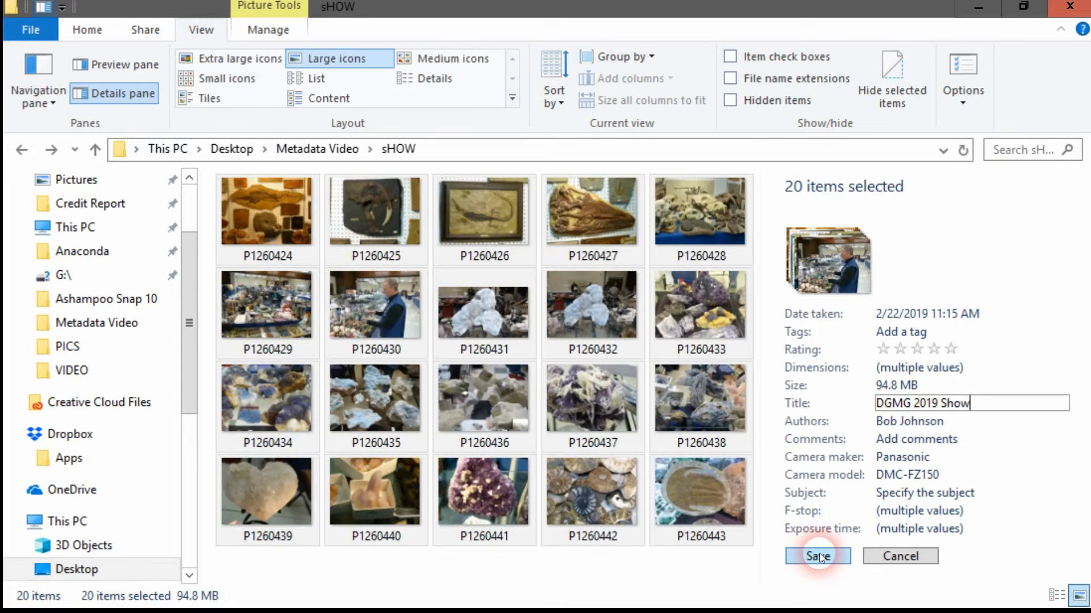
{"action": "left_click", "coordinate": [817, 556]}
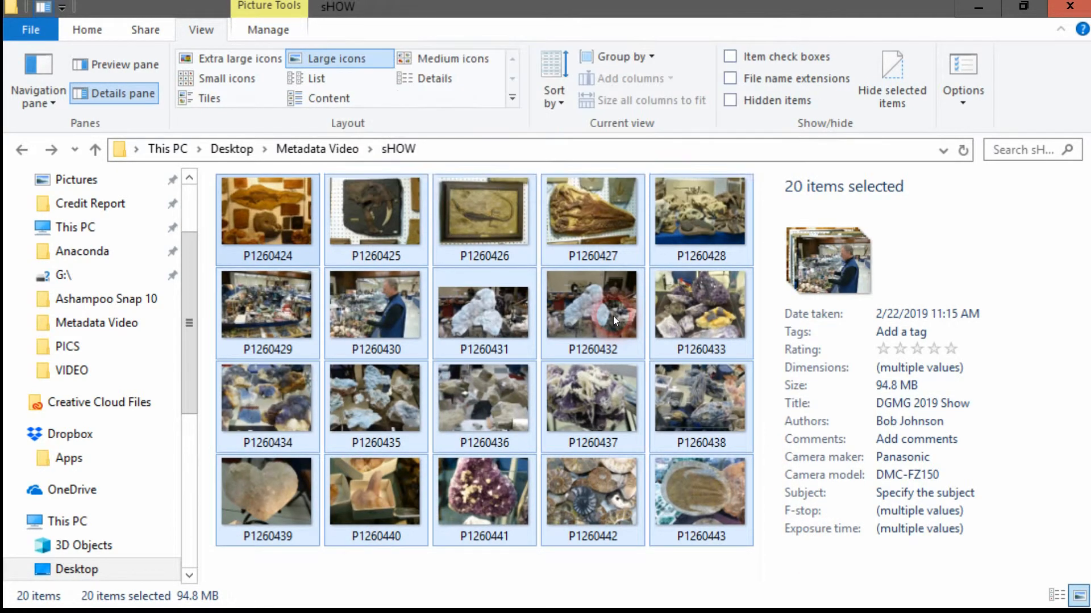
View the details of photos P1260433, P1260438 and P1260436.
{"action": "left_click", "coordinate": [700, 304]}
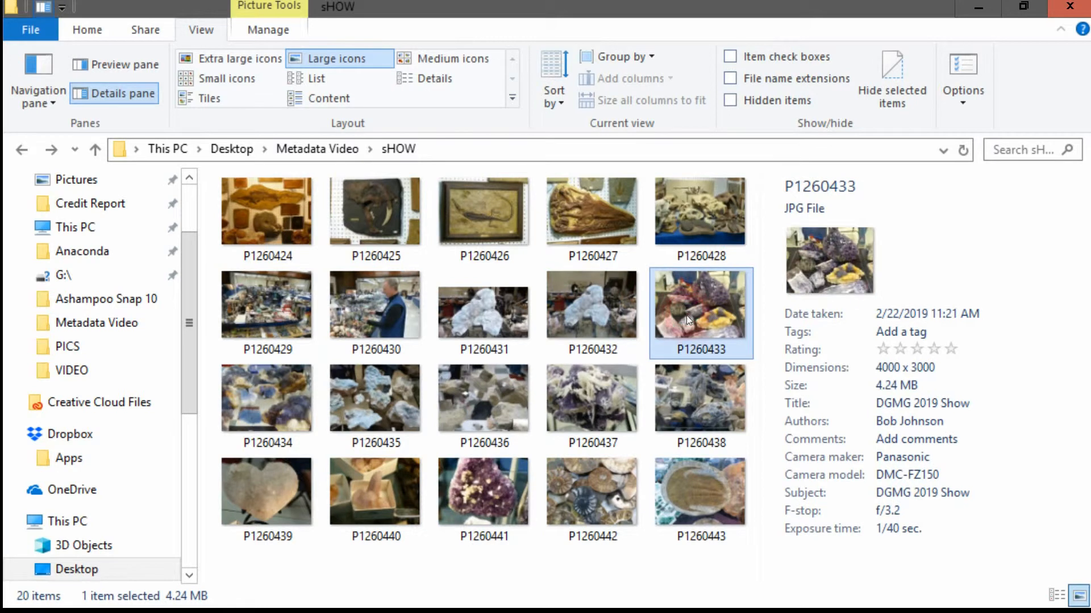
{"action": "left_click", "coordinate": [700, 398]}
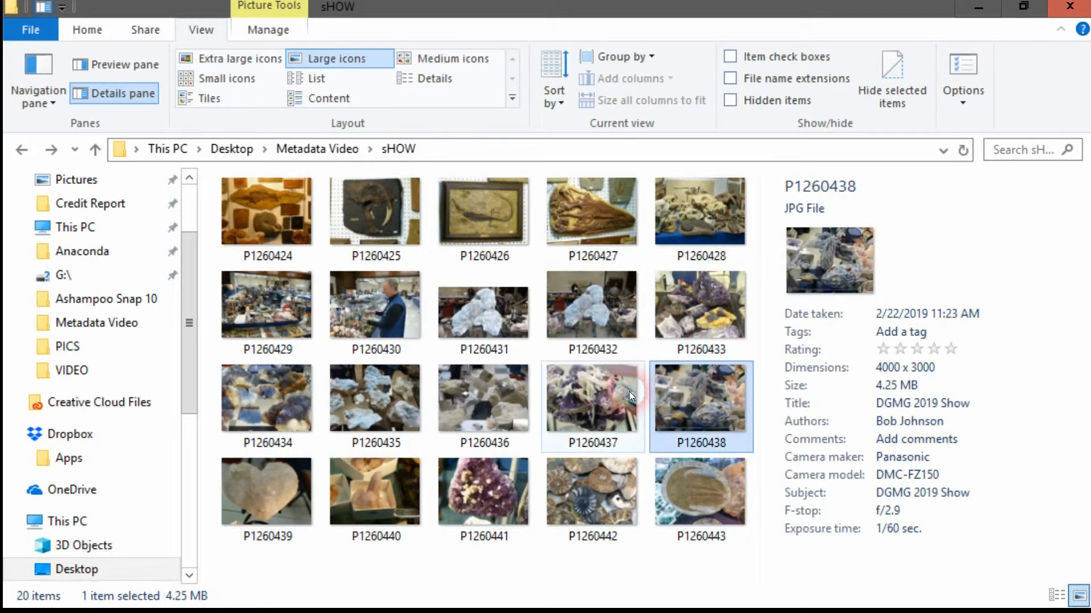
{"action": "left_click", "coordinate": [483, 398]}
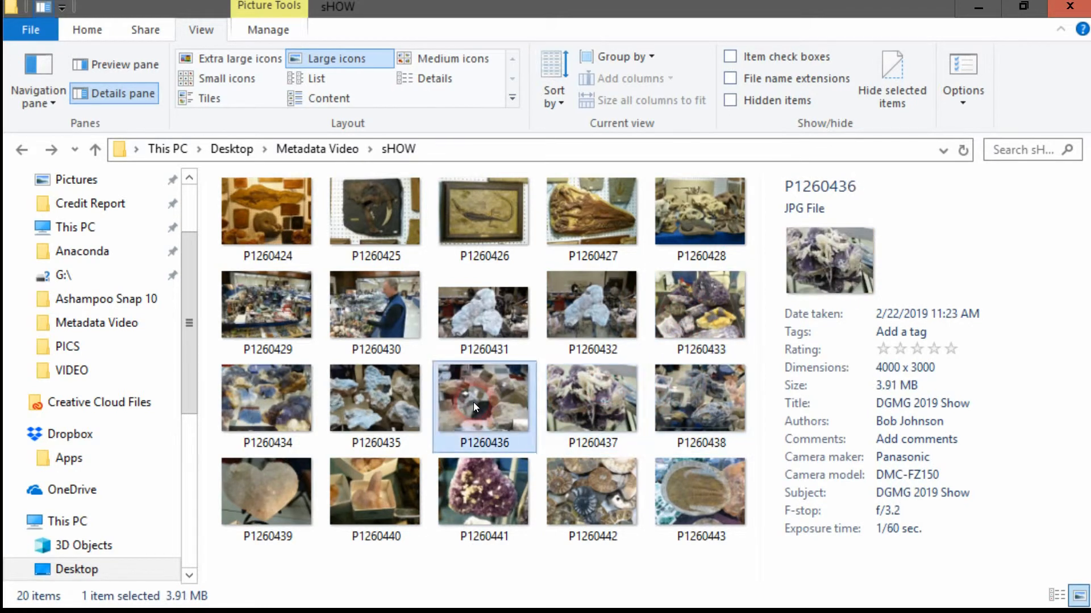
{"action": "mouse_move", "coordinate": [254, 204]}
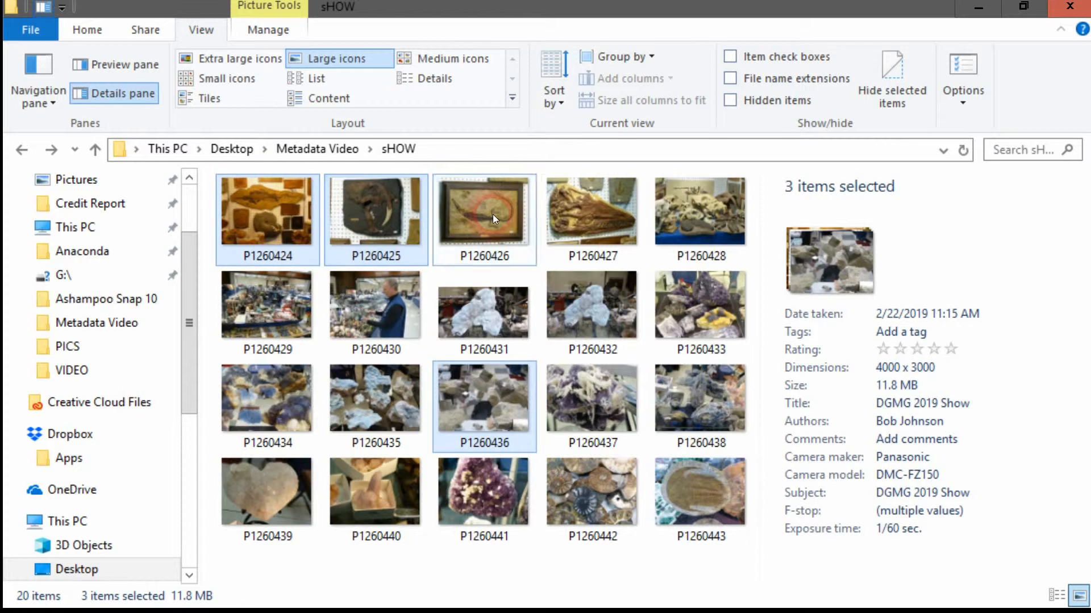
Save the comment 'These are amazing replicas not the actual fossils' to the six photos.
{"action": "left_click", "coordinate": [700, 211]}
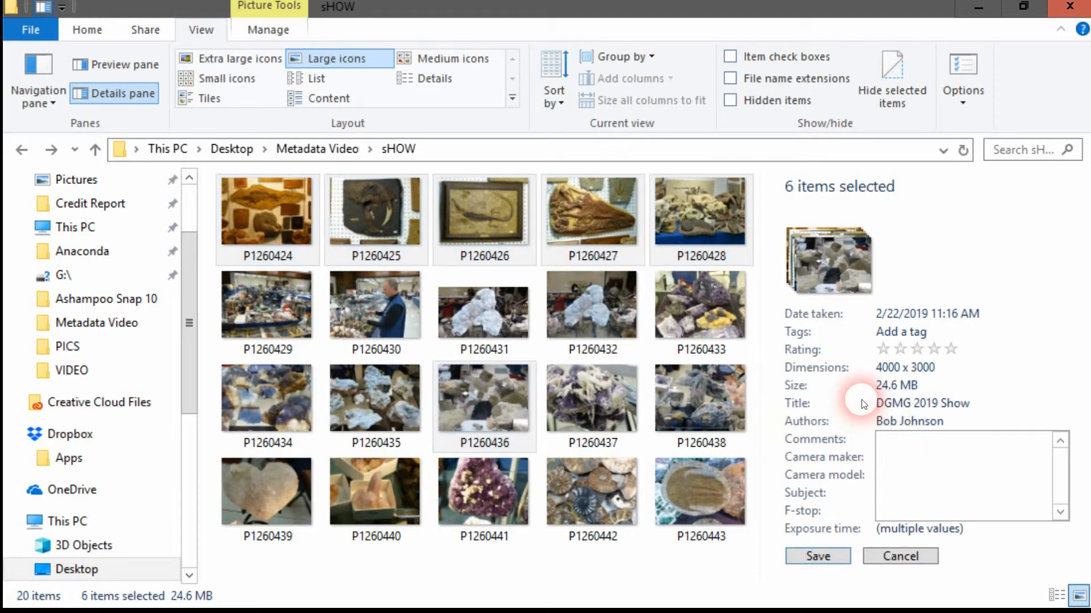
{"action": "type", "text": "These a"}
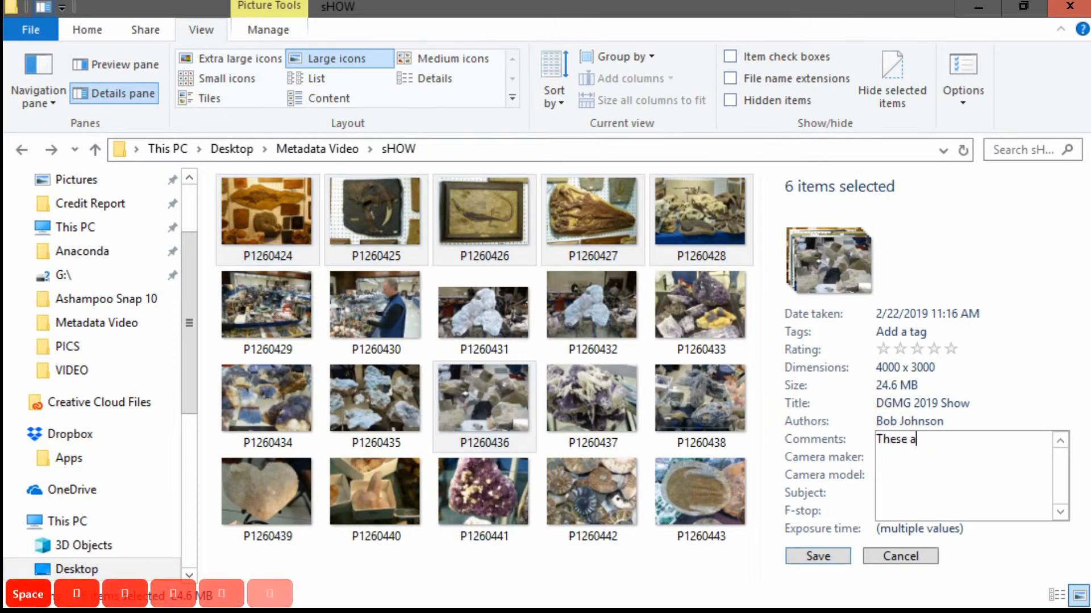
{"action": "type", "text": "re ama"}
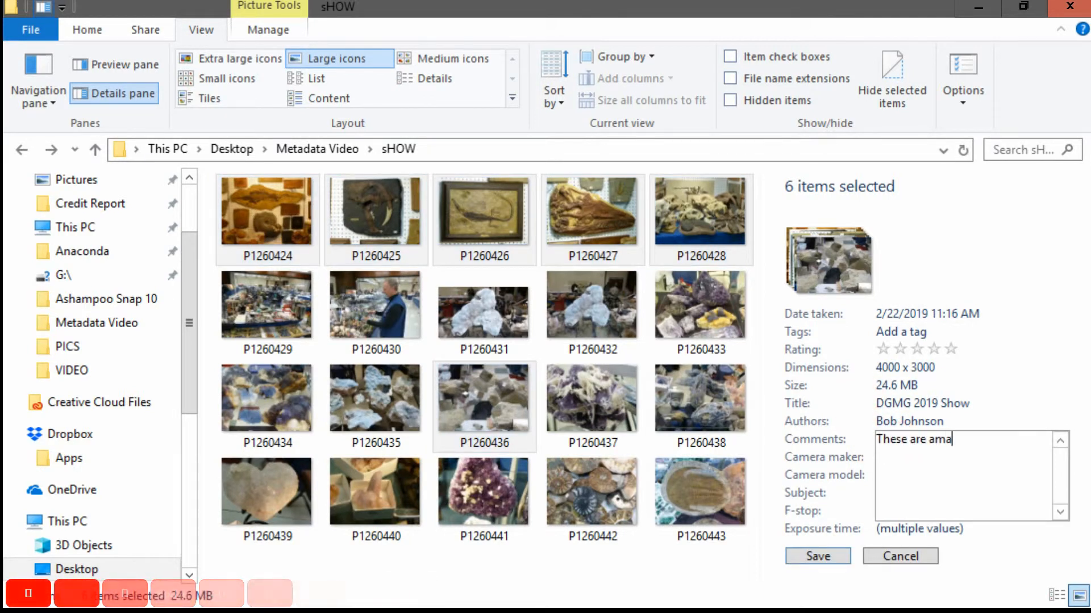
{"action": "type", "text": "zing"}
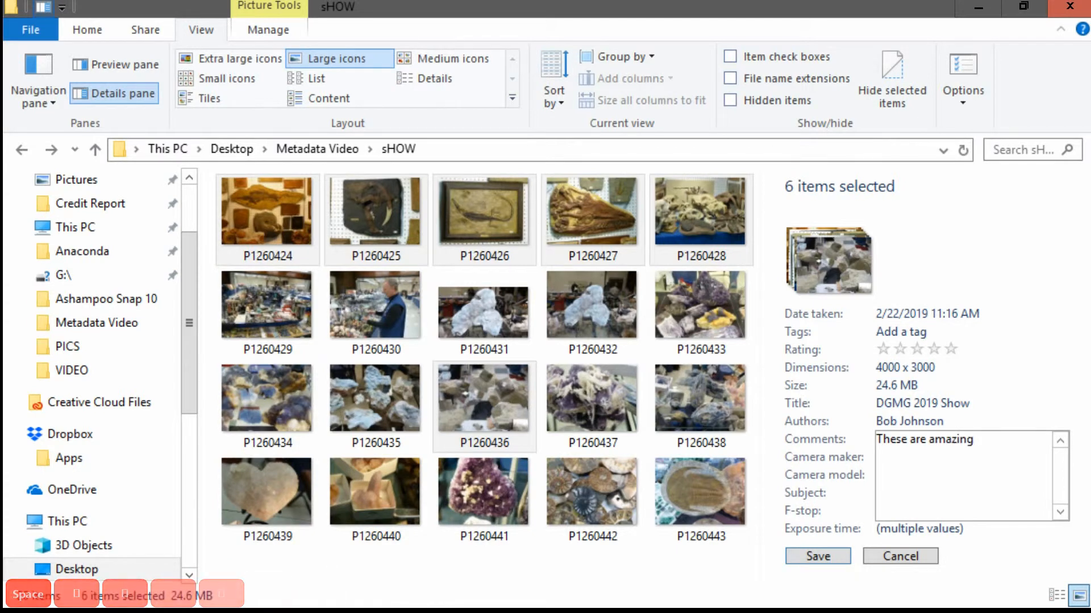
{"action": "type", "text": "replicas"}
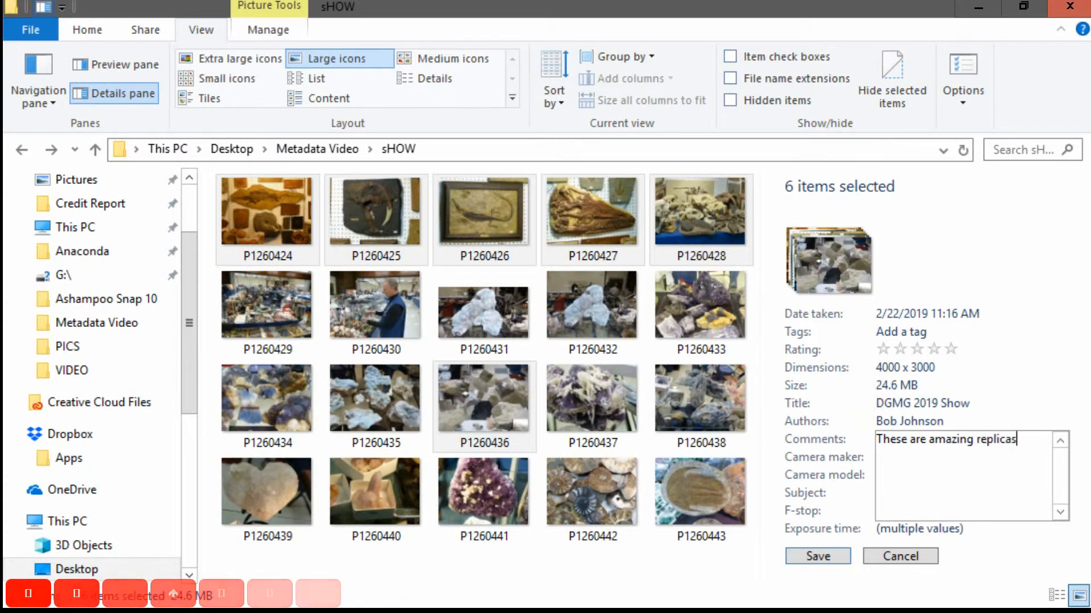
{"action": "type", "text": "not the a"}
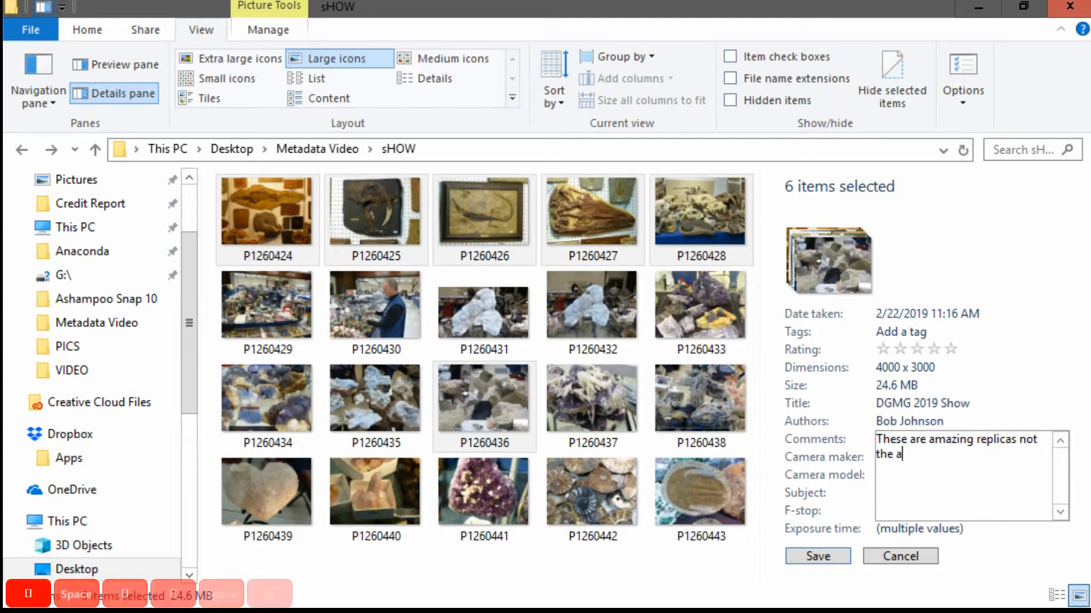
{"action": "type", "text": "ctual"}
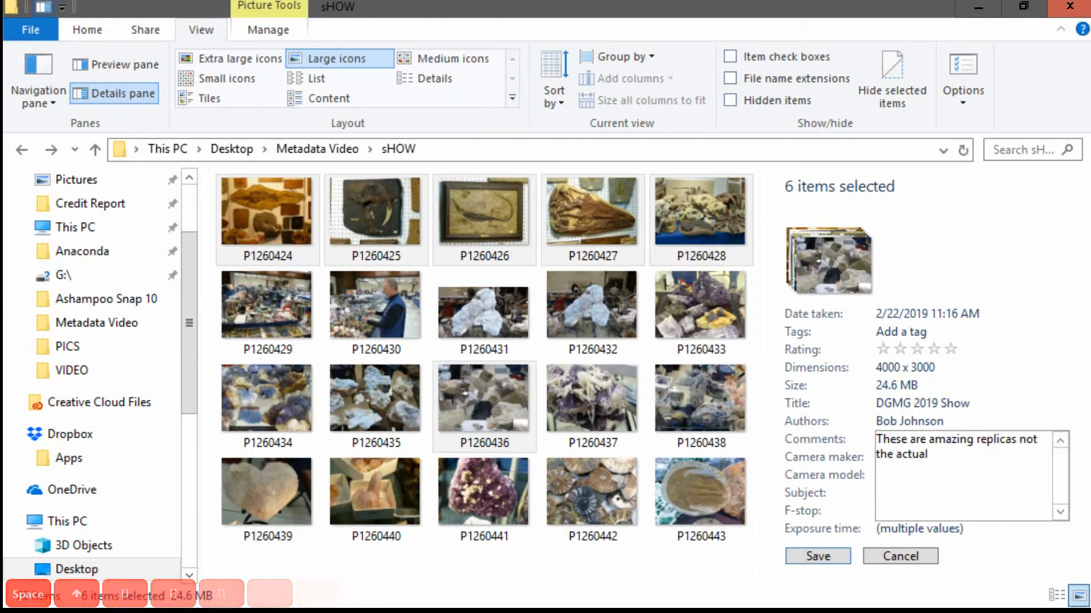
{"action": "type", "text": "fossils"}
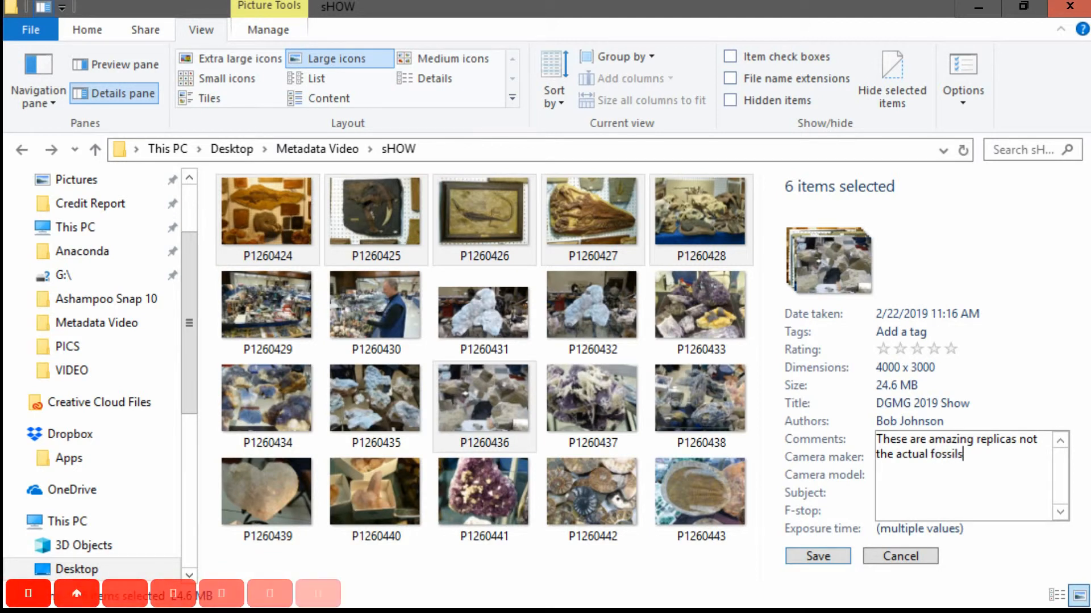
{"action": "left_click", "coordinate": [817, 556]}
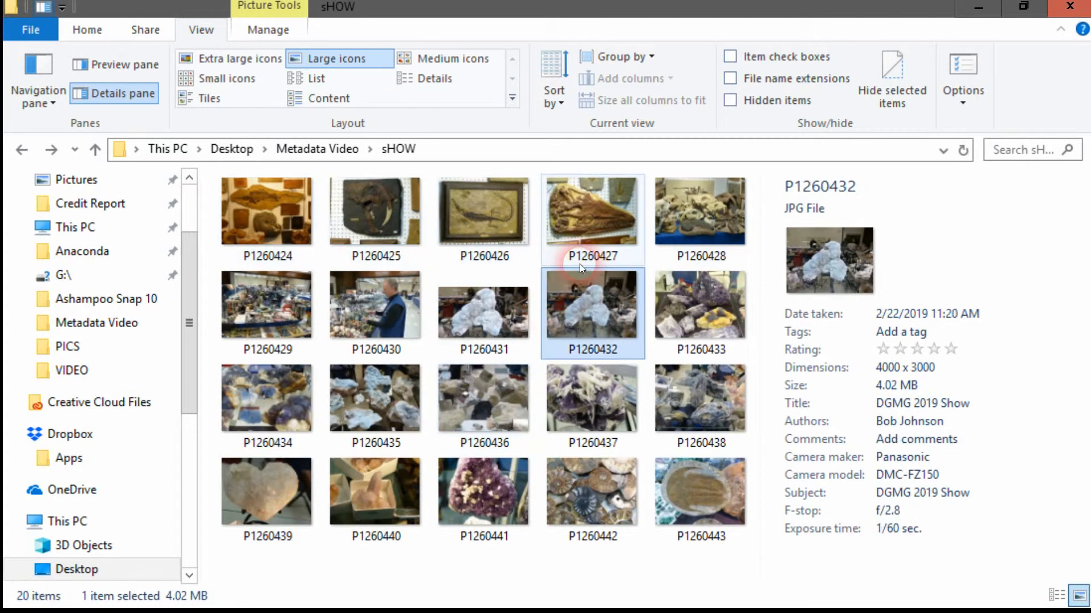
Check P1260425's replicas comment, then view heart-shaped photo P1260439's details.
{"action": "left_click", "coordinate": [592, 210]}
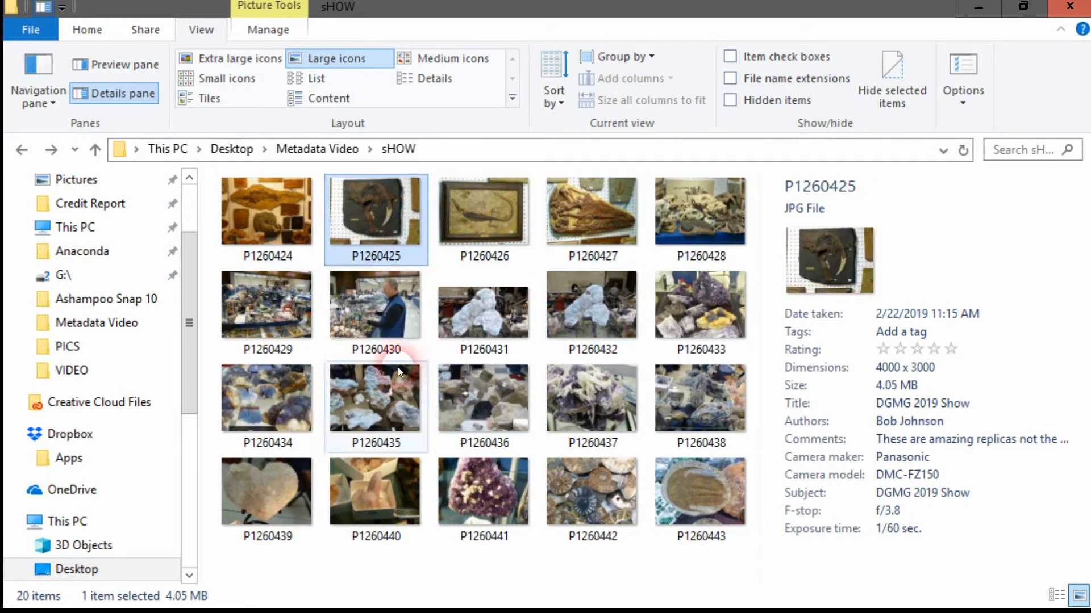
{"action": "left_click", "coordinate": [268, 493]}
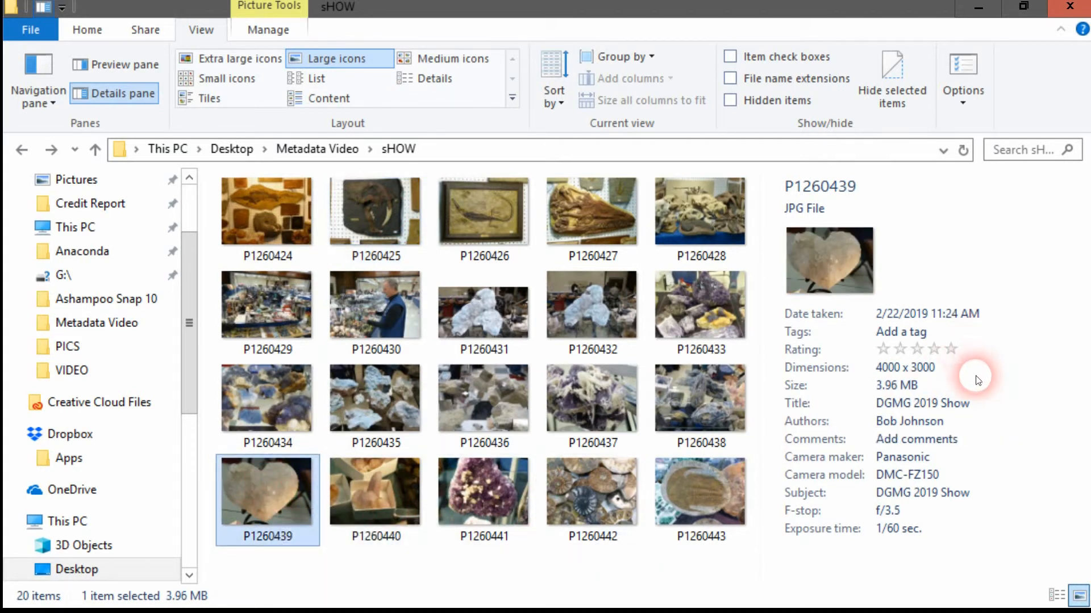
Replace P1260439's subject 'DGMG 2019 Show' with 'Quartz heart' and save.
{"action": "left_click", "coordinate": [902, 458]}
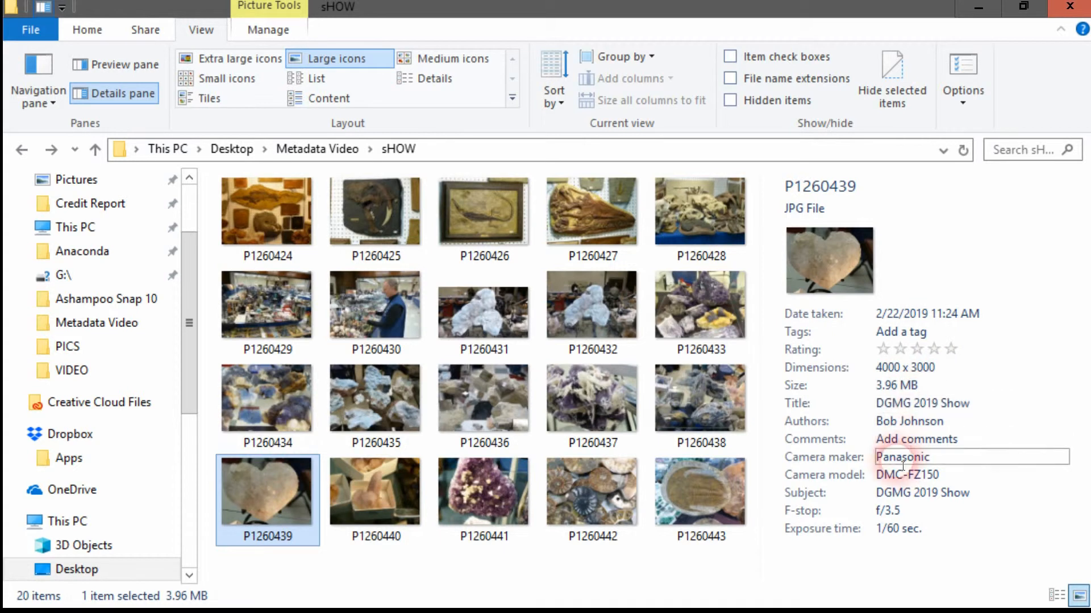
{"action": "left_click", "coordinate": [910, 475]}
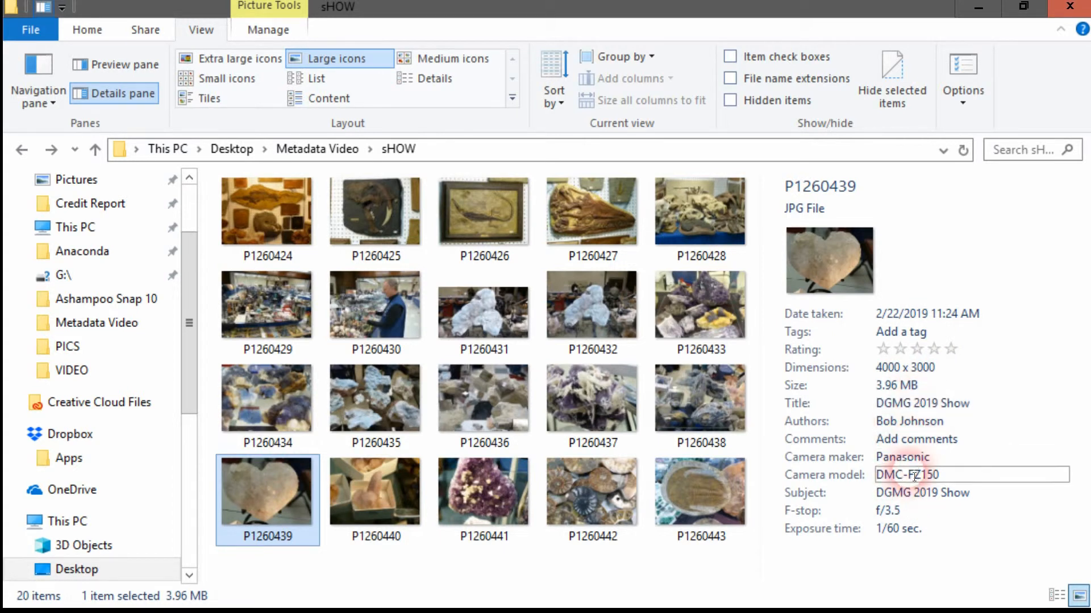
{"action": "left_click", "coordinate": [922, 494]}
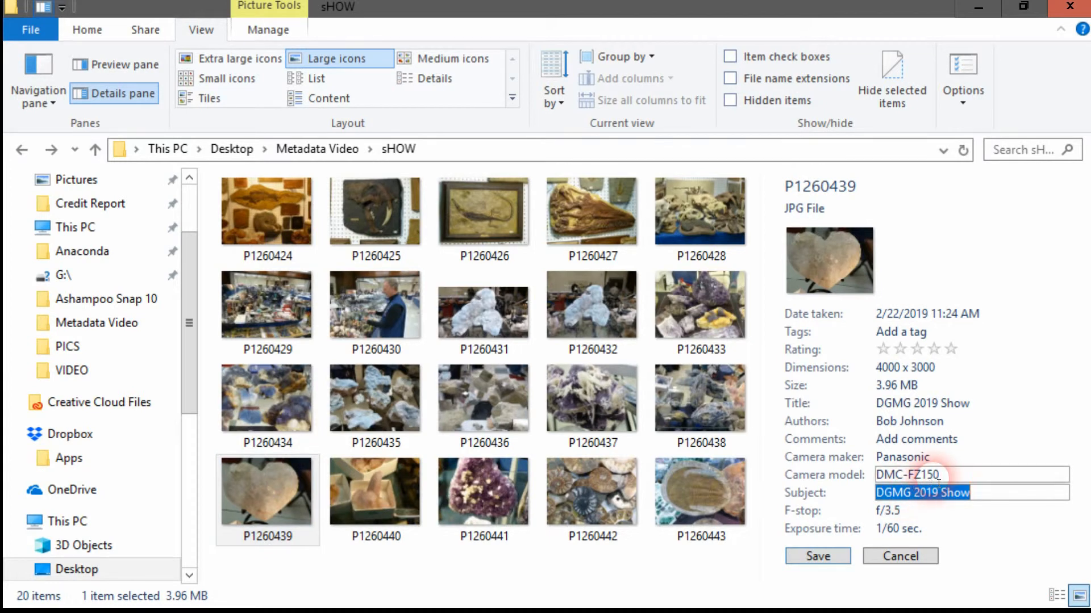
{"action": "type", "text": "Quart"}
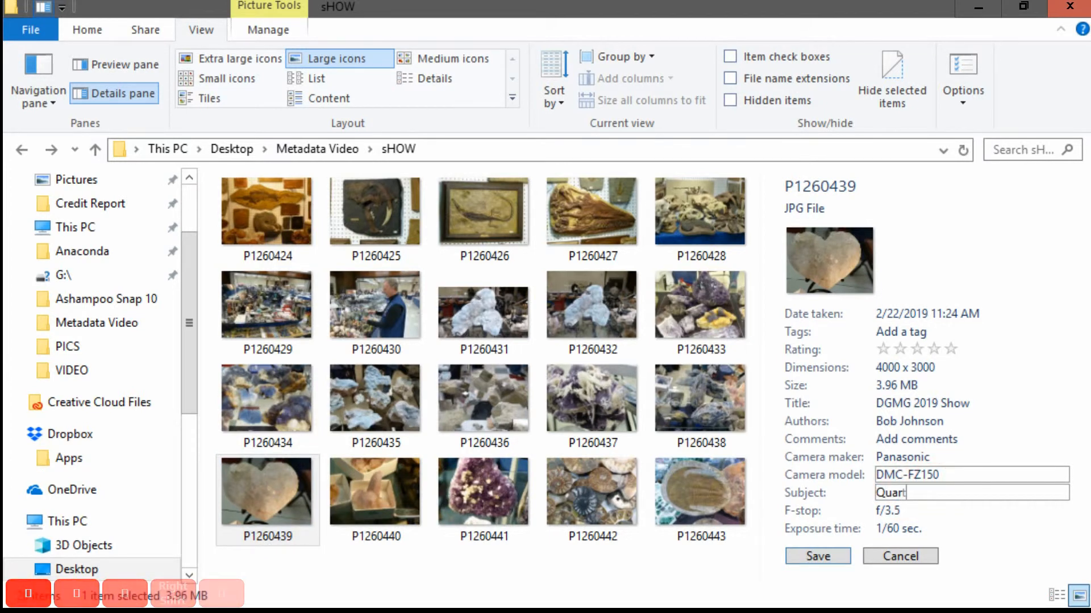
{"action": "type", "text": "z"}
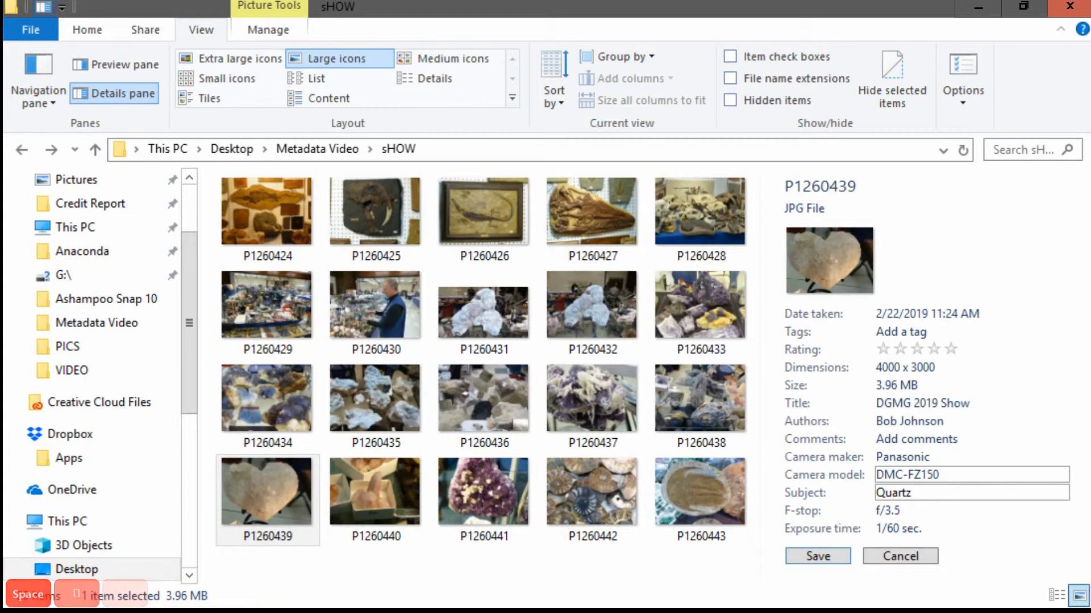
{"action": "type", "text": "heart"}
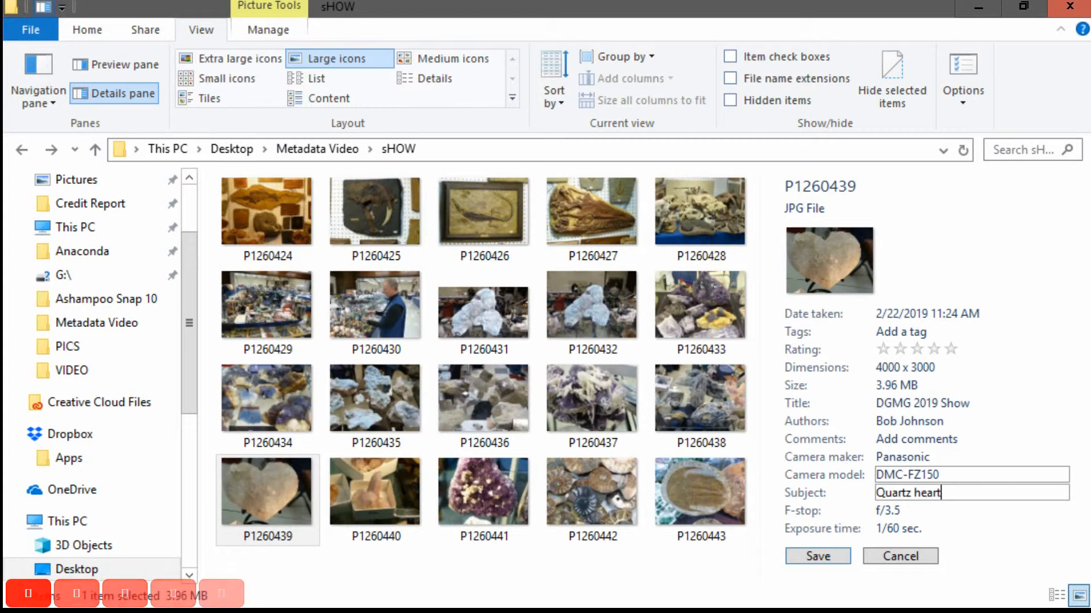
{"action": "left_click", "coordinate": [818, 557]}
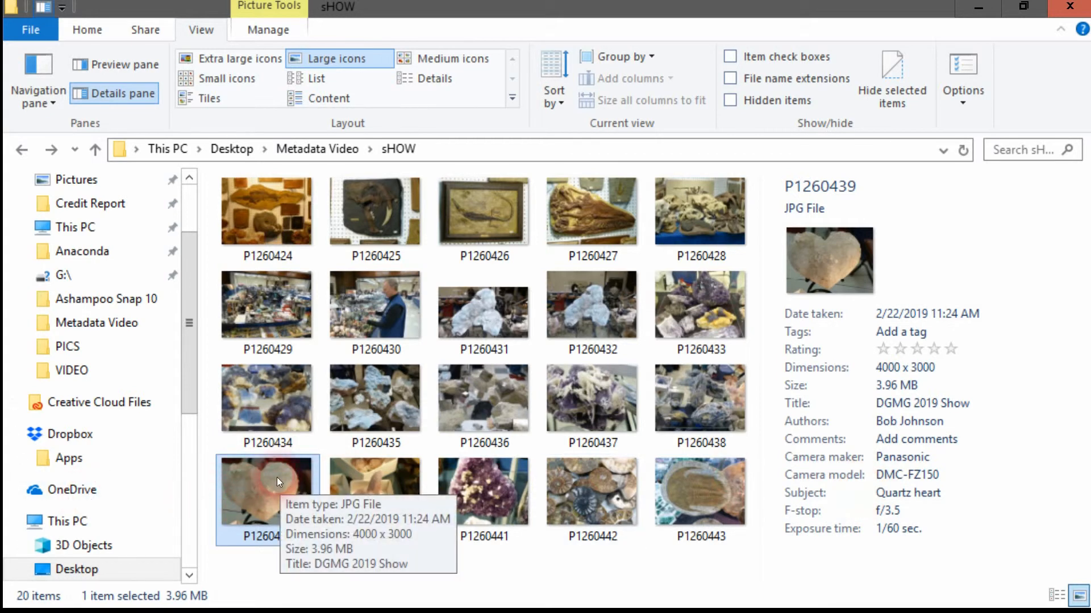
{"action": "mouse_move", "coordinate": [834, 396]}
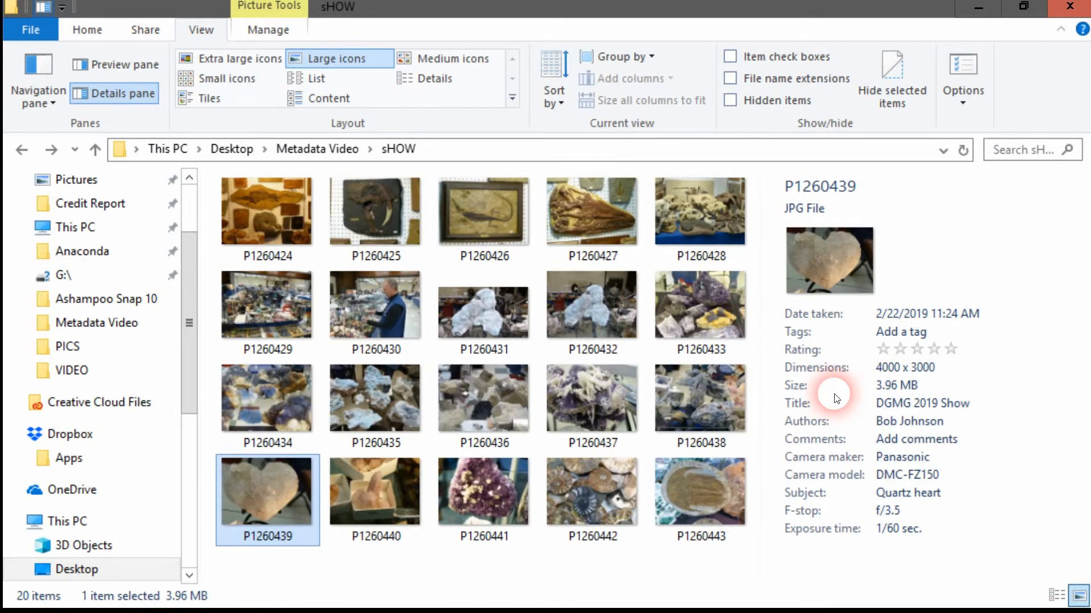
Open Remove Properties for P1260439, choosing removal from the original file.
{"action": "right_click", "coordinate": [833, 397]}
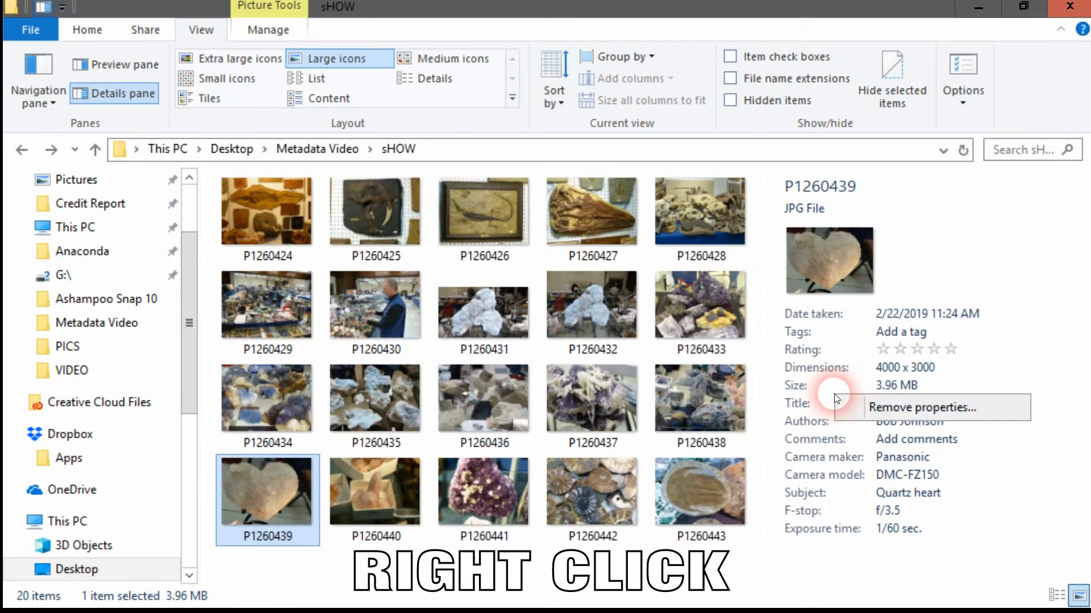
{"action": "mouse_move", "coordinate": [889, 410]}
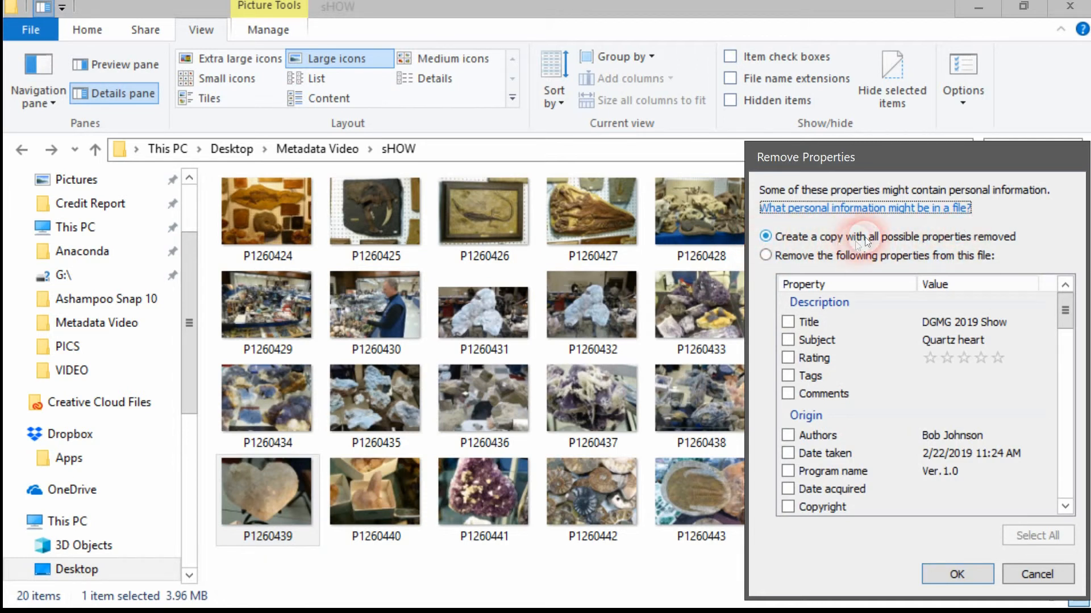
{"action": "mouse_move", "coordinate": [943, 315]}
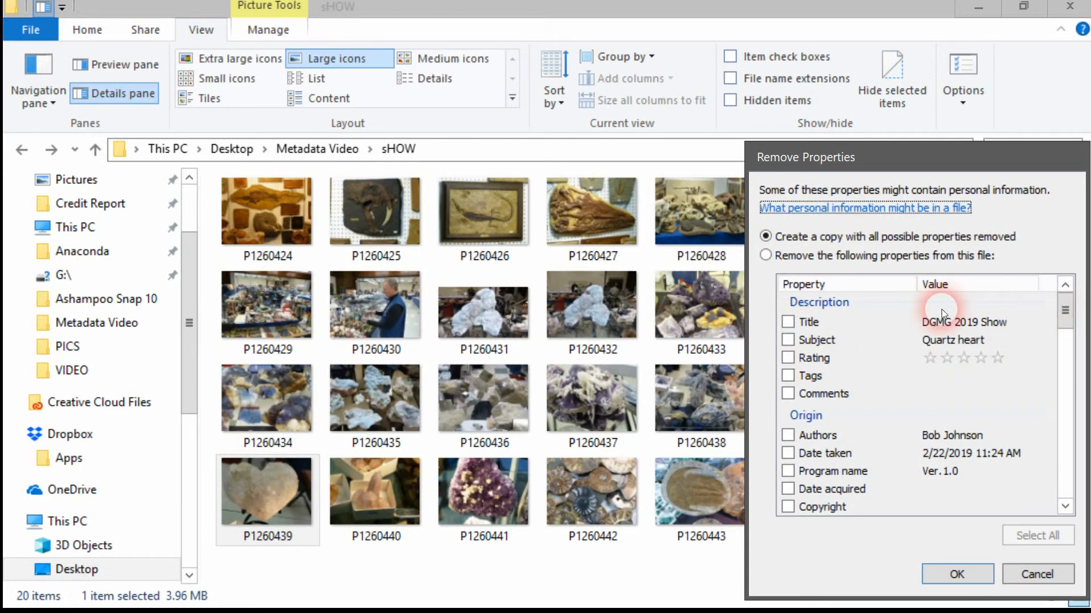
{"action": "left_click", "coordinate": [765, 255]}
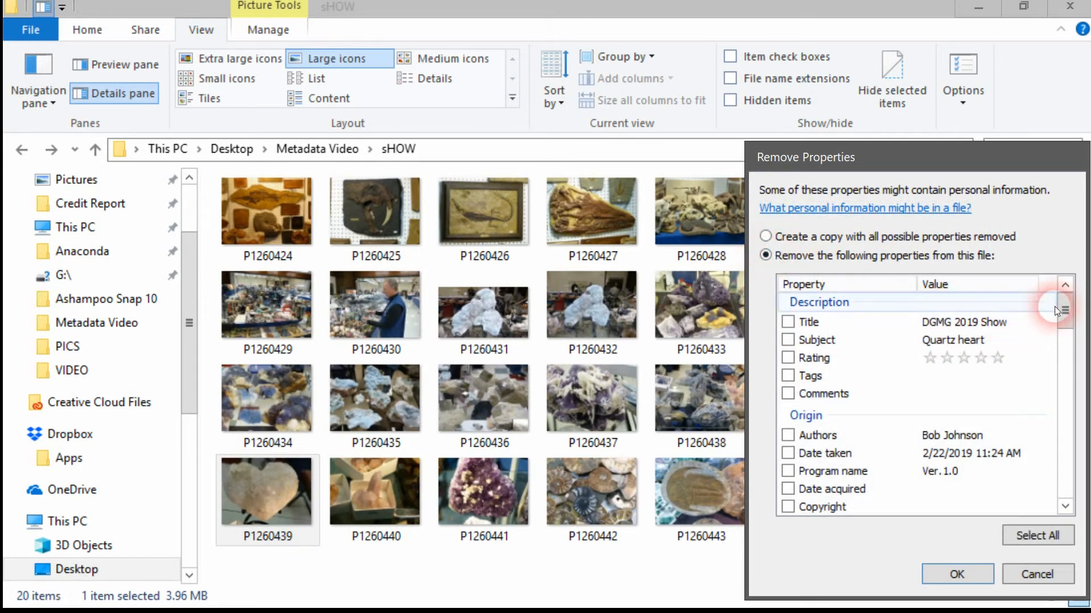